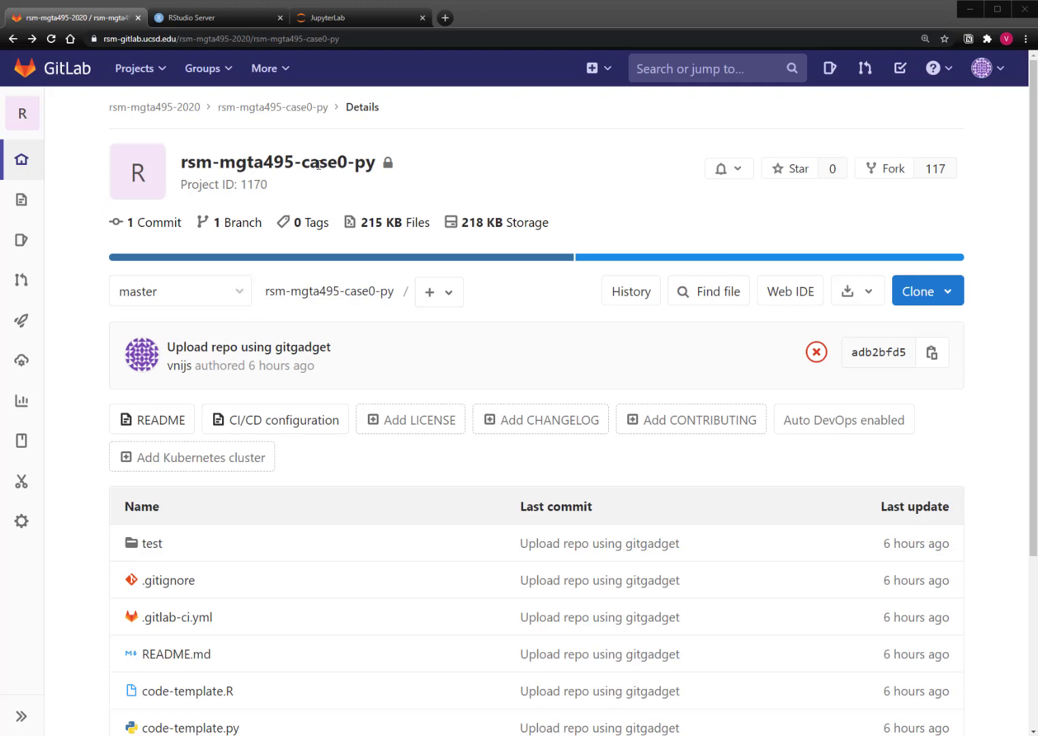
mouse_move(384, 401)
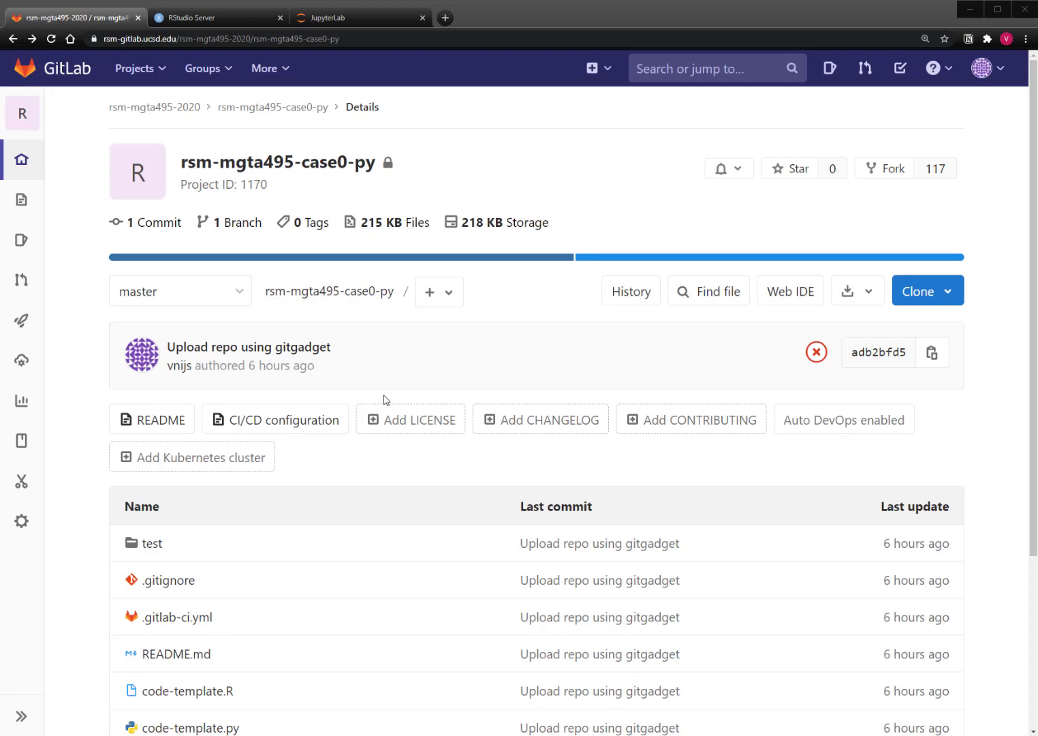
Step: Copy the SSH clone address of the rsm-mgta495-case0-py project from its Clone dropdown
scroll(down, 3)
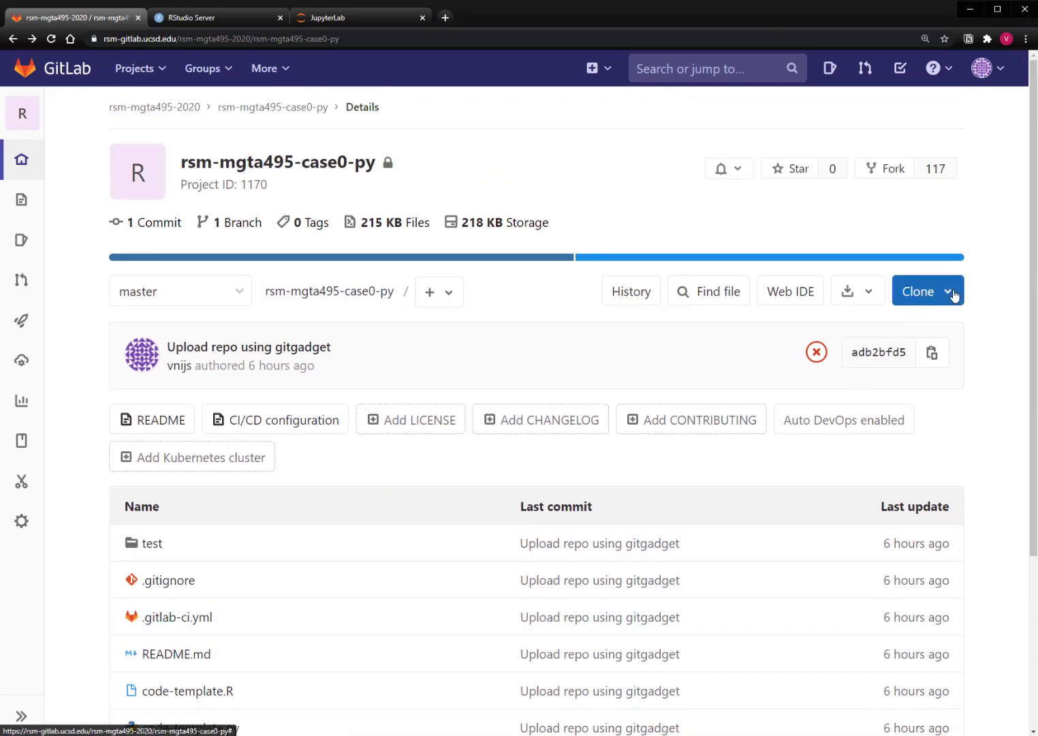
click(926, 290)
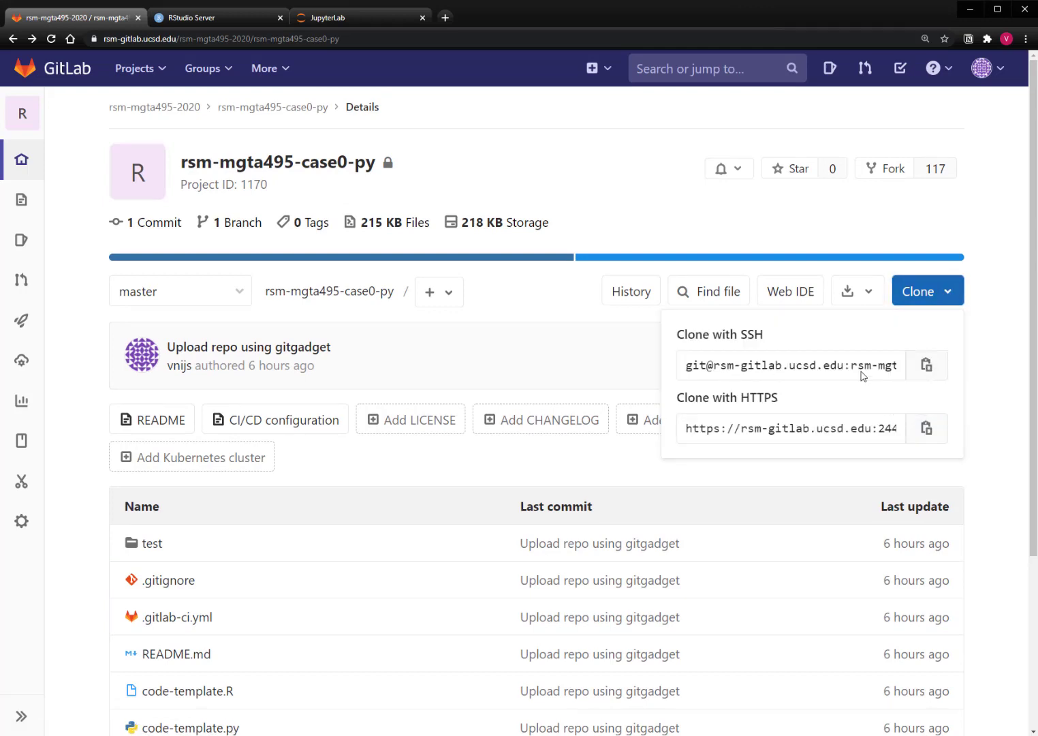
click(926, 365)
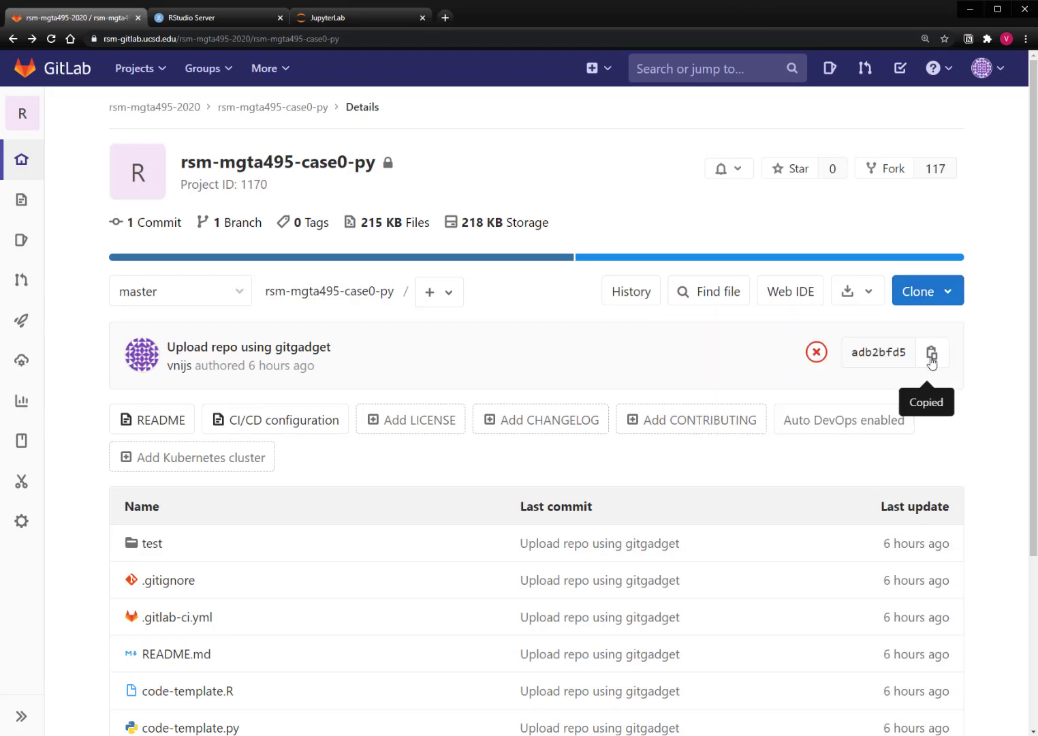
Step: Switch to RStudio Server and launch the Git Gadget add-in
click(198, 16)
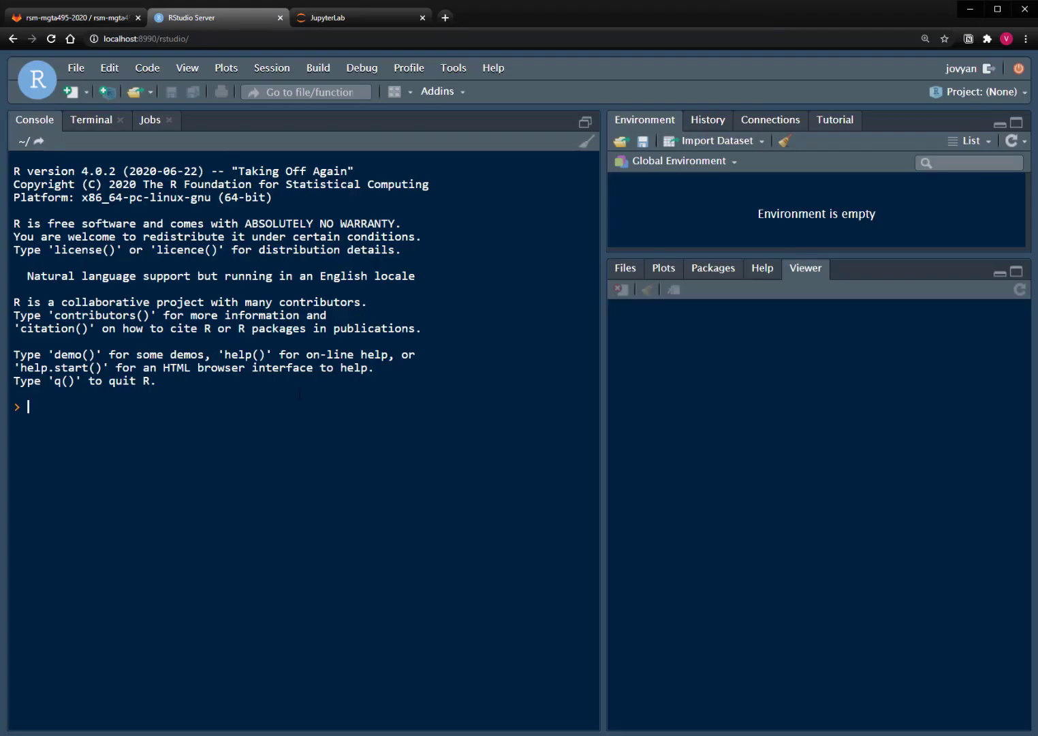
mouse_move(450, 114)
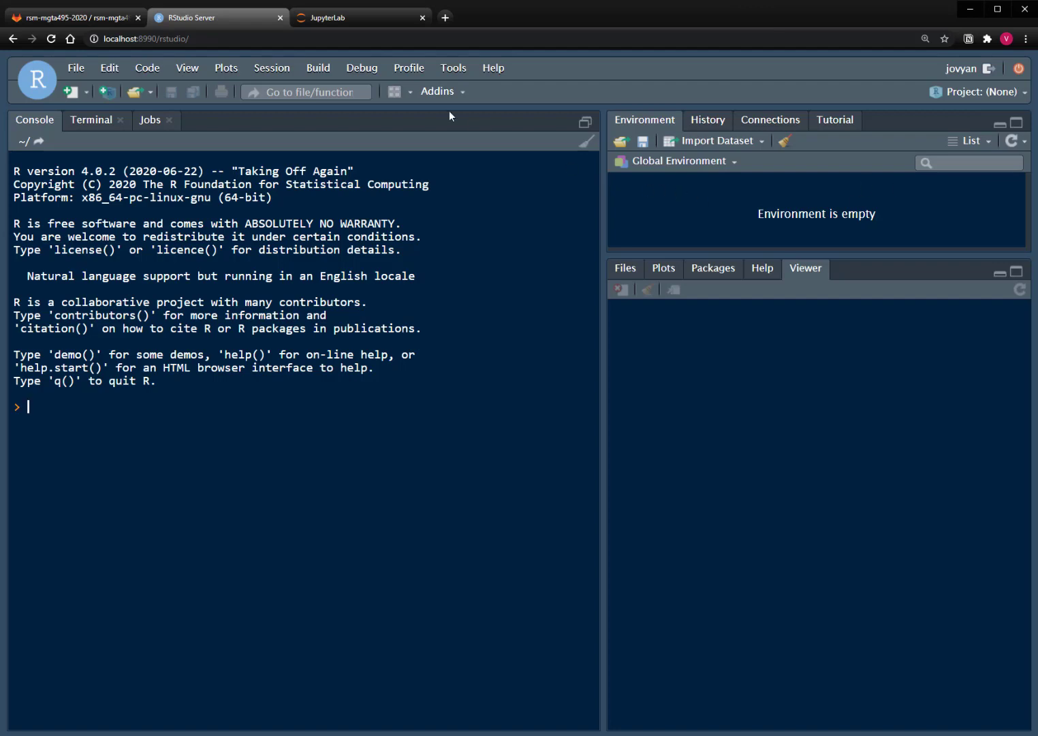
click(441, 90)
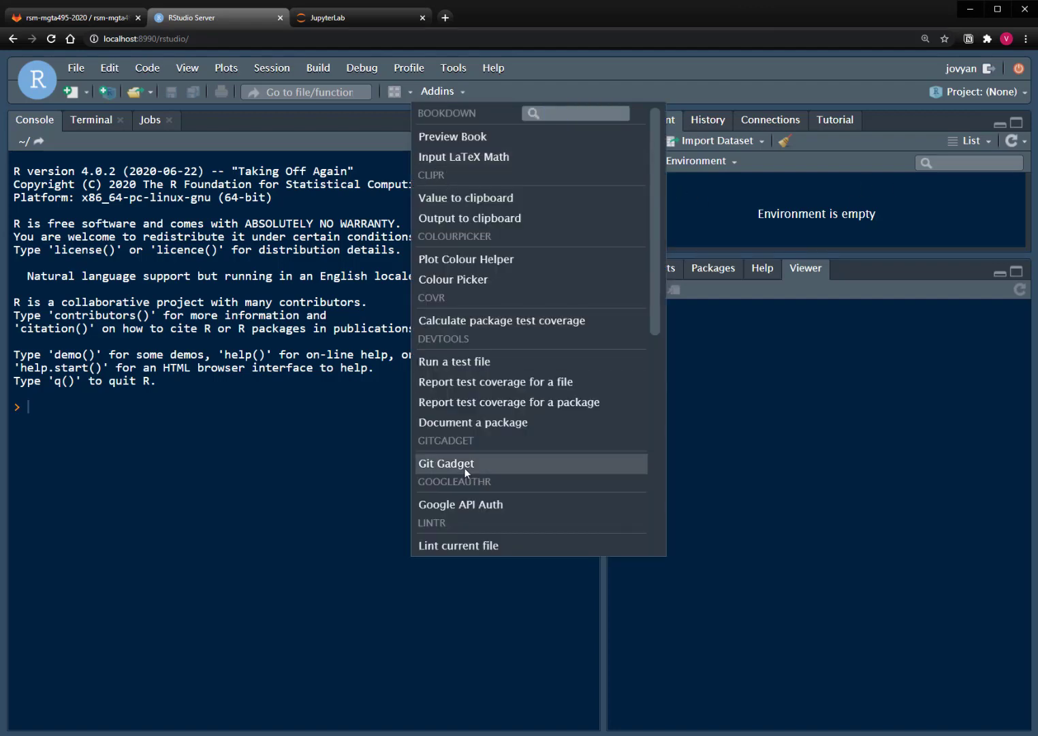
click(447, 464)
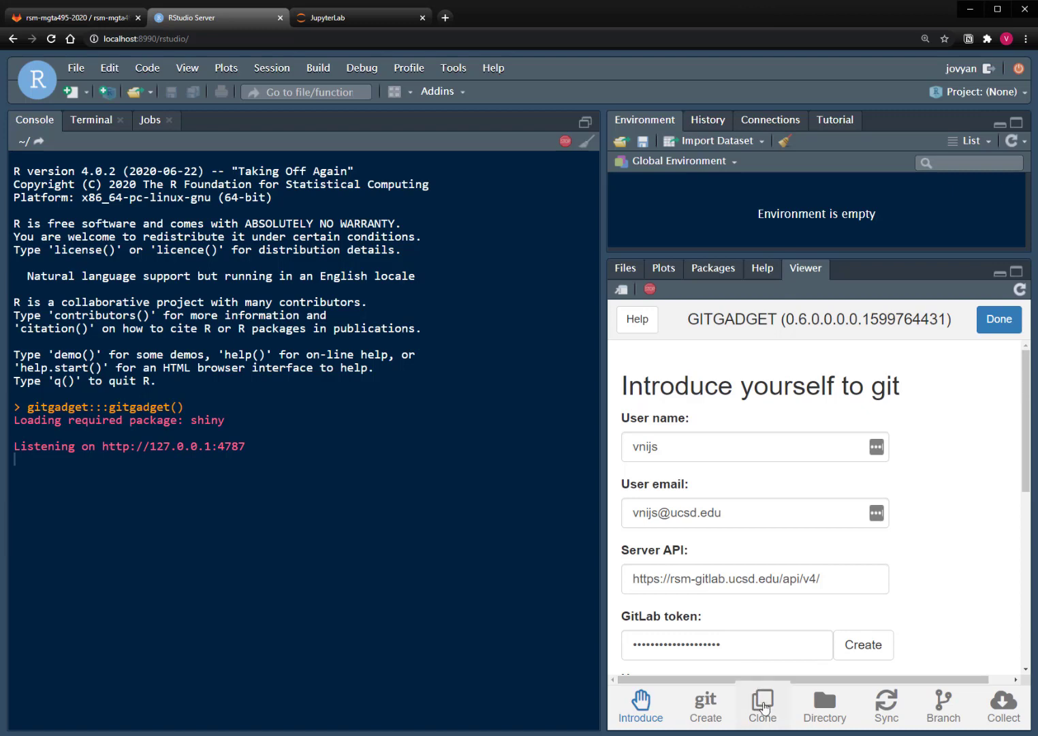
Step: Clone rsm-mgta495-case0-py into ~/git from the Git Gadget's Clone page using the SSH URL
click(763, 705)
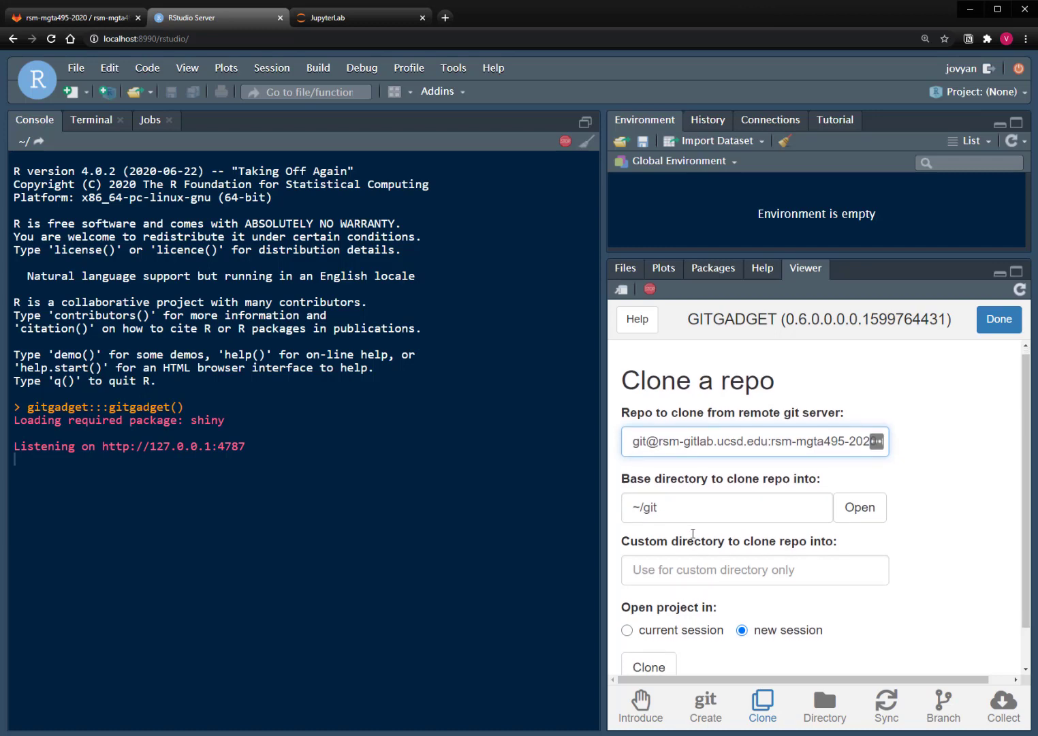
scroll(down, 3)
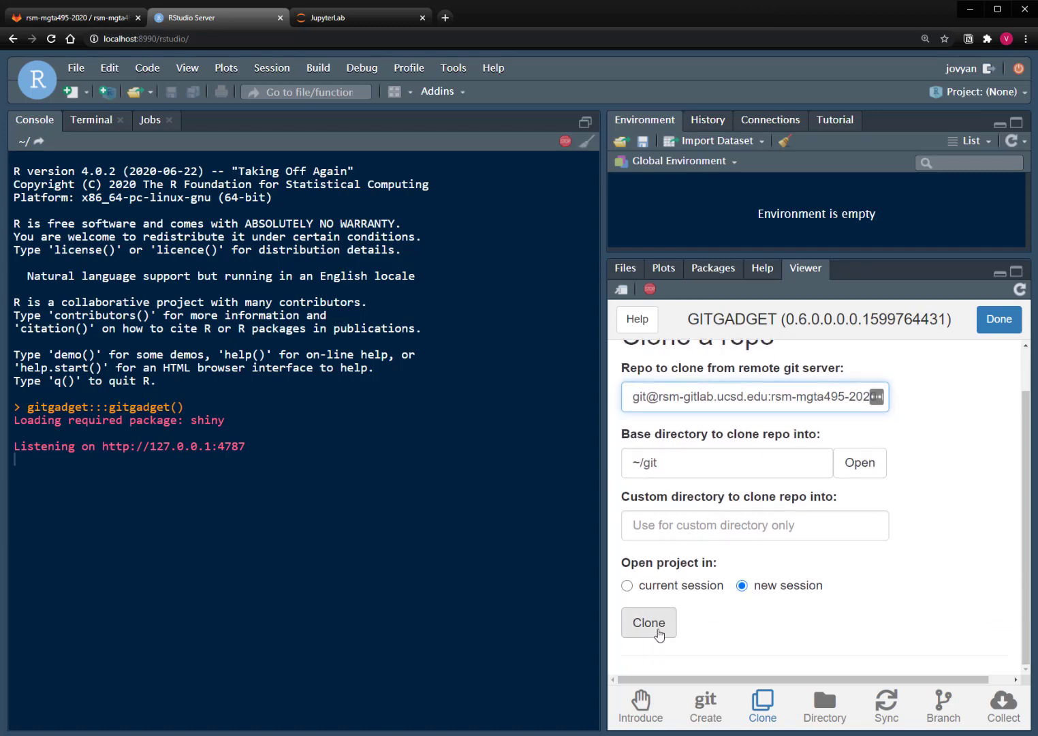
click(648, 621)
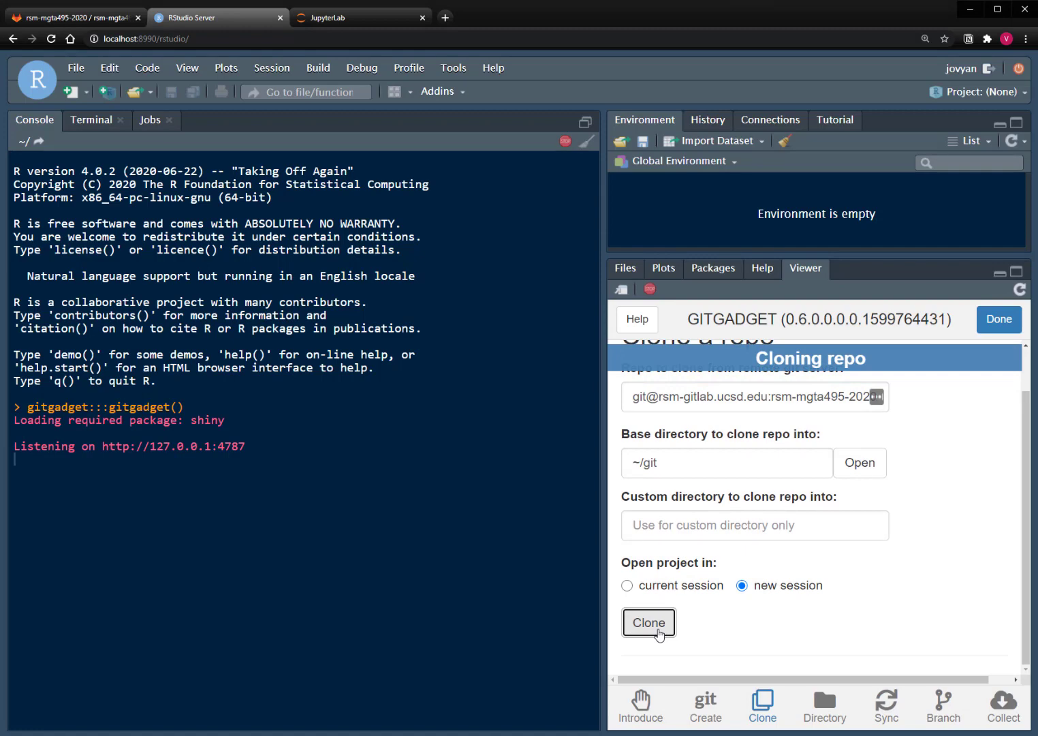
click(649, 621)
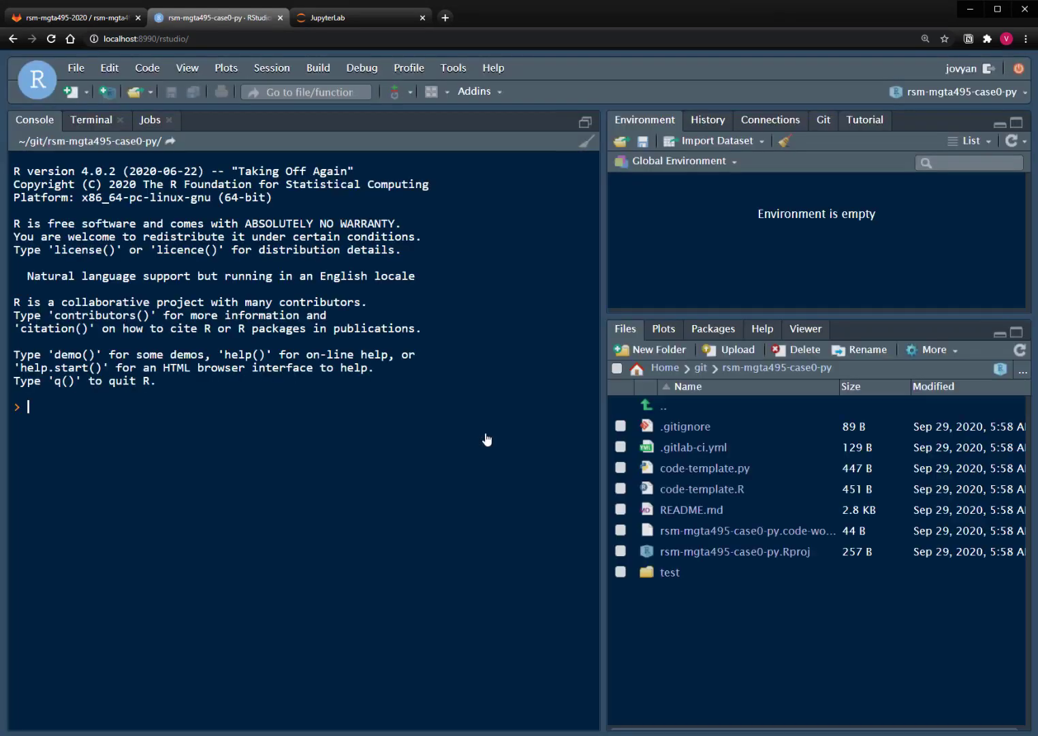
mouse_move(703, 488)
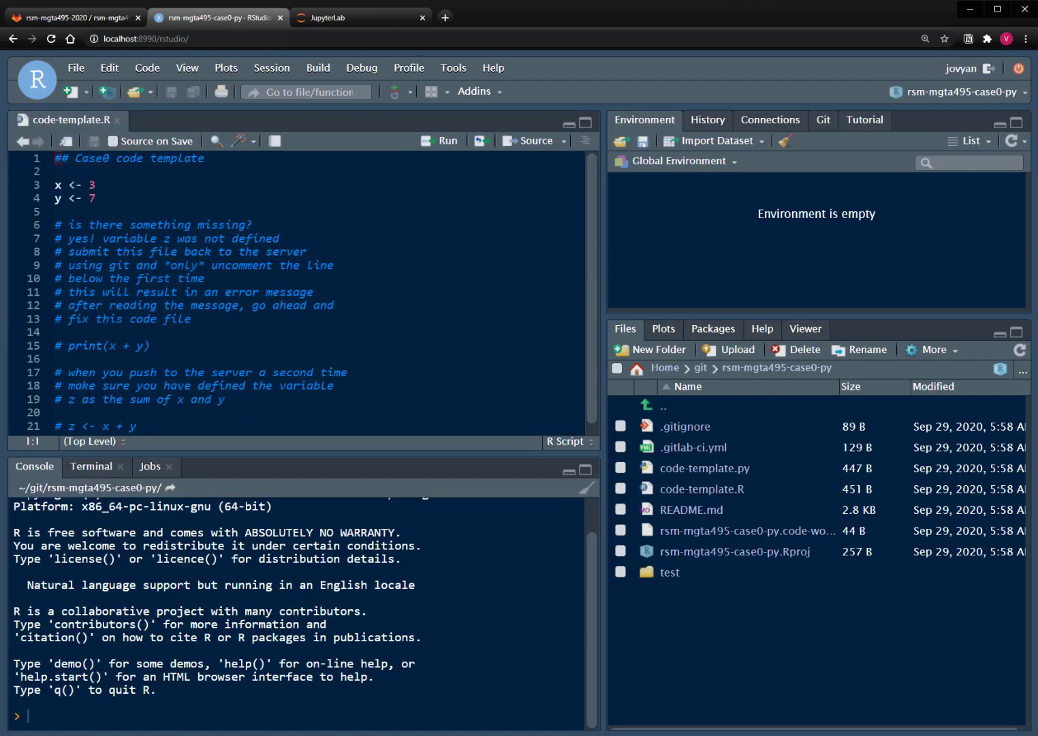
Step: Edit code-template.py so print(x + y) and z = x + y are uncommented
click(706, 469)
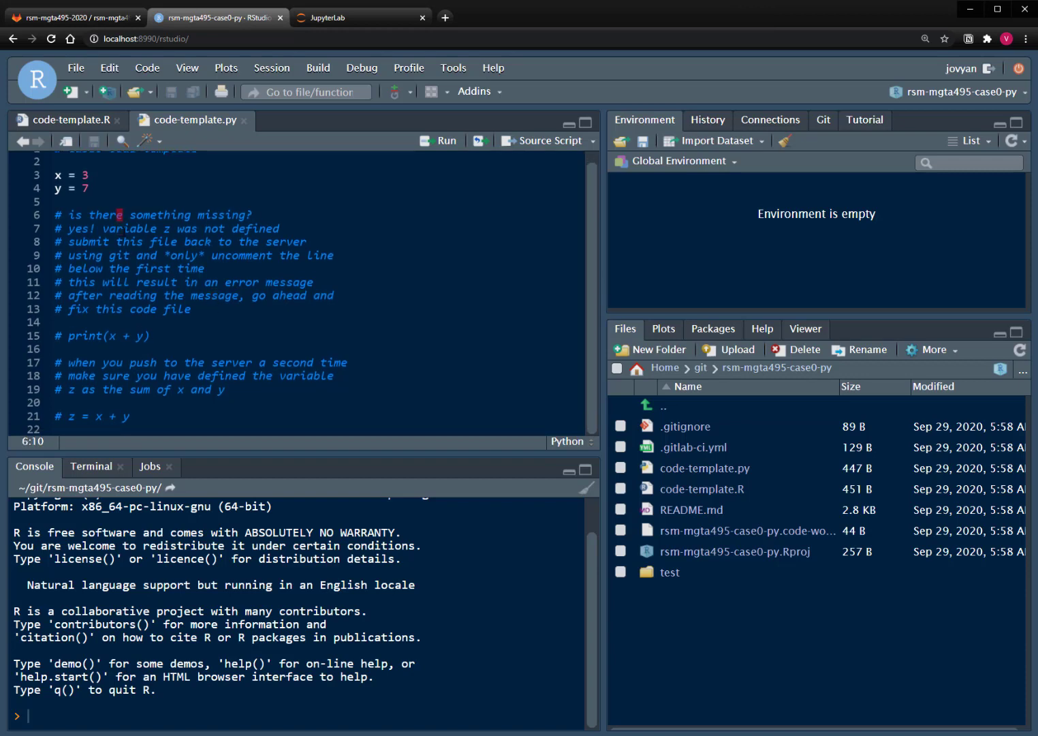
click(113, 336)
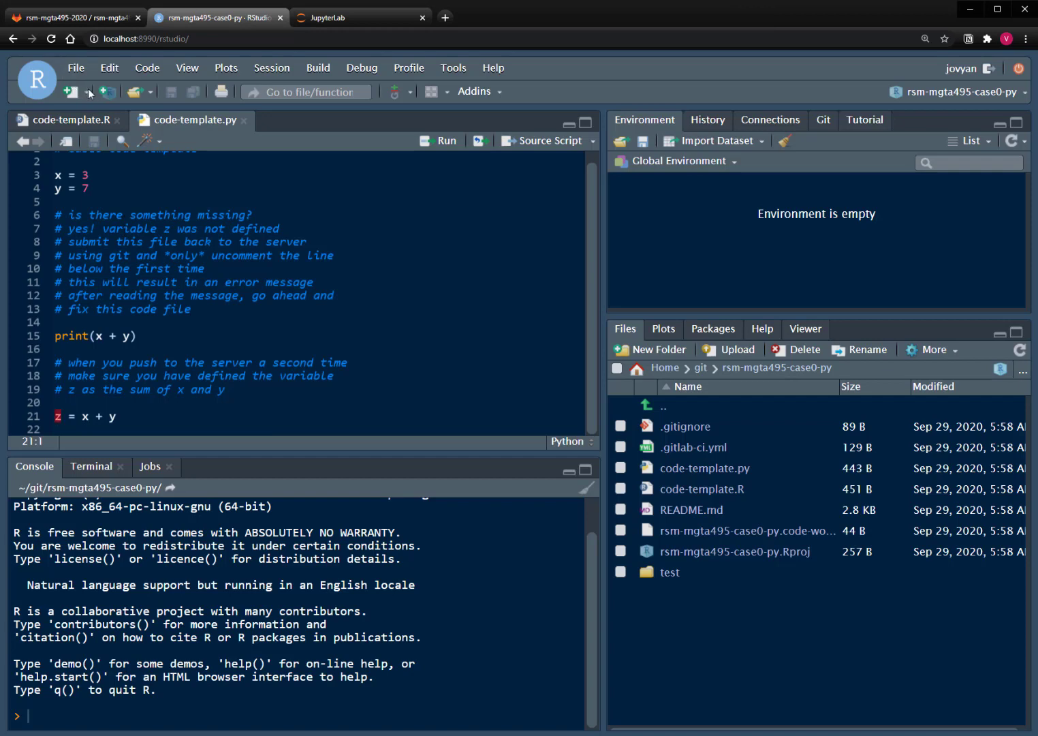
click(823, 120)
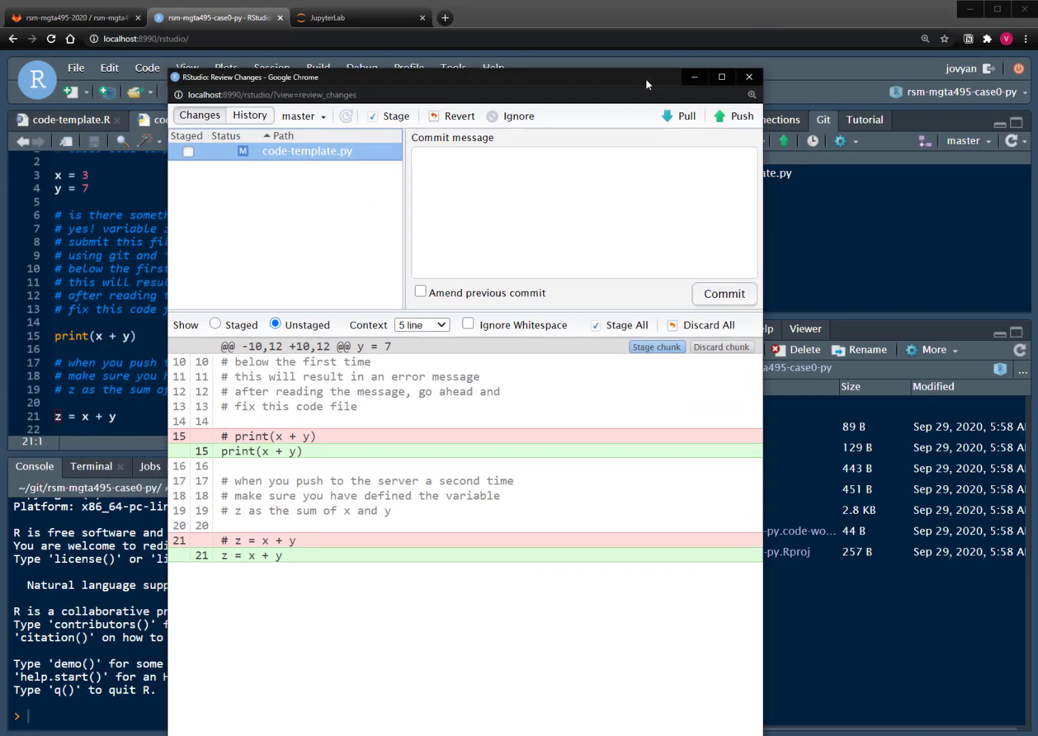
mouse_move(227, 172)
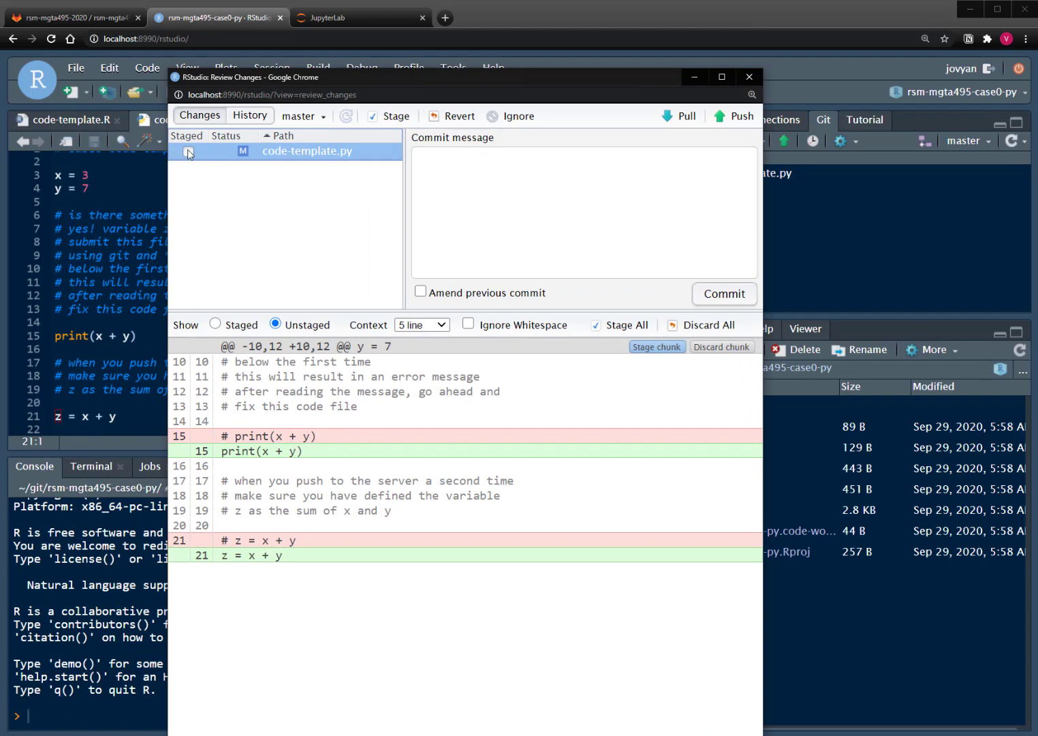
Step: Stage code-template.py in Review Changes, close it, and revert the file to its commented state
click(188, 152)
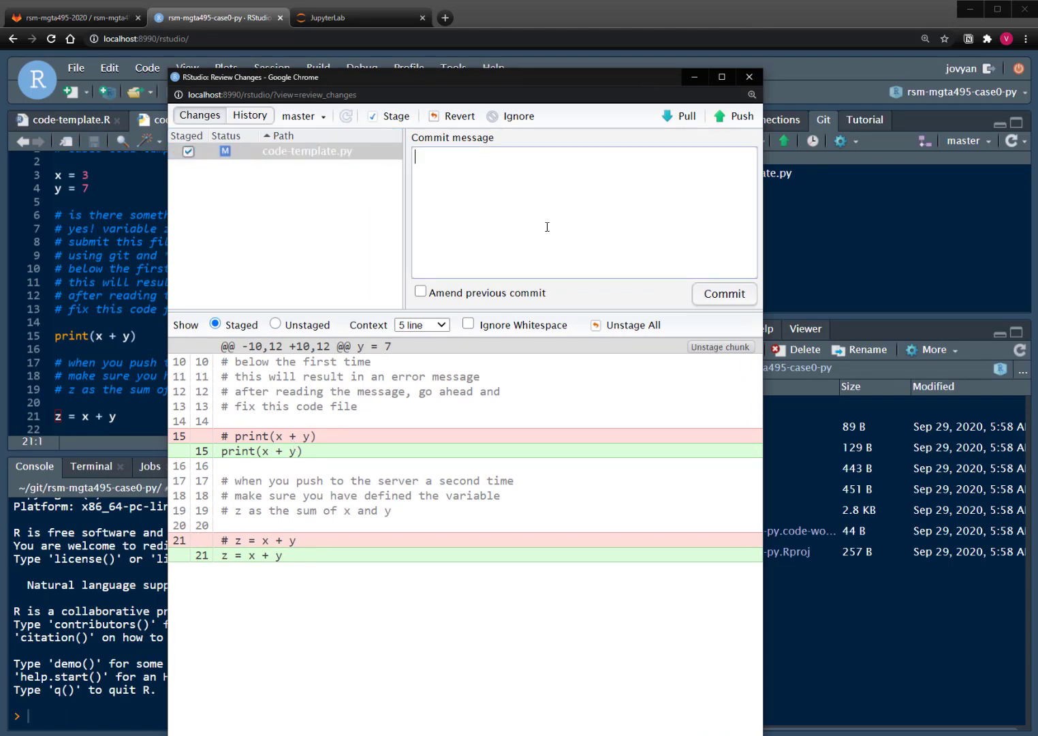
mouse_move(657, 274)
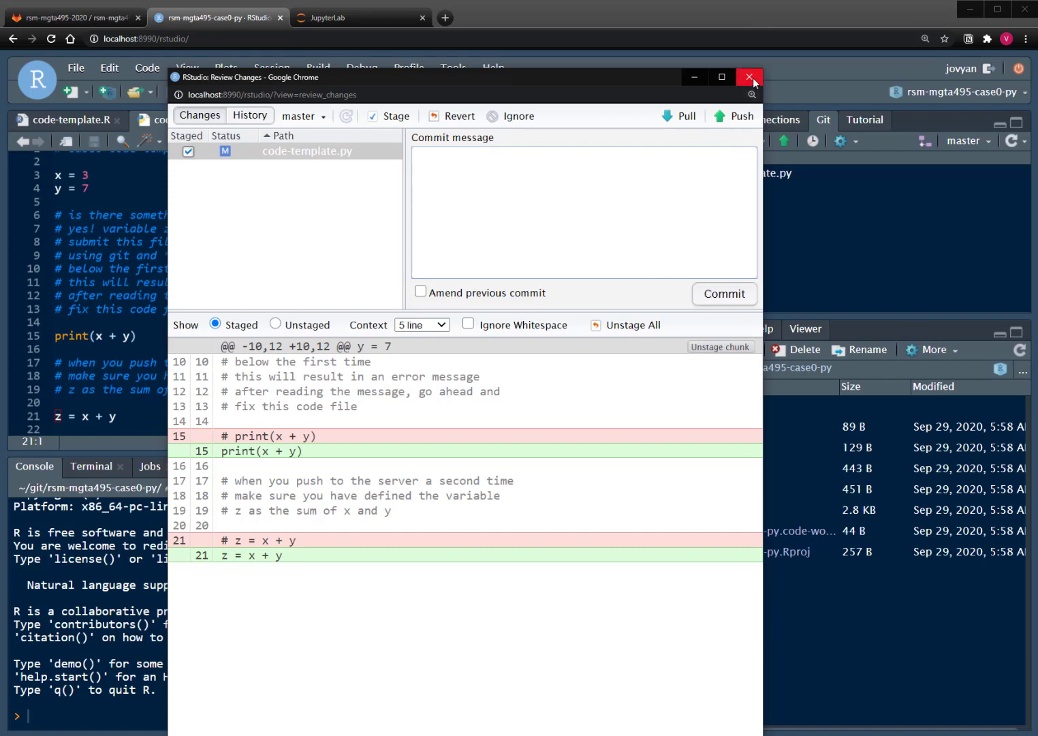
click(750, 76)
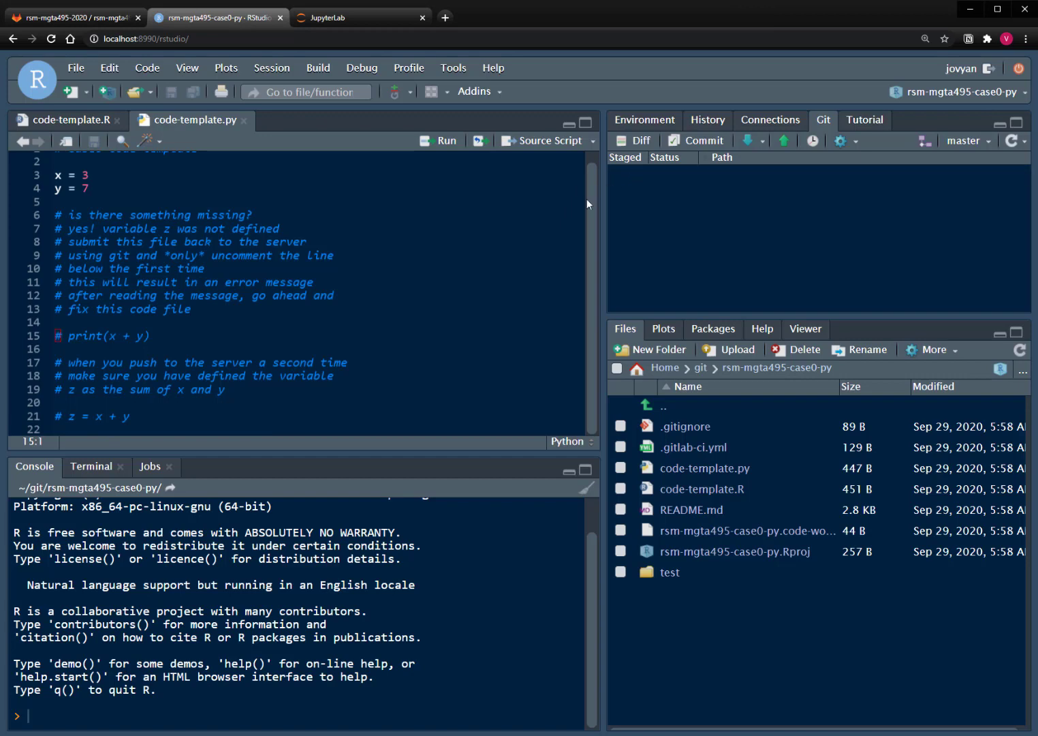
mouse_move(754, 226)
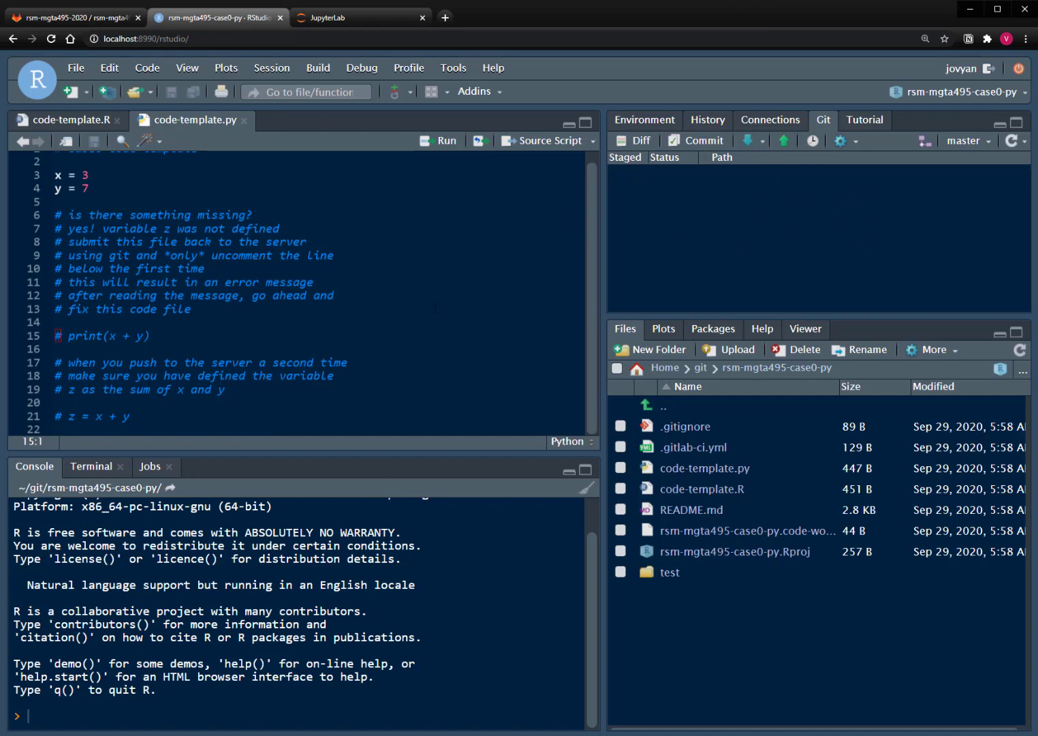
click(57, 201)
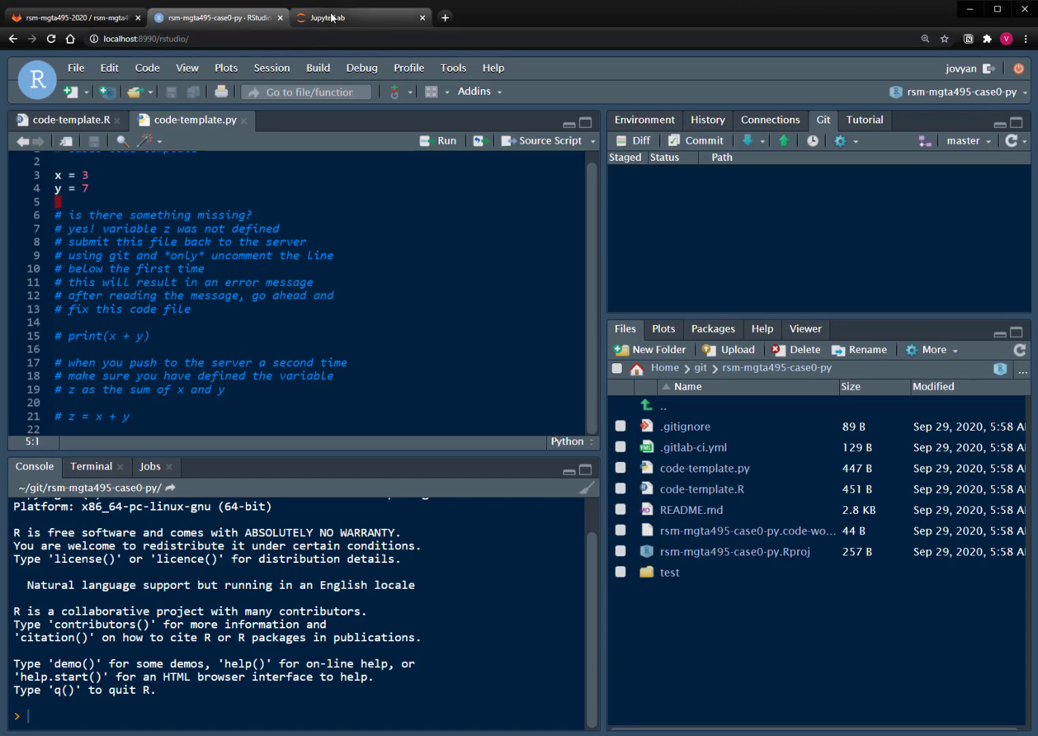
Step: Switch between RStudio Server and JupyterLab, ending in JupyterLab
click(360, 16)
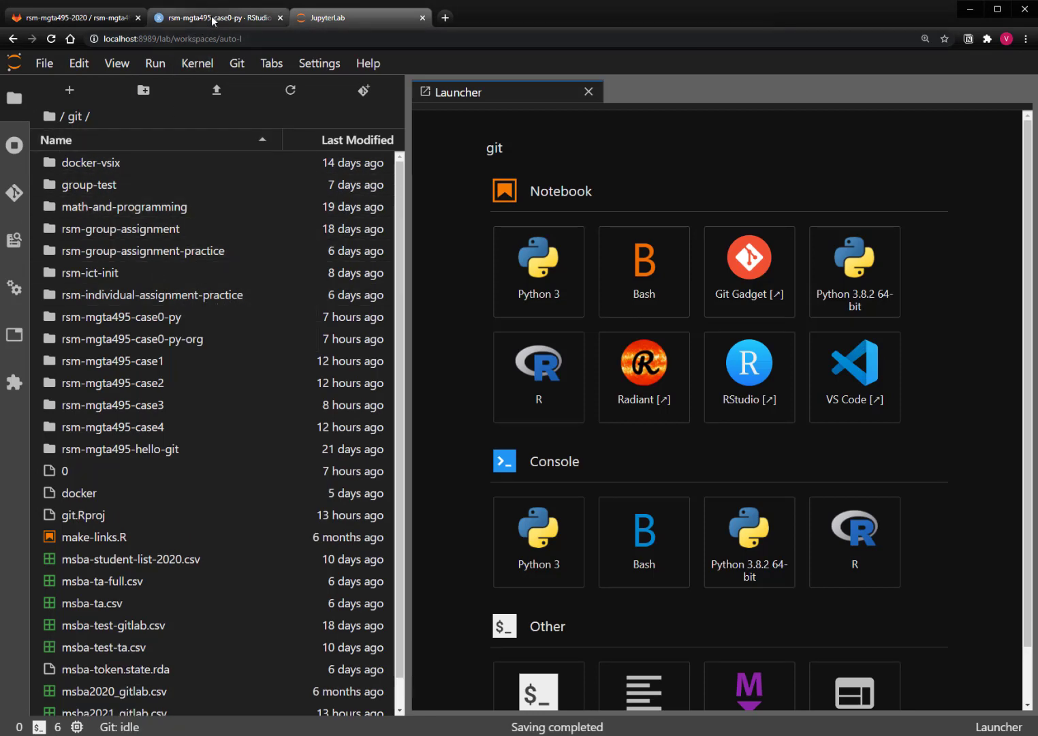
click(218, 16)
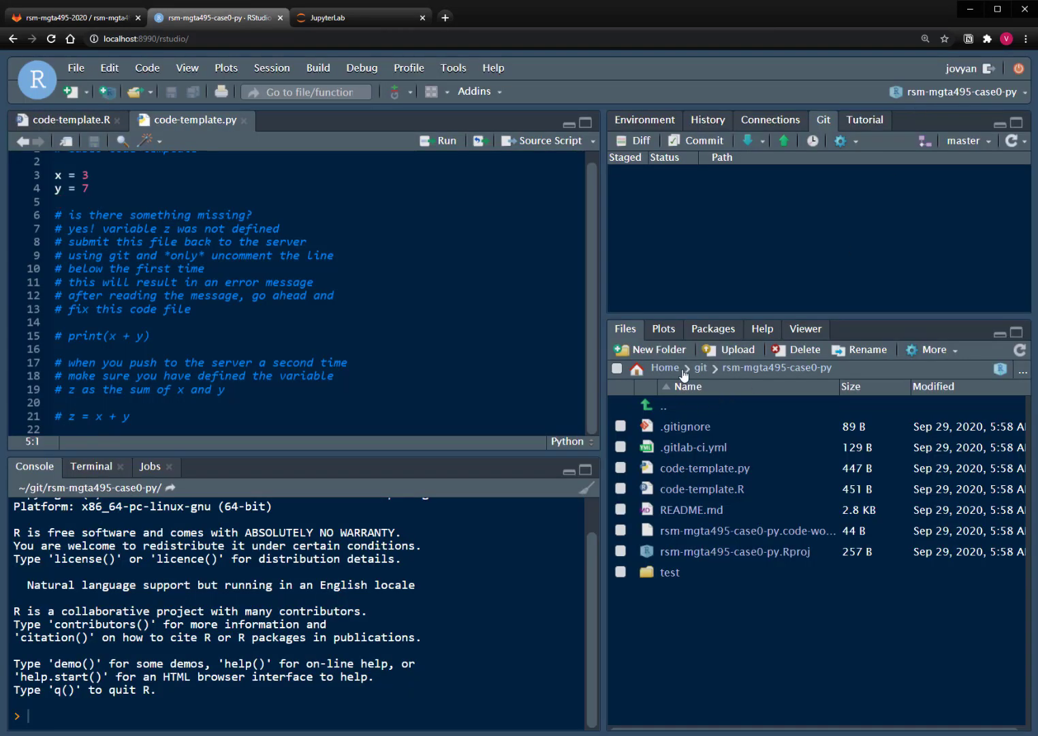
mouse_move(811, 375)
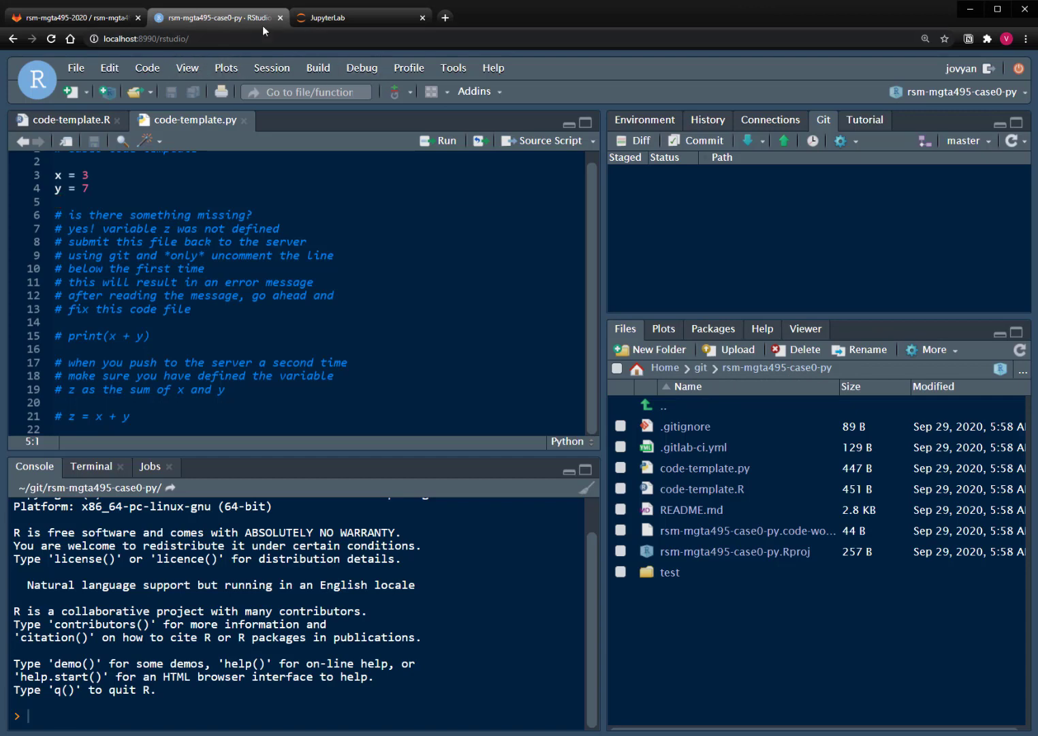
click(361, 16)
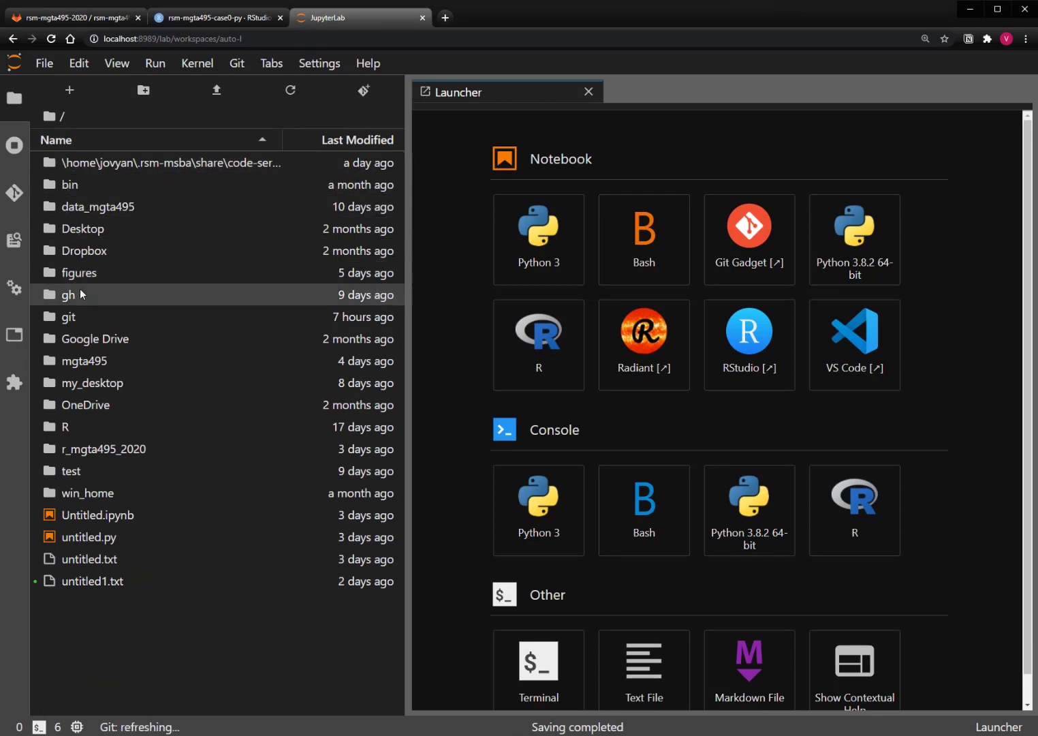
Step: Browse to ~/git/rsm-mgta495-case0-py in the file browser and open code-template.py
click(68, 316)
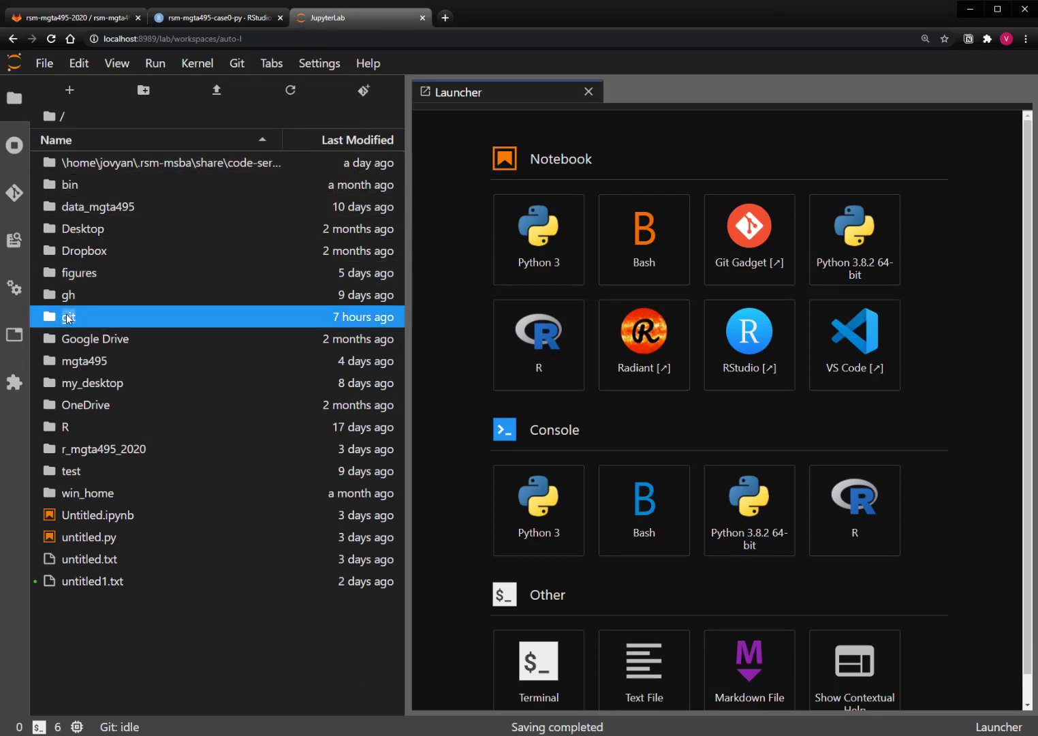
double_click(66, 317)
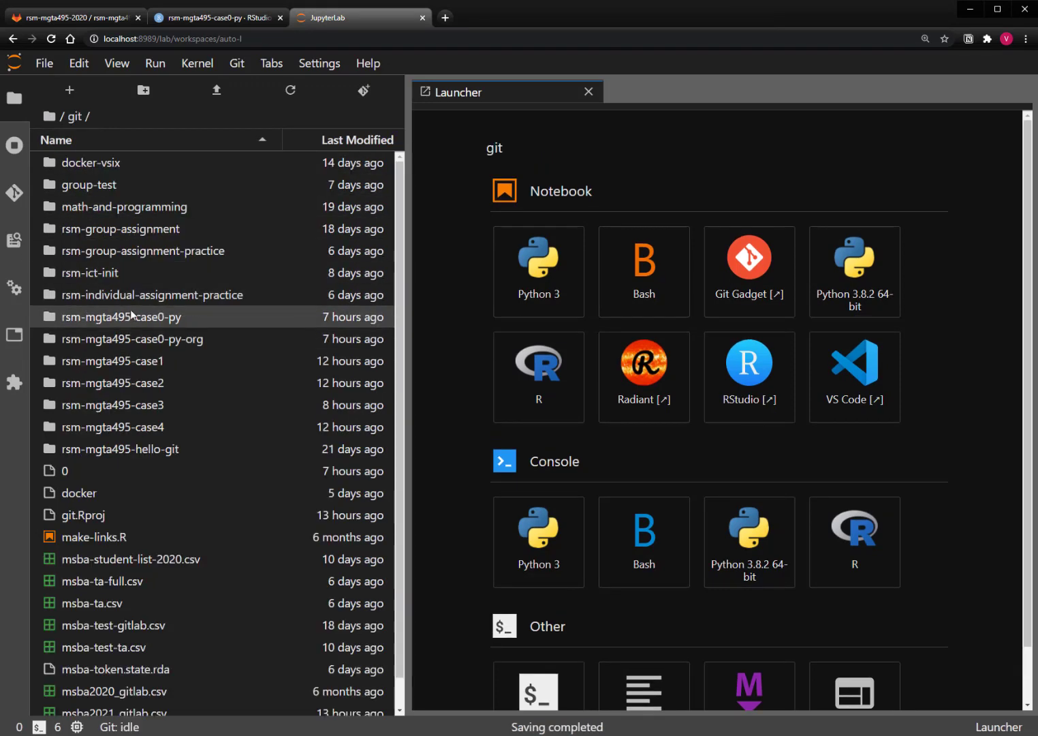
double_click(119, 317)
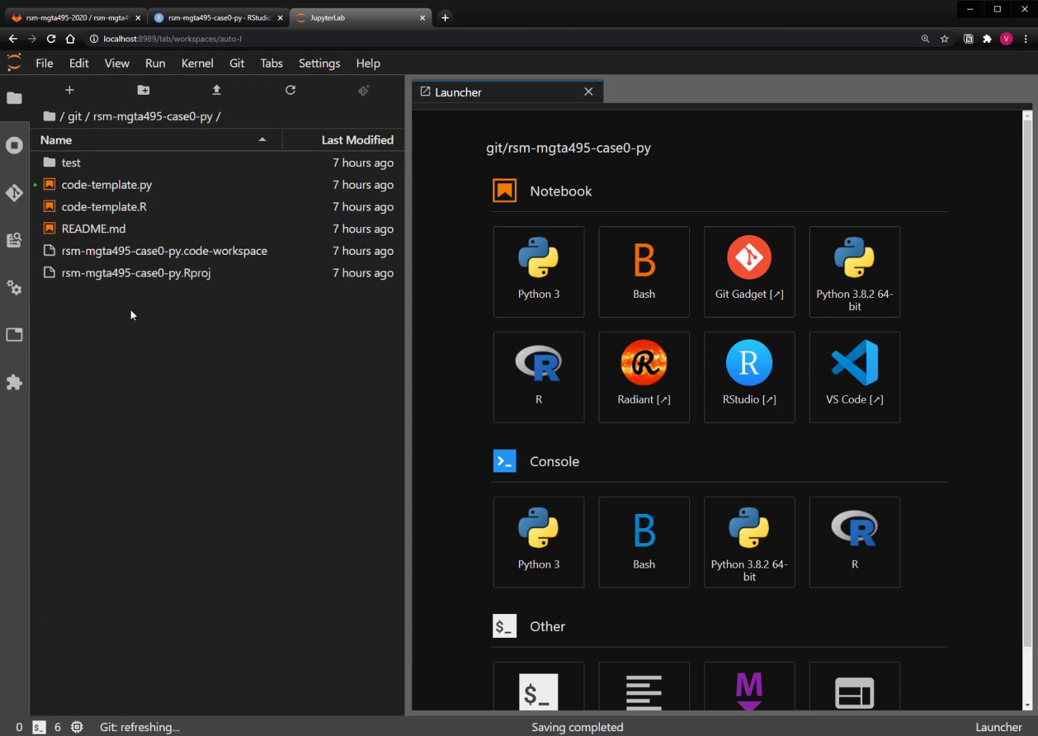
click(133, 272)
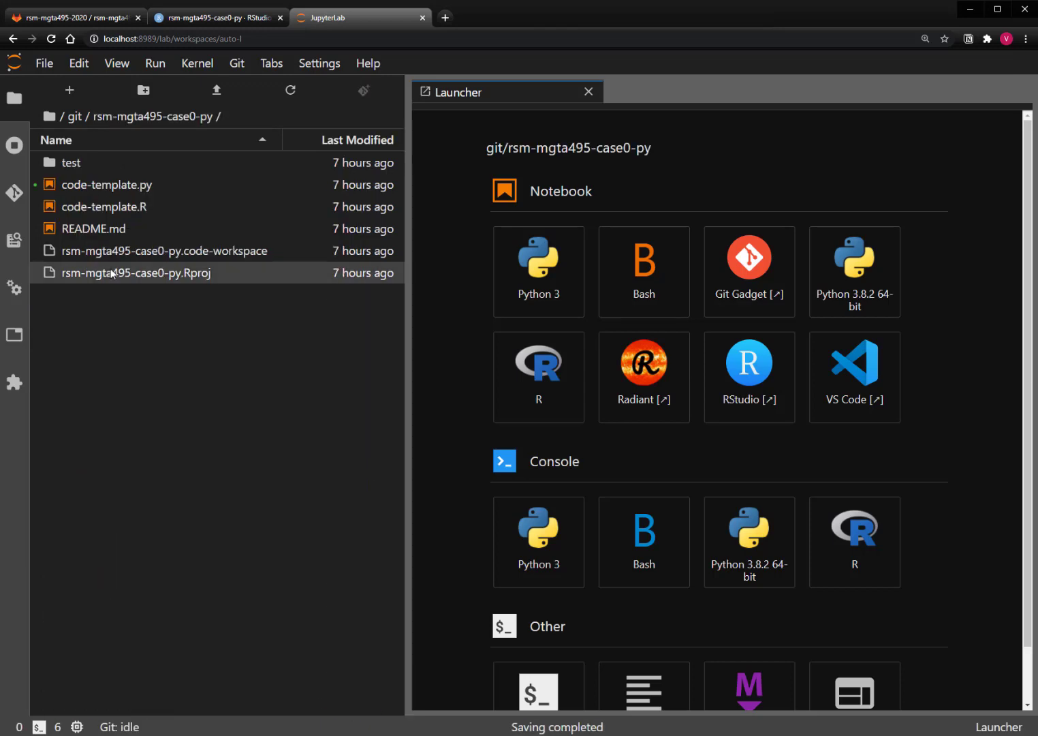
double_click(106, 184)
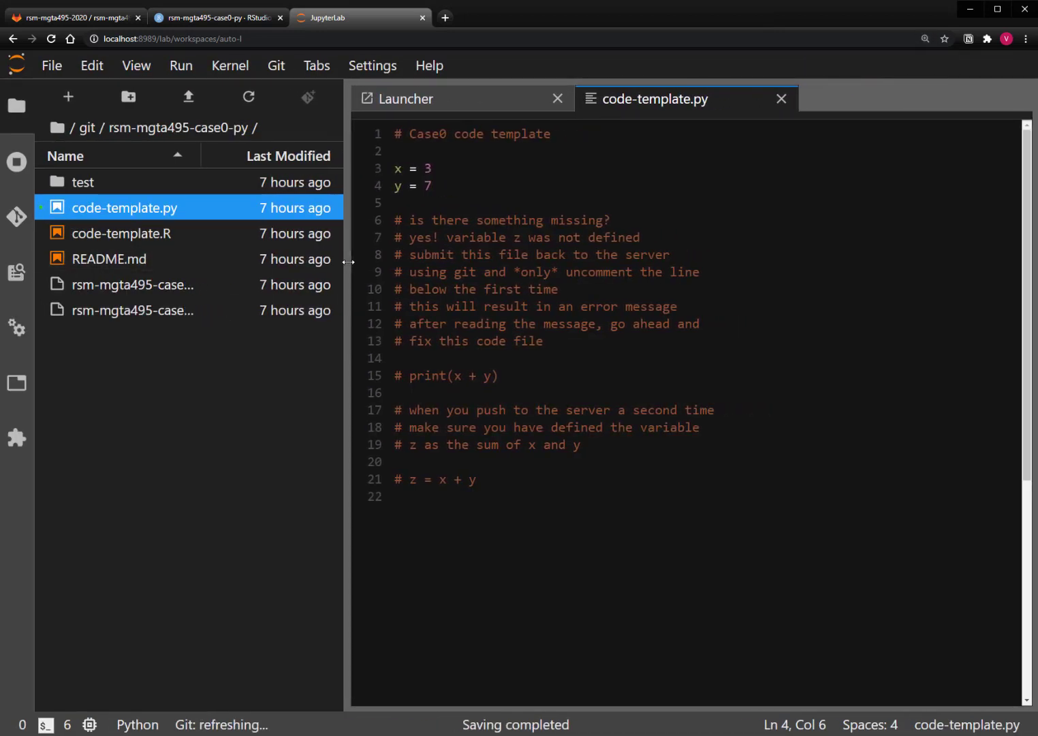
Step: Create a console for the editor, uncomment print(x + y) and run x, y and print, printing 10
right_click(545, 254)
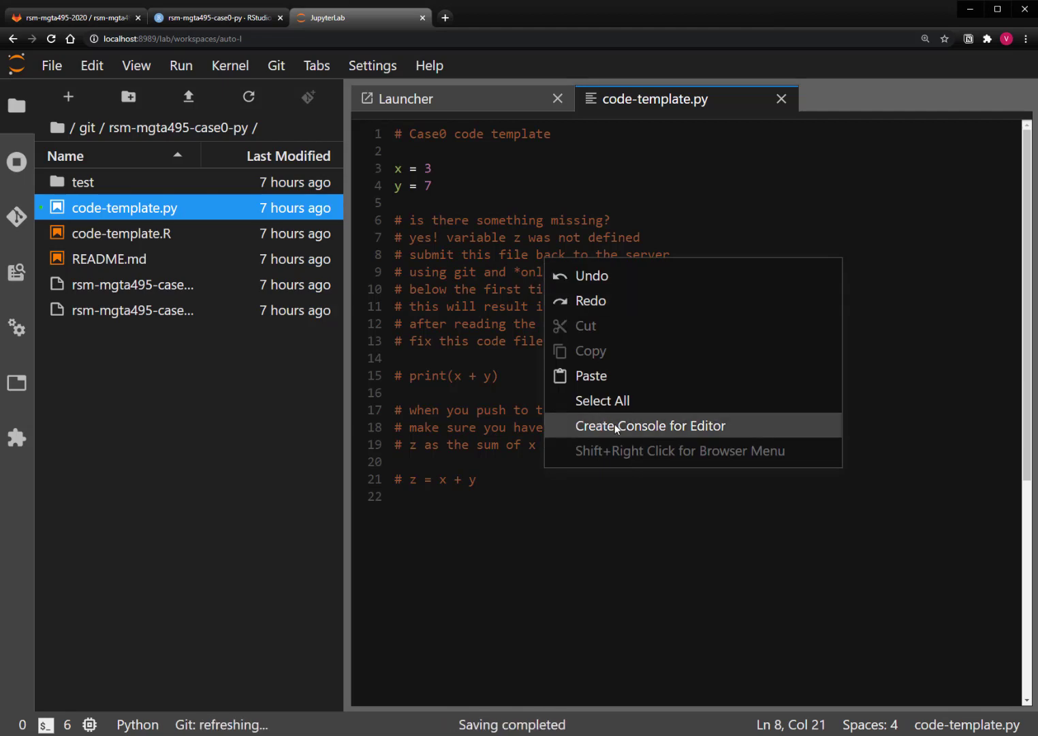
mouse_move(646, 426)
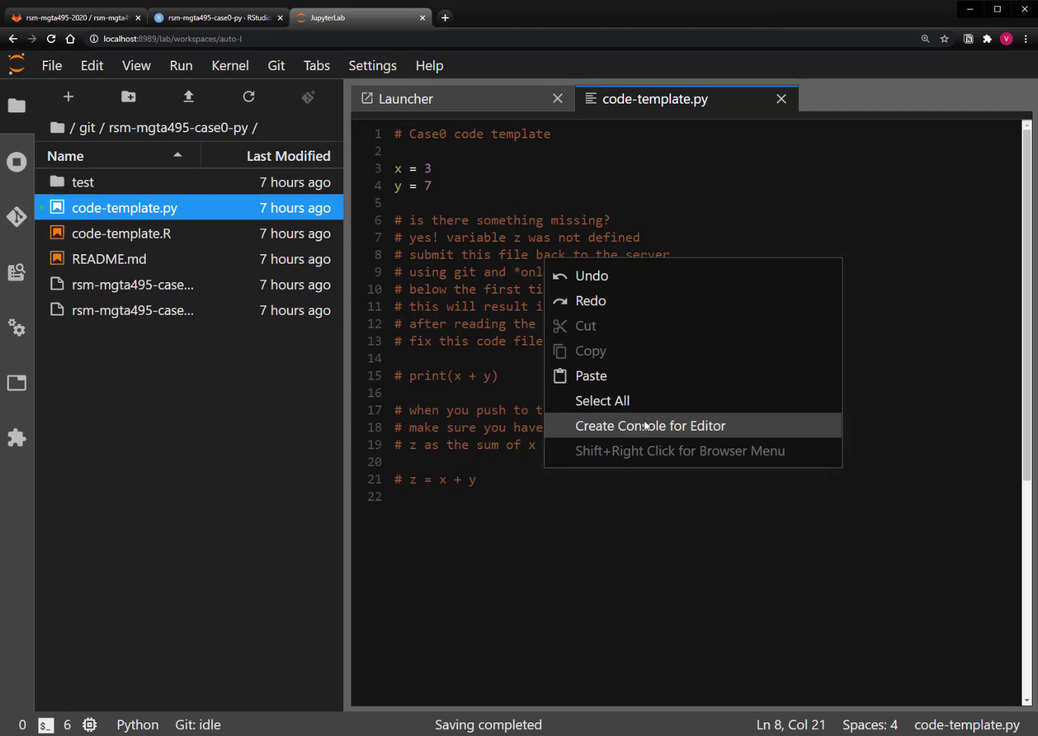
click(648, 425)
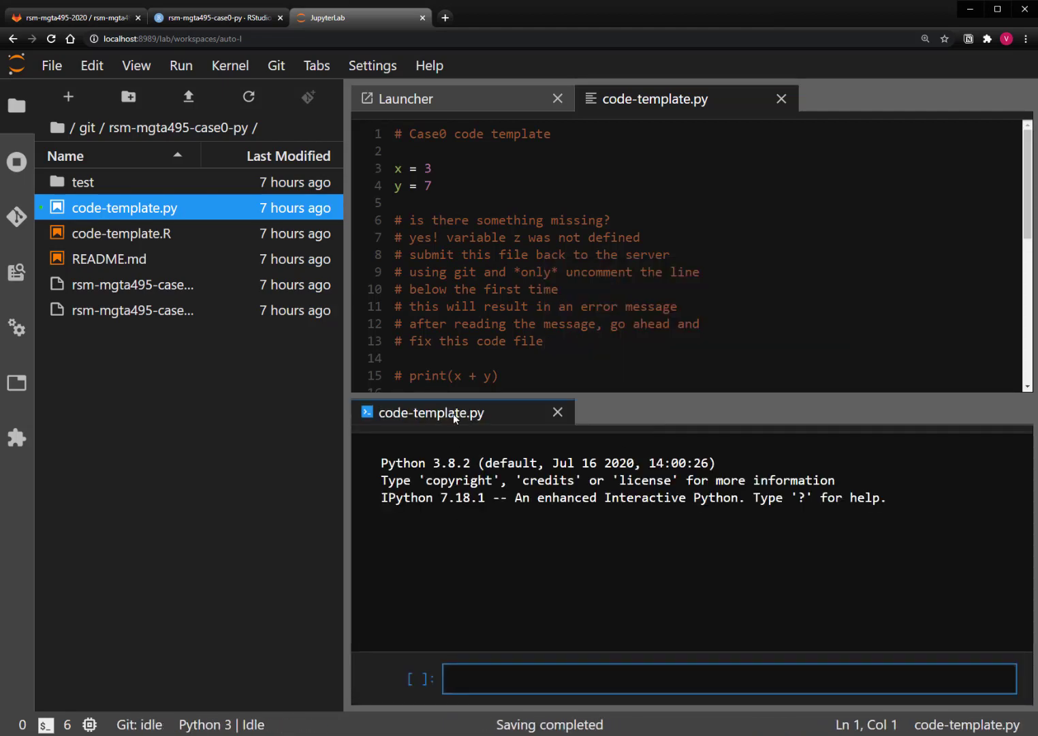
scroll(down, 3)
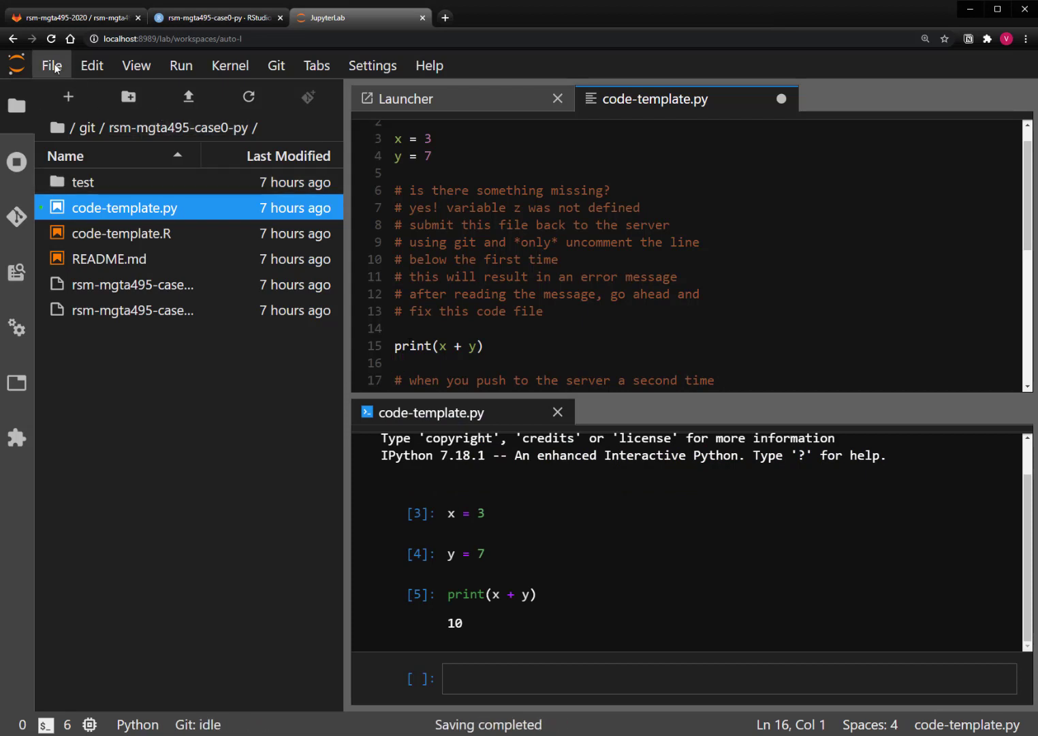
Step: Save the Python file in JupyterLab and check it shows as modified in RStudio Server's Git pane
click(52, 65)
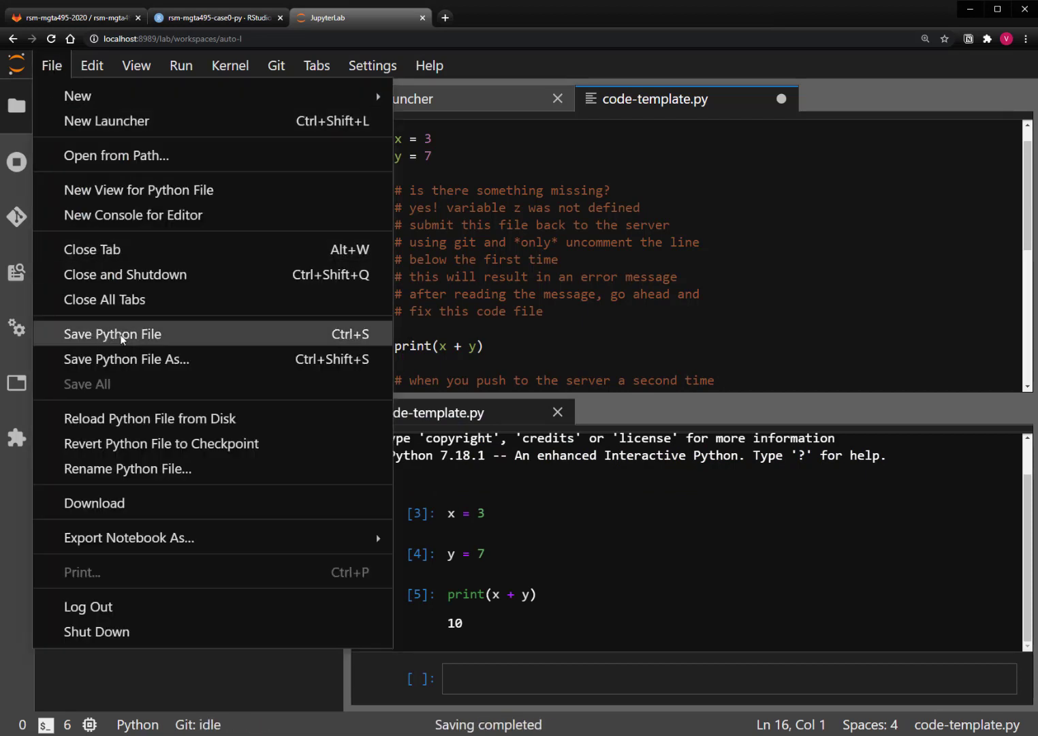
click(113, 334)
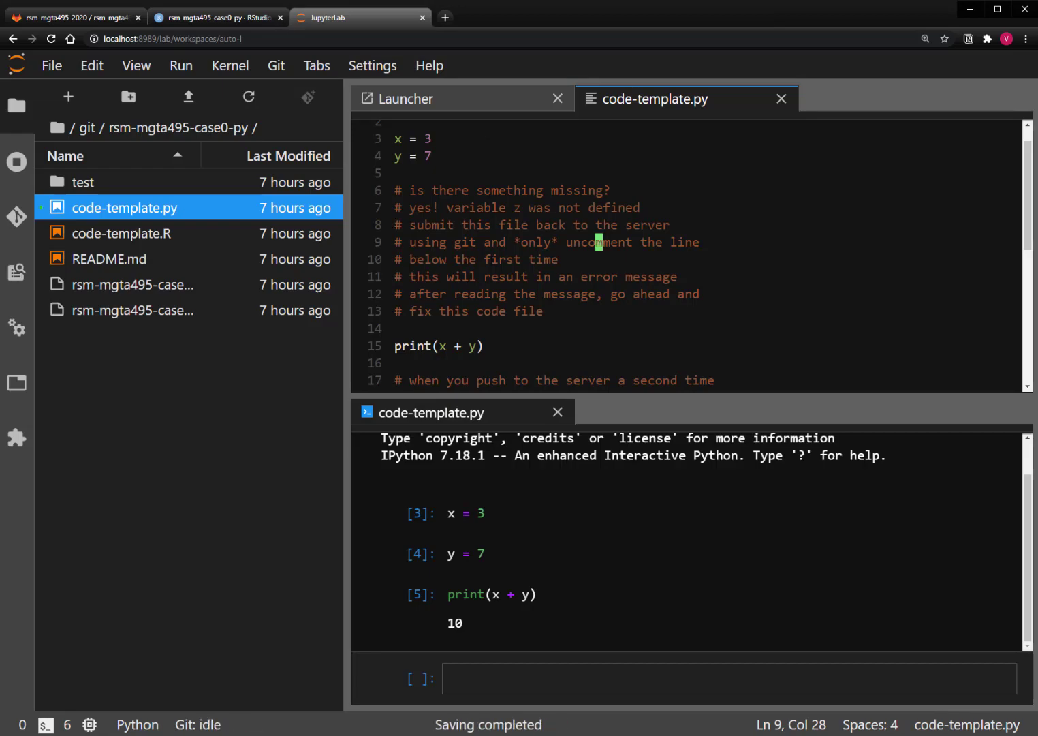
click(216, 16)
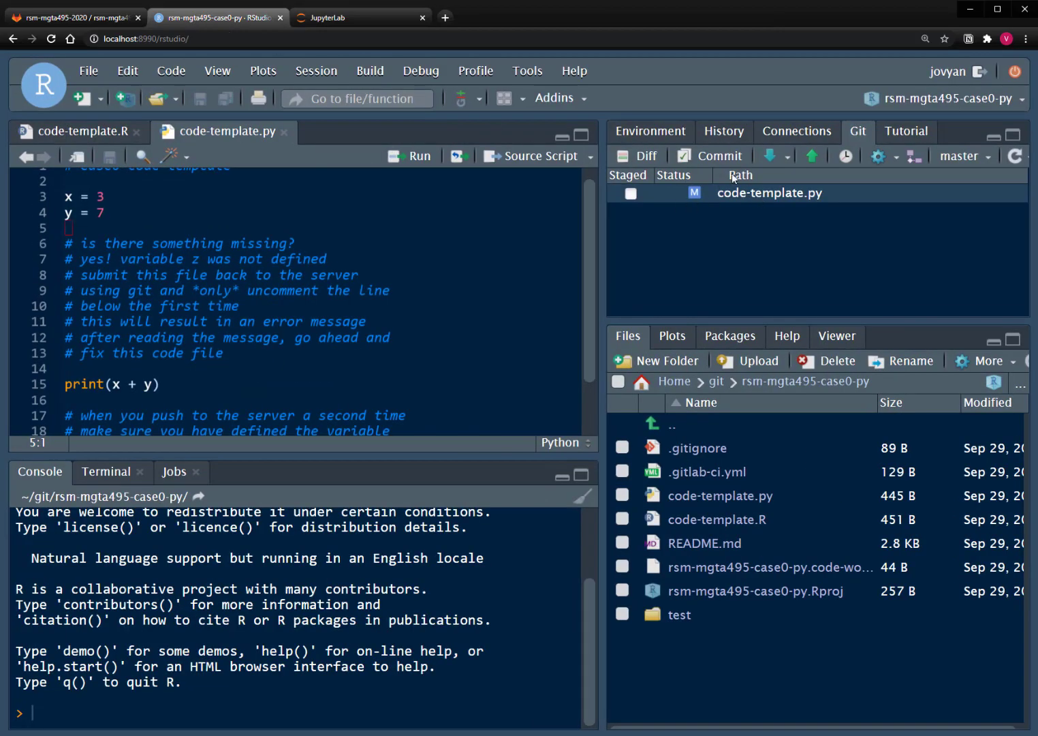
mouse_move(746, 199)
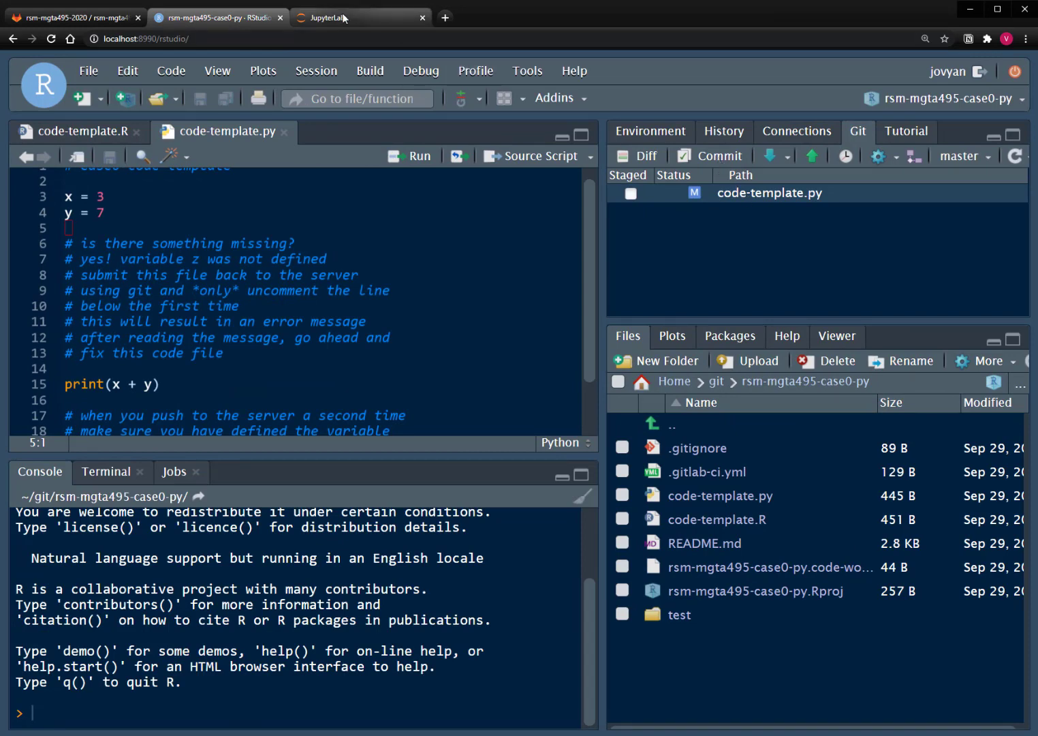
Step: View the diff of code-template.py in JupyterLab's Git panel and stage it with +
click(333, 18)
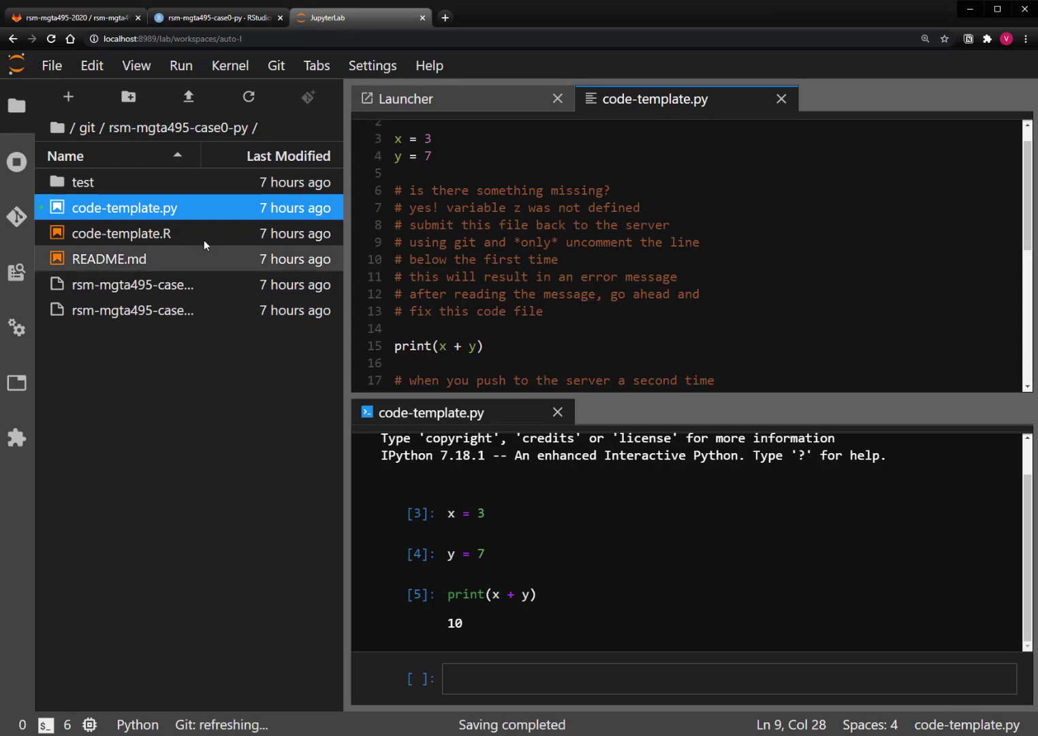
mouse_move(16, 217)
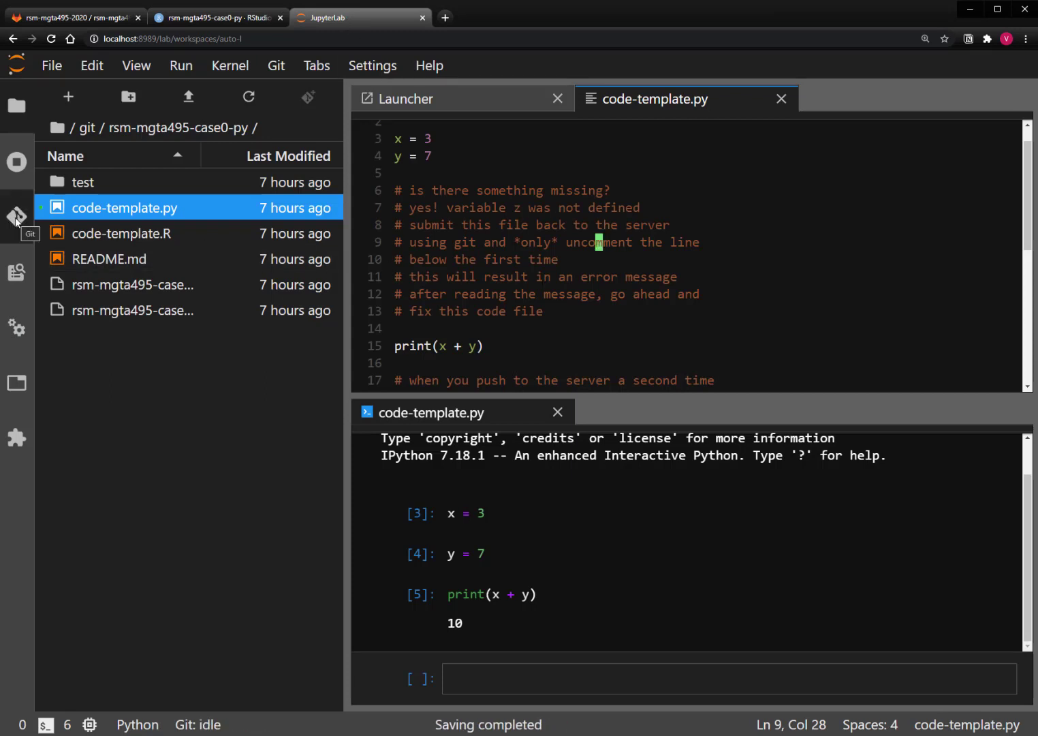
click(16, 216)
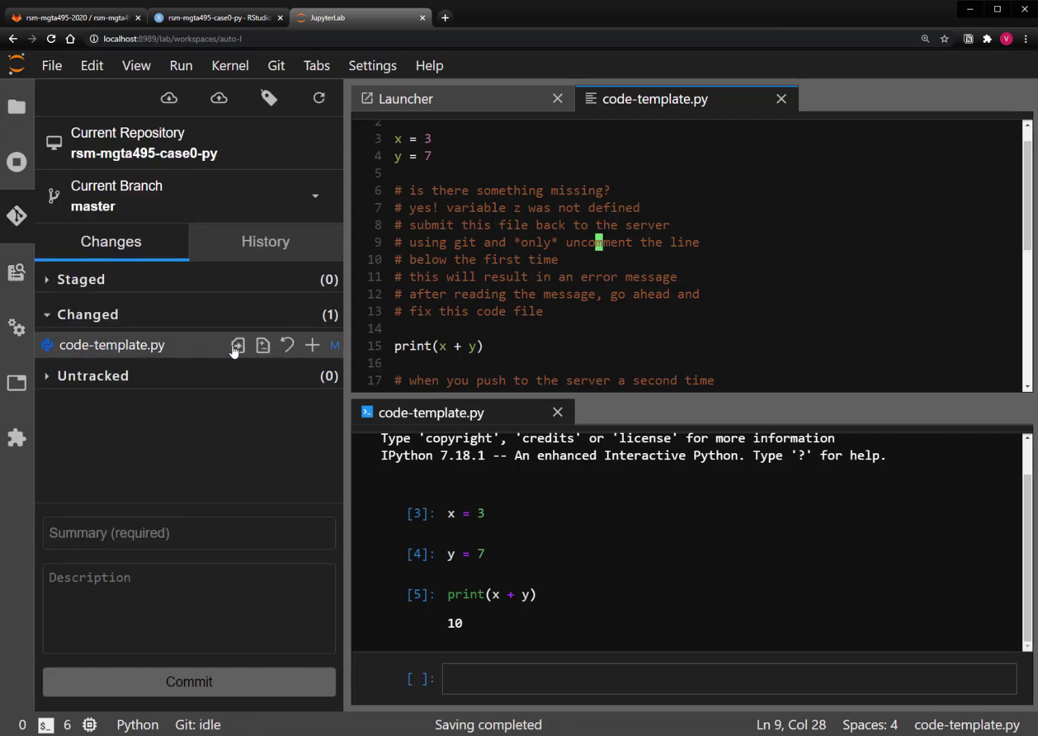
click(265, 344)
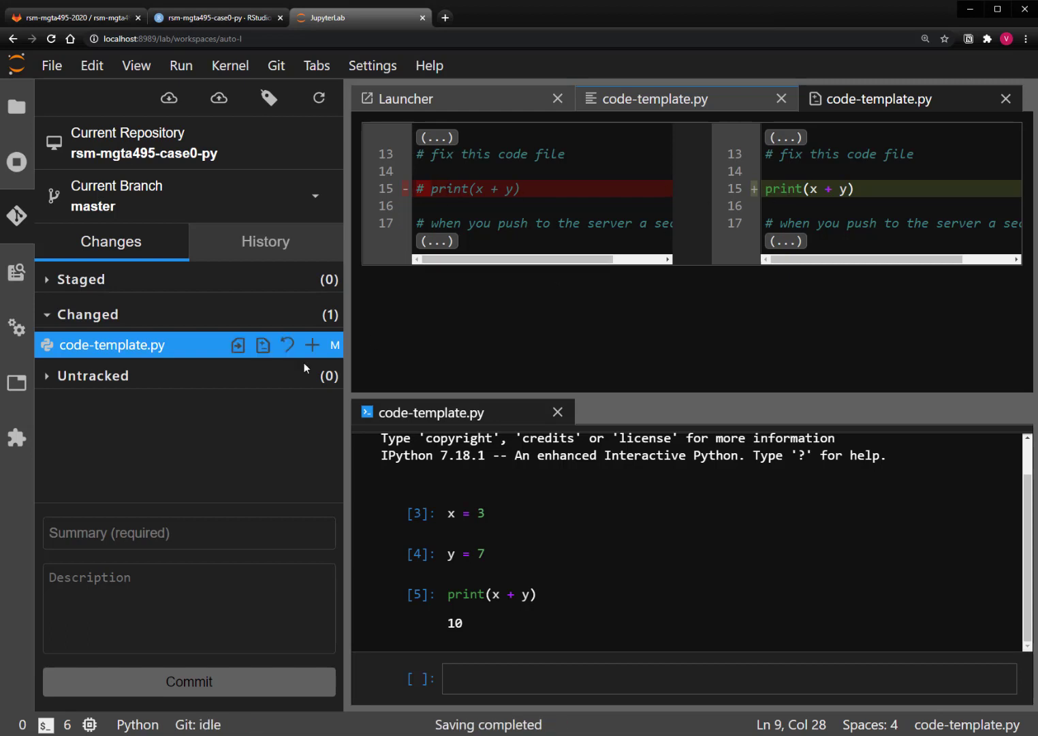
mouse_move(314, 344)
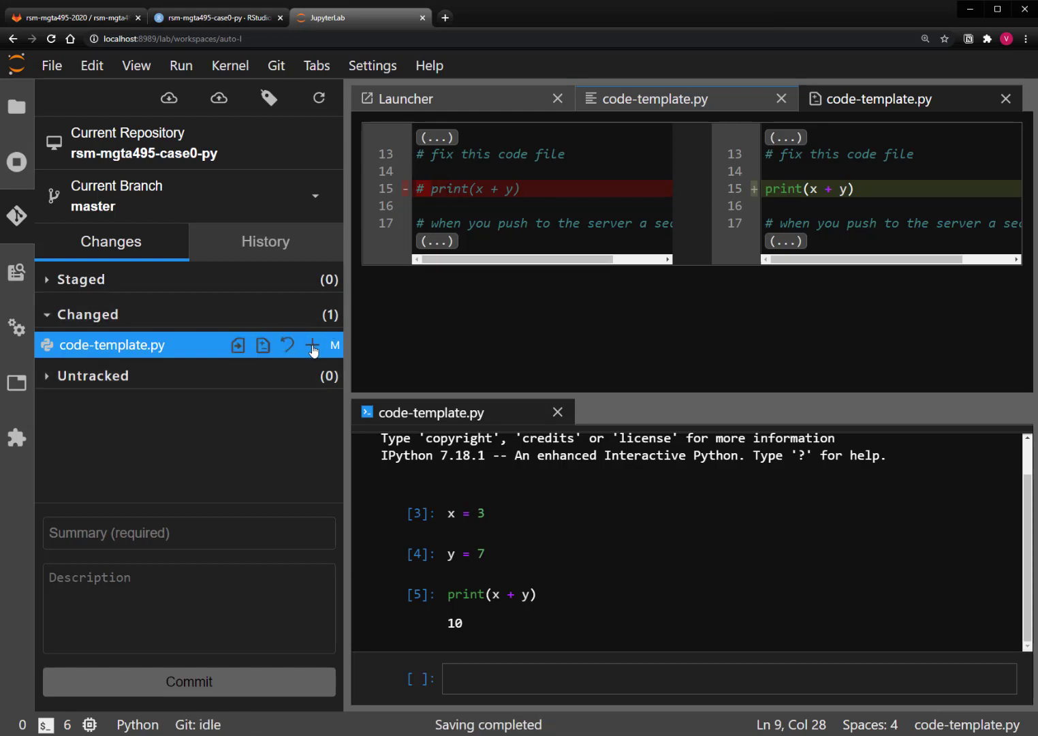
click(313, 345)
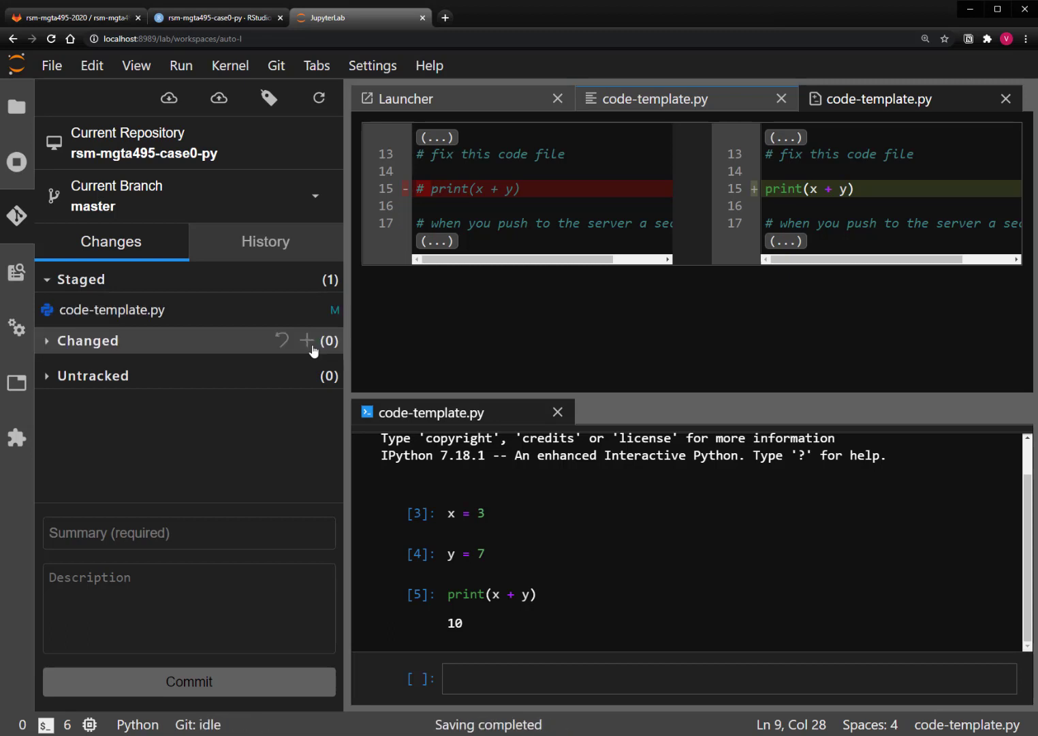
mouse_move(289, 341)
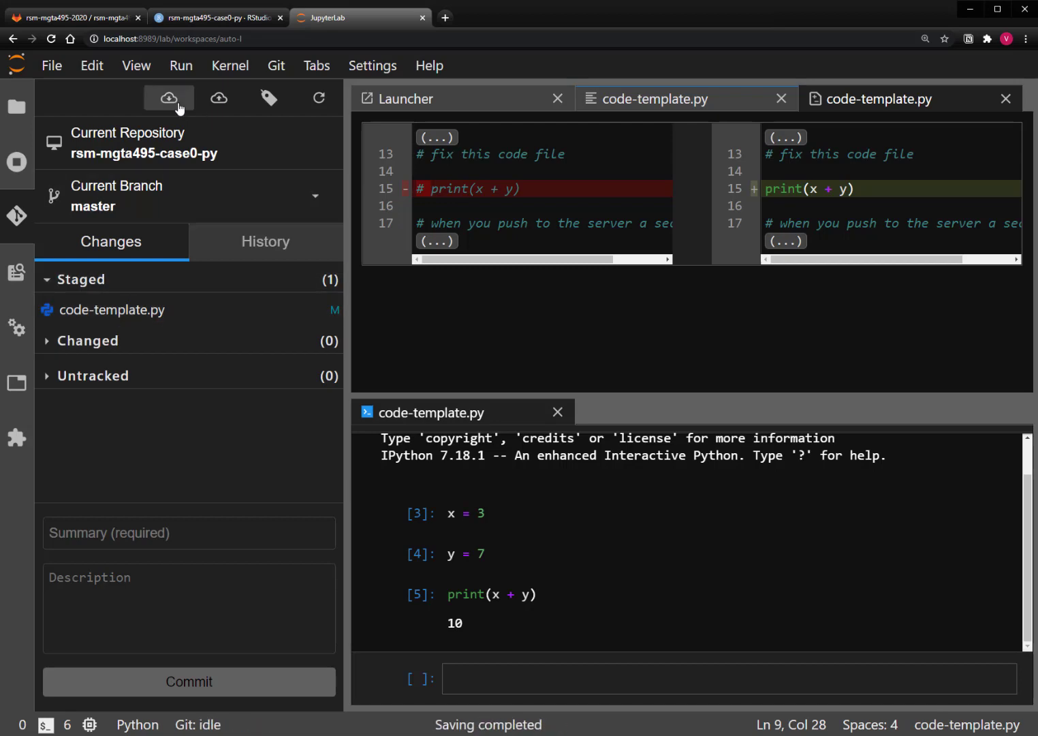
mouse_move(171, 203)
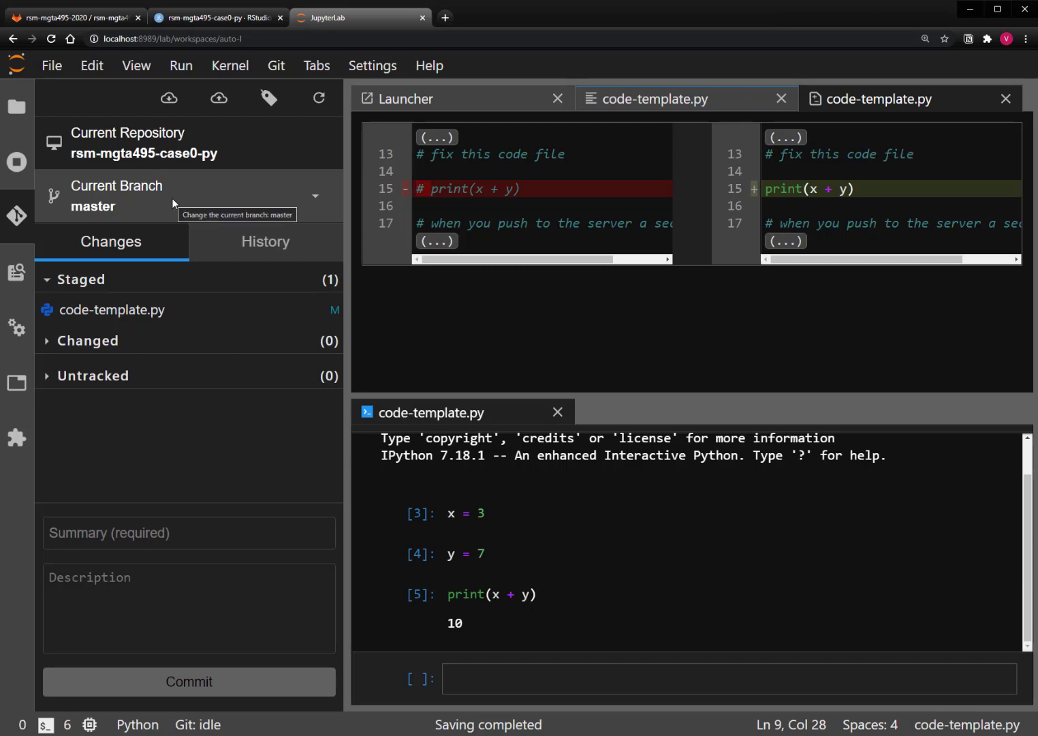
mouse_move(174, 202)
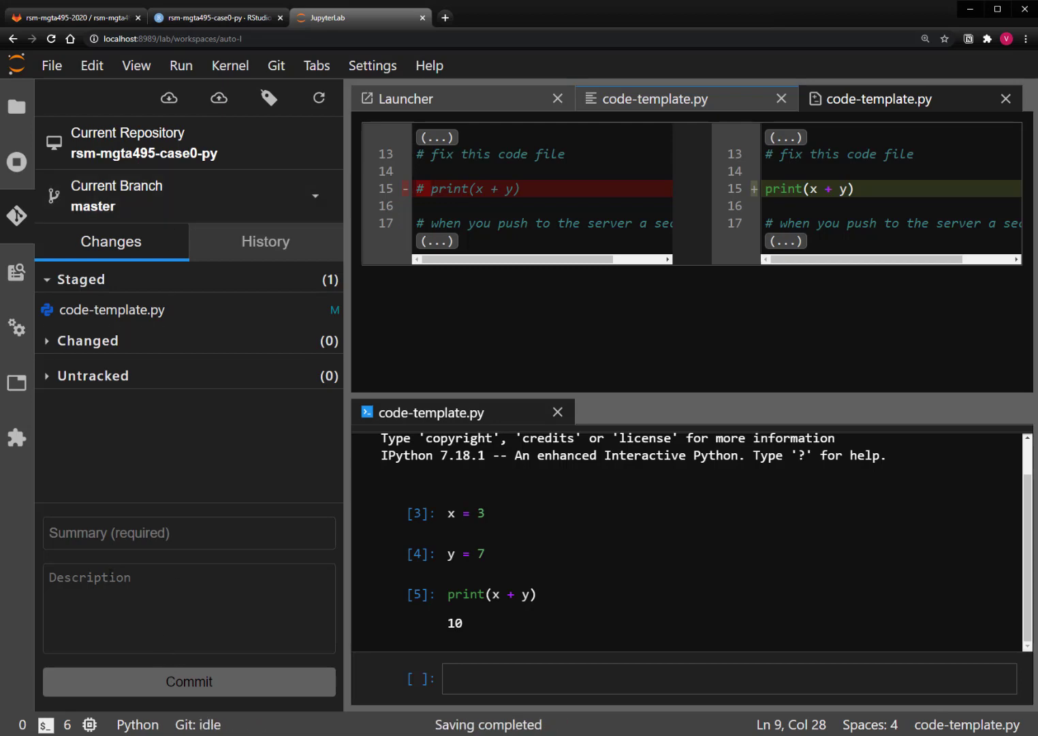
Step: Enter commit summary 'fixed code' with description 'That was easy!'
click(188, 532)
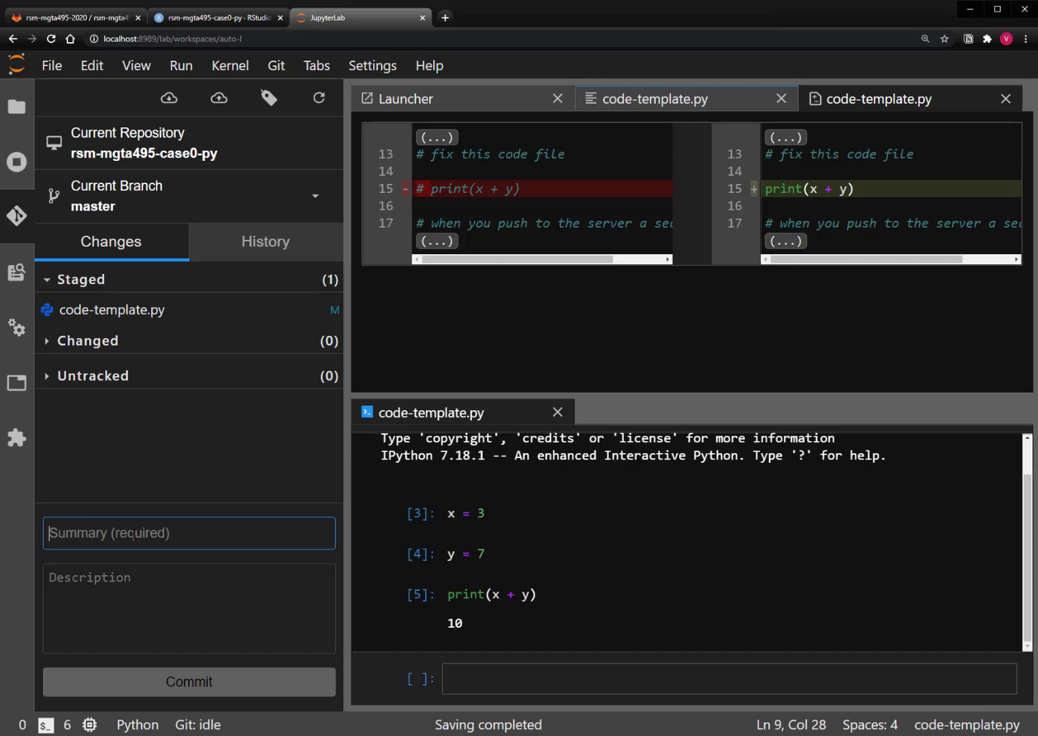
text(fixed co)
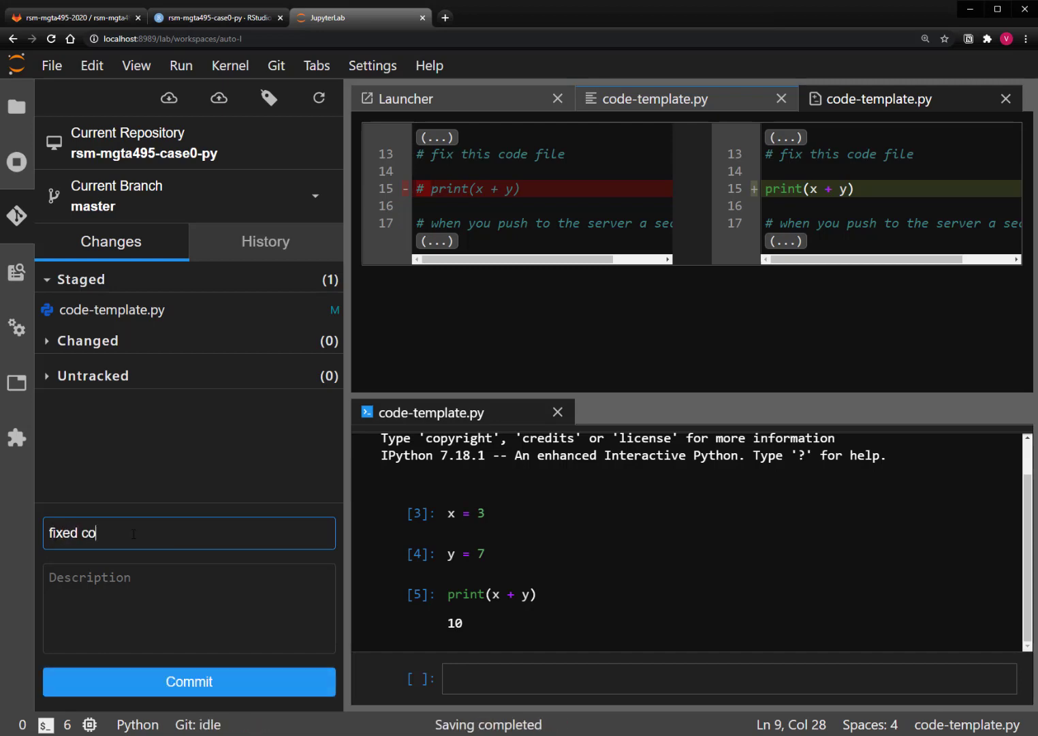
text(de)
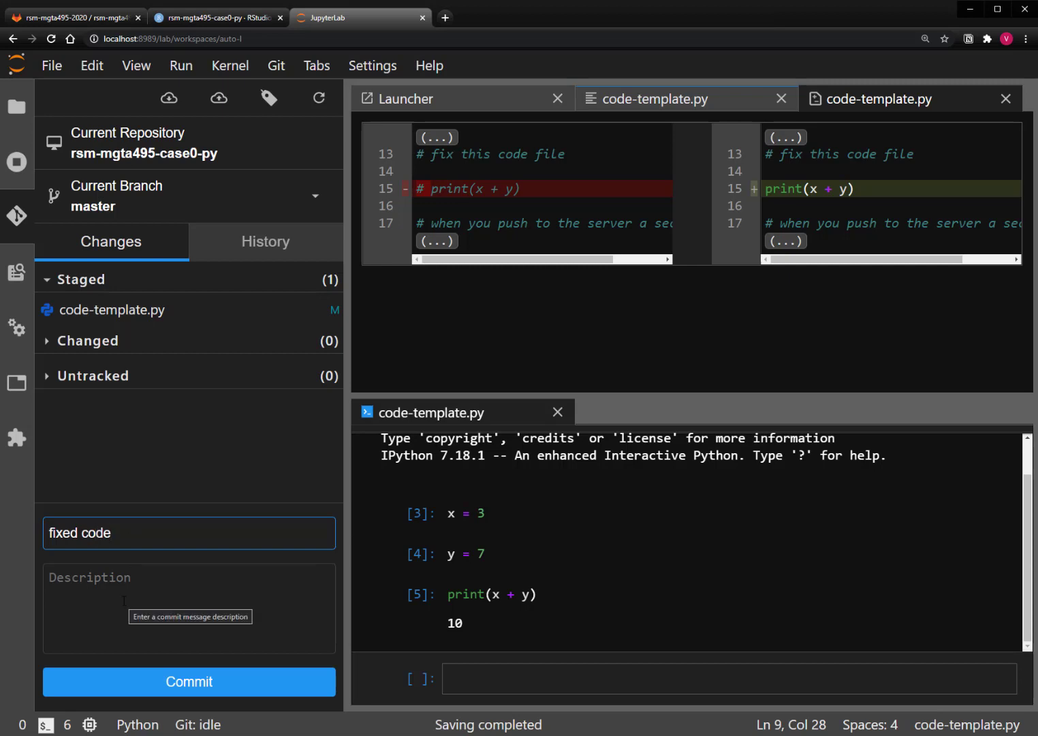
text(That)
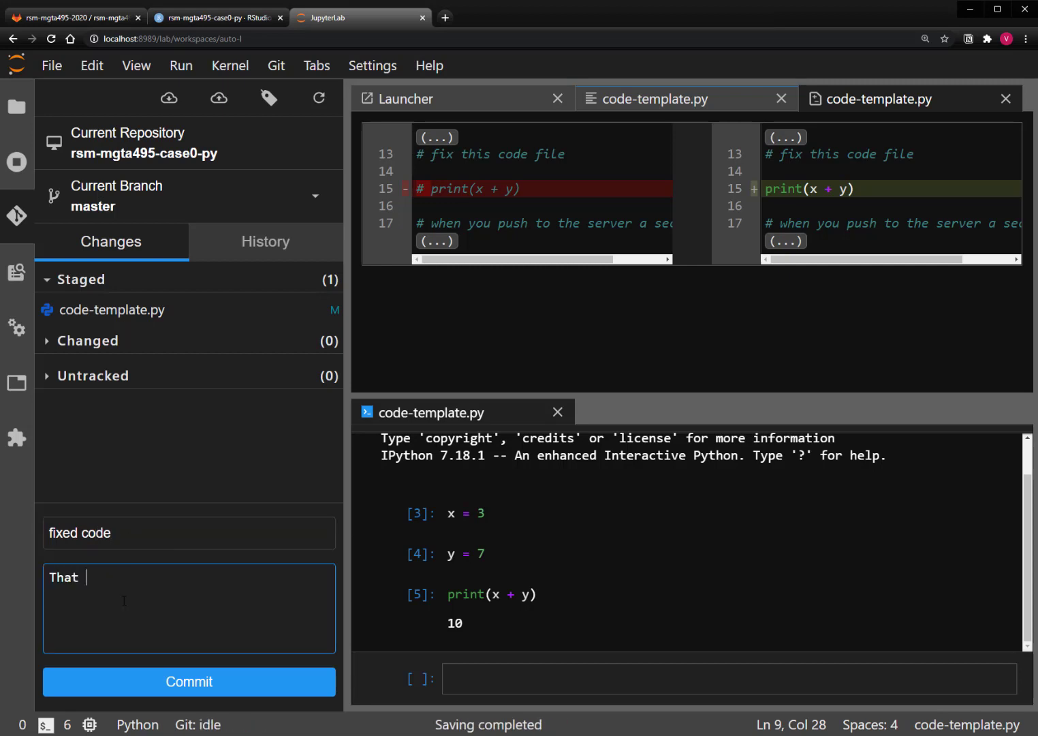
text(was easy)
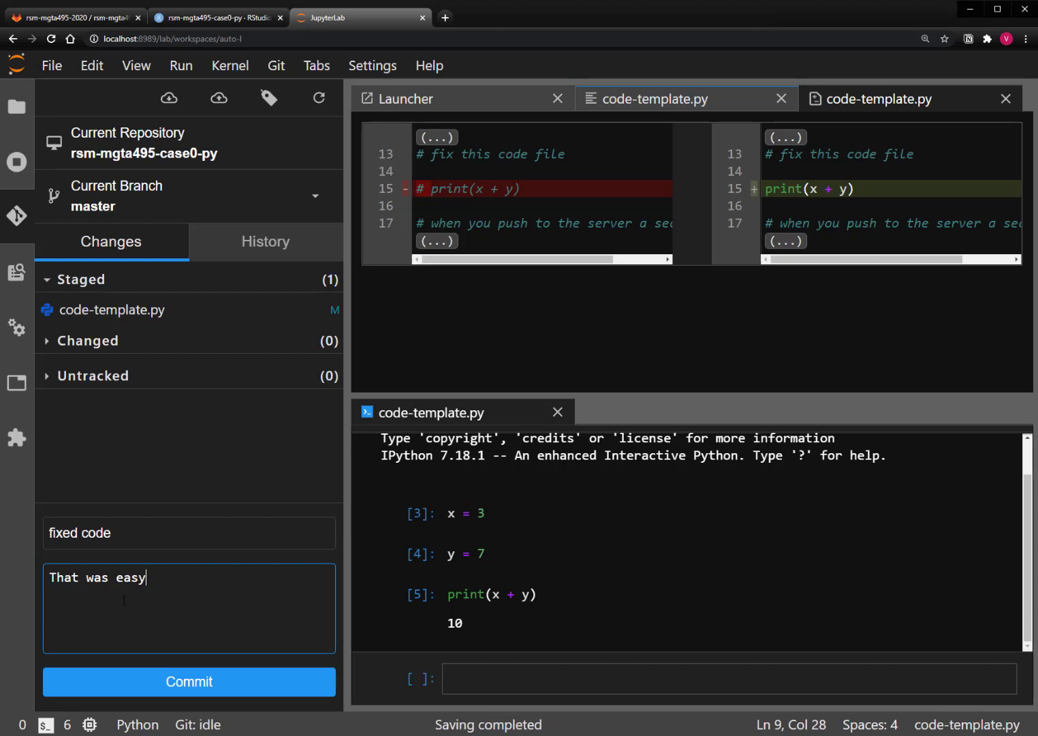
text(!)
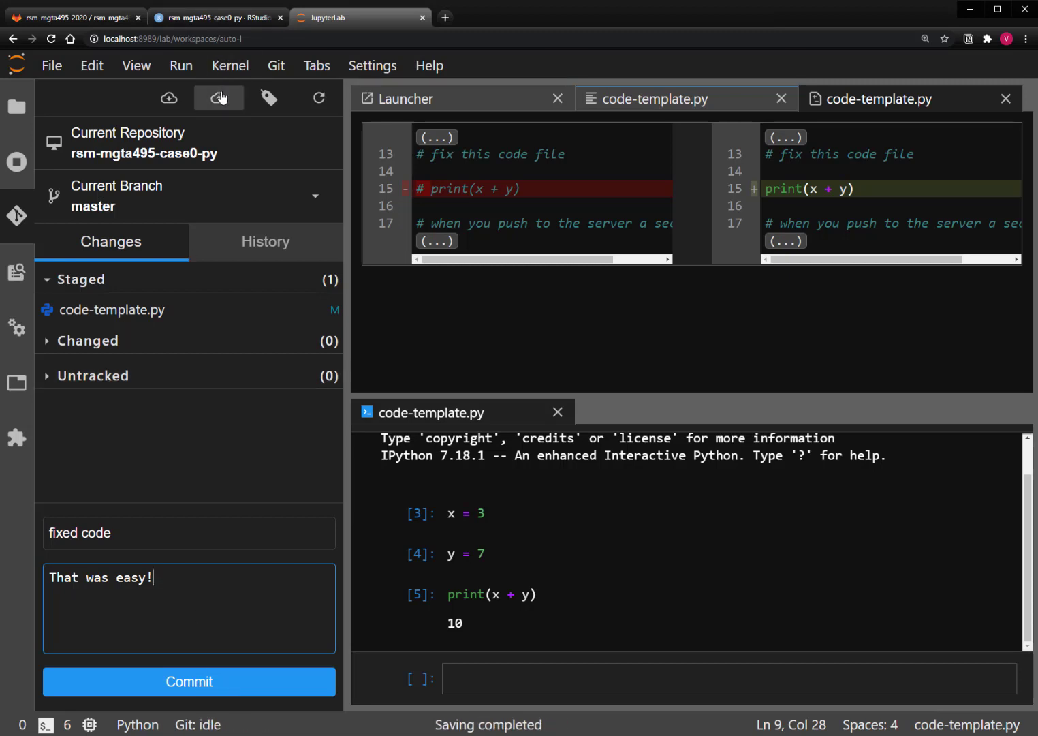
mouse_move(218, 98)
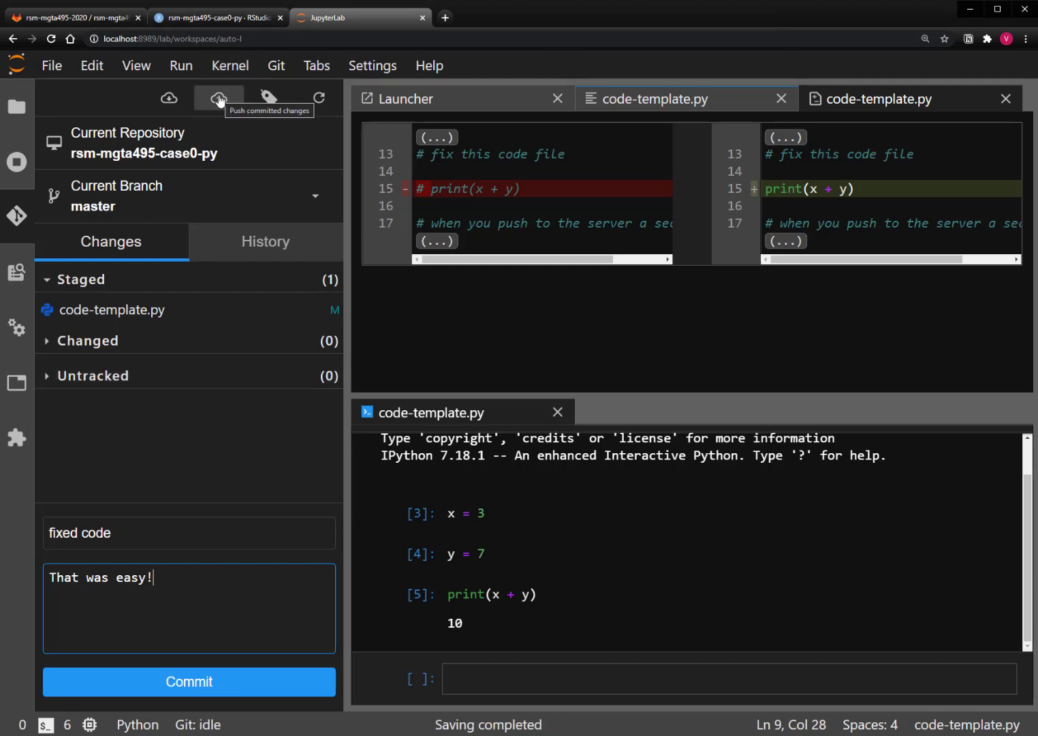
Step: Hover the push and pull buttons of the Git panel without committing
click(218, 98)
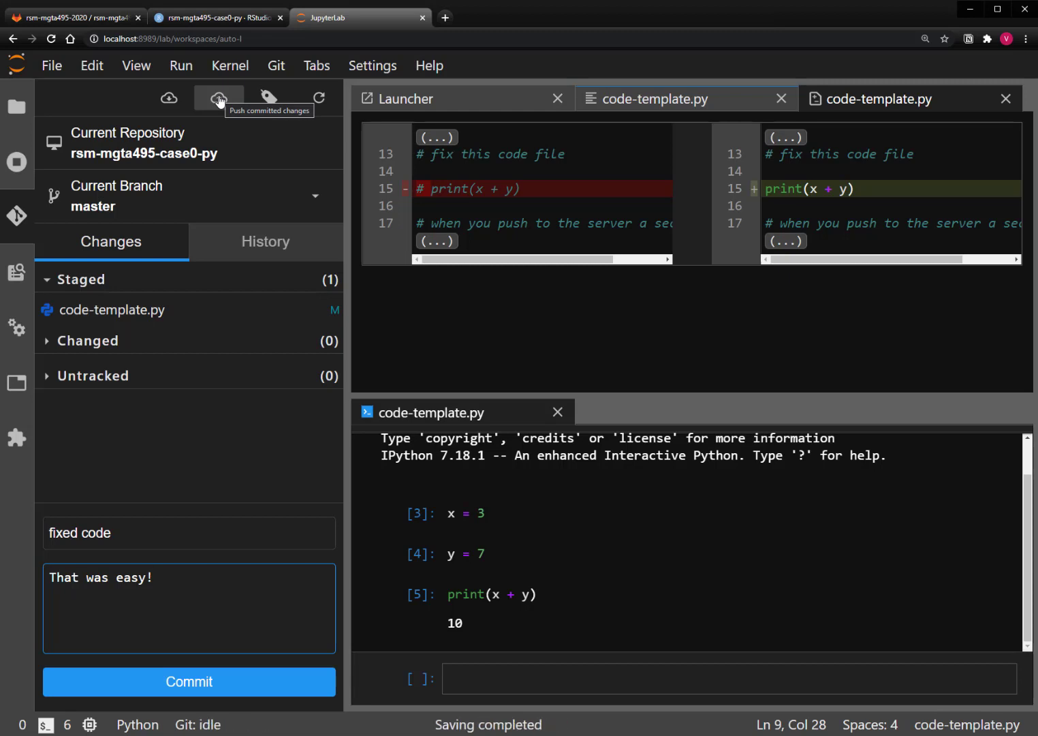
click(218, 98)
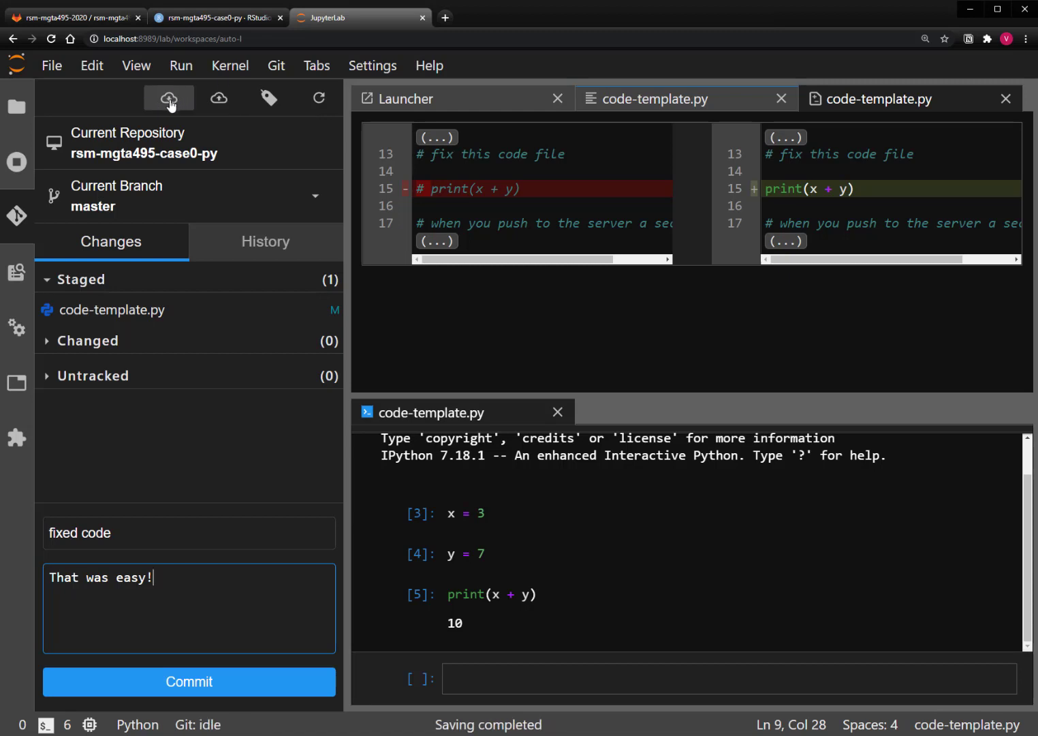
click(169, 98)
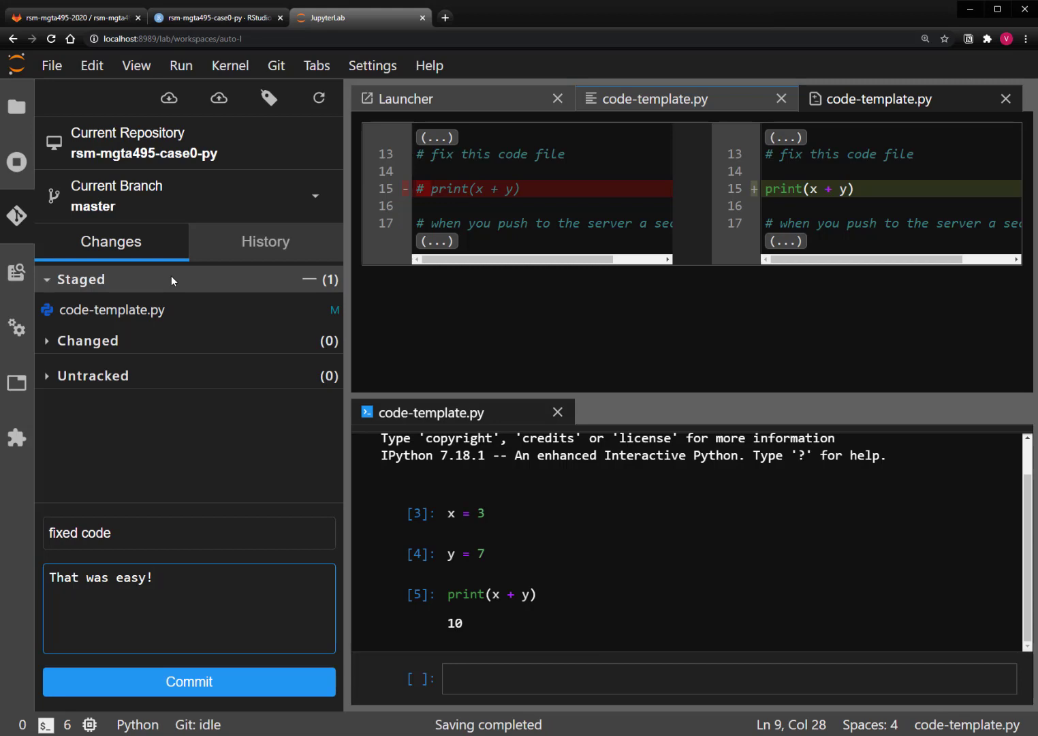
Step: Show the Launcher tab and close the code-template.py console
click(137, 578)
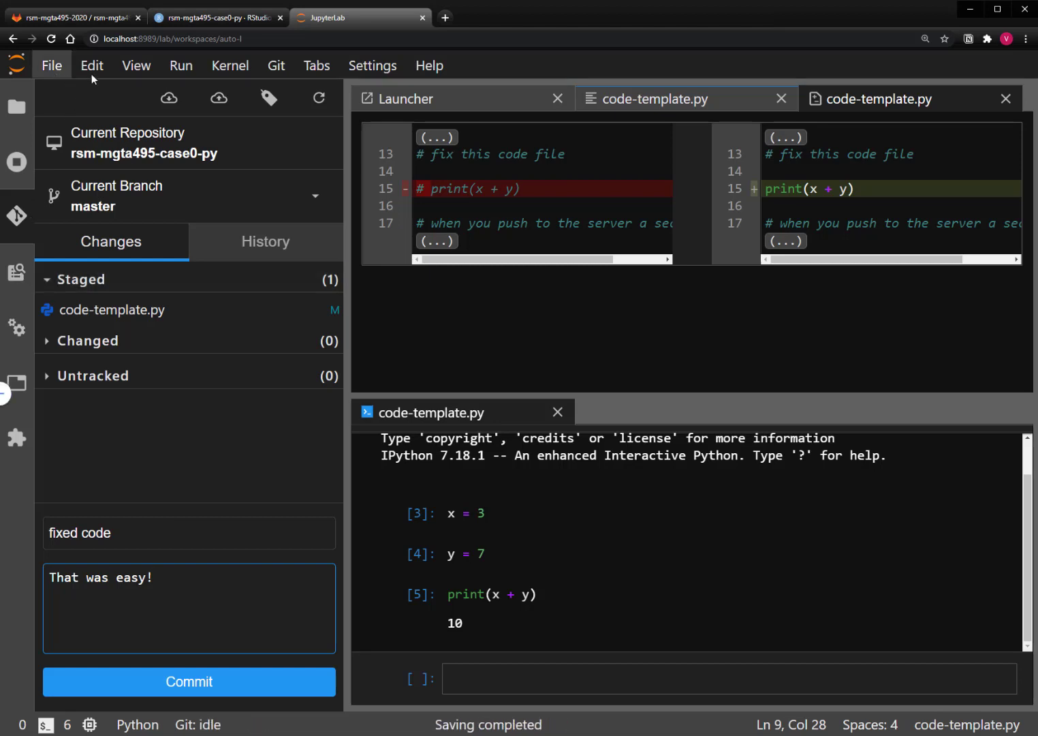
click(406, 100)
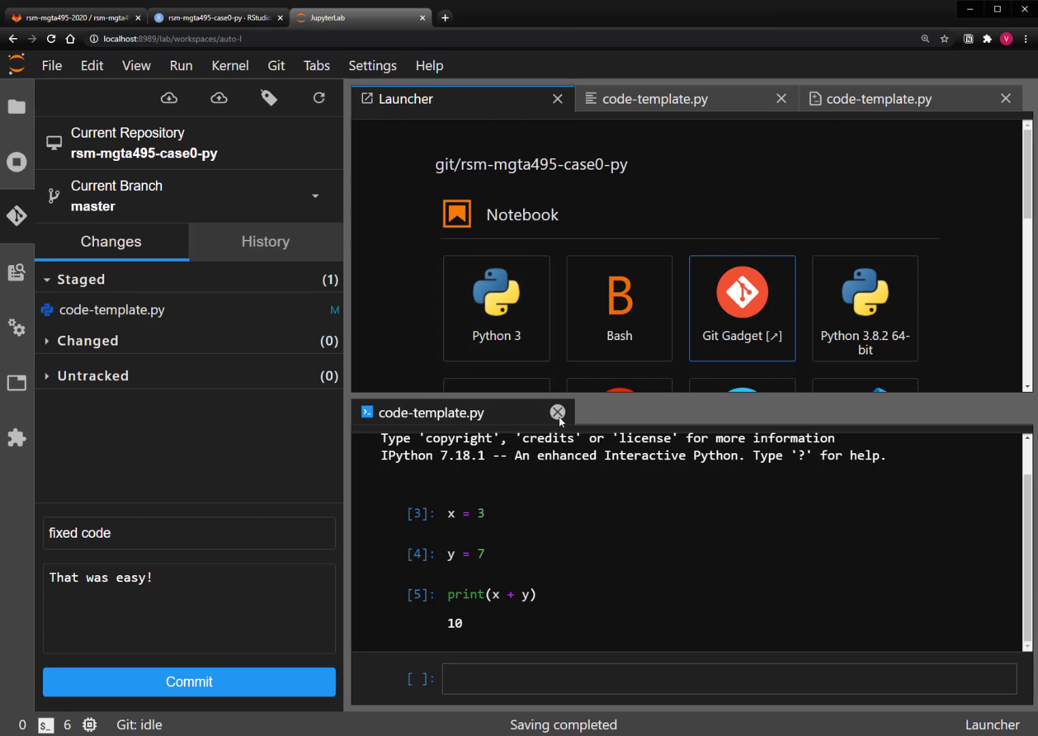
click(558, 411)
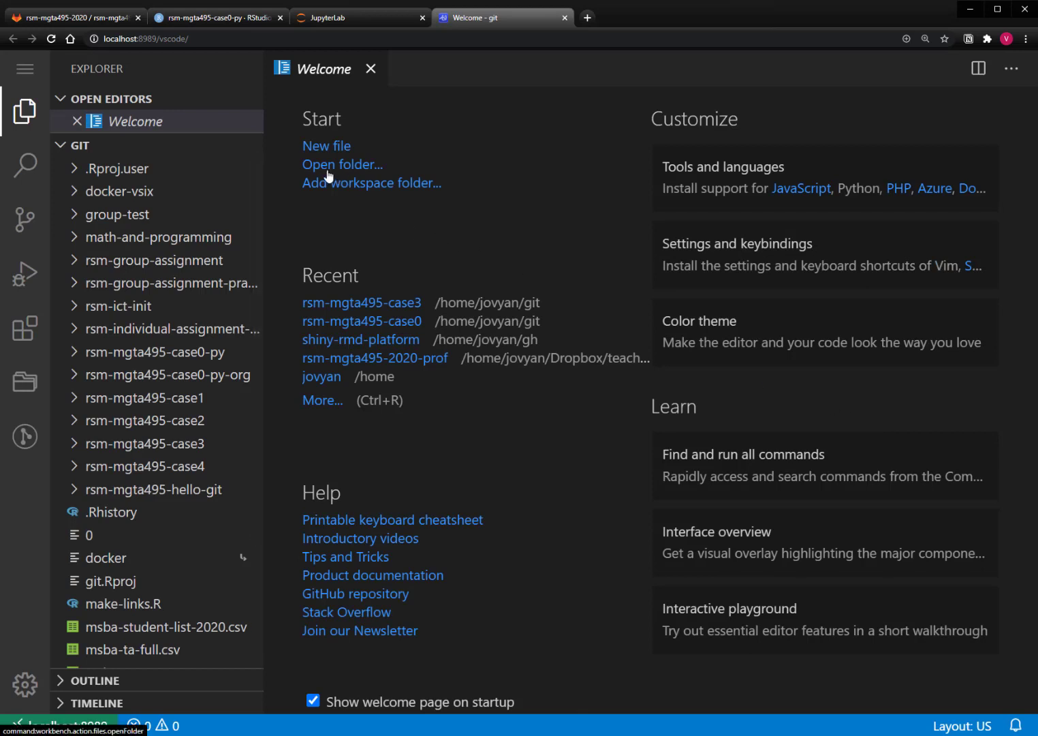
mouse_move(327, 166)
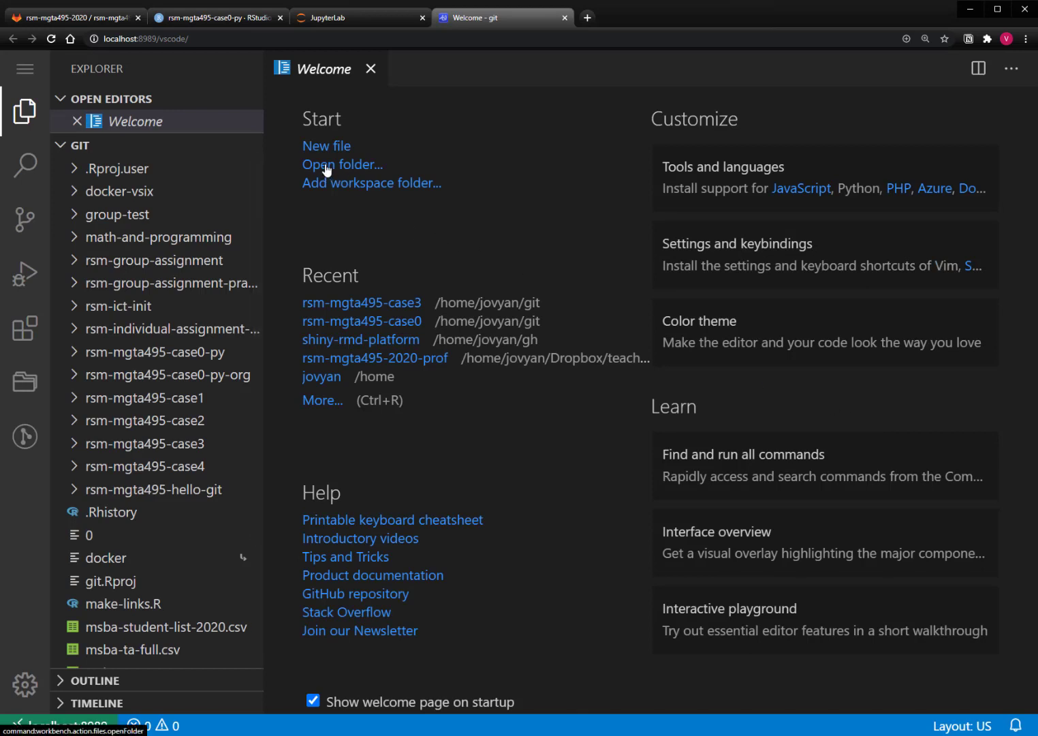
mouse_move(333, 169)
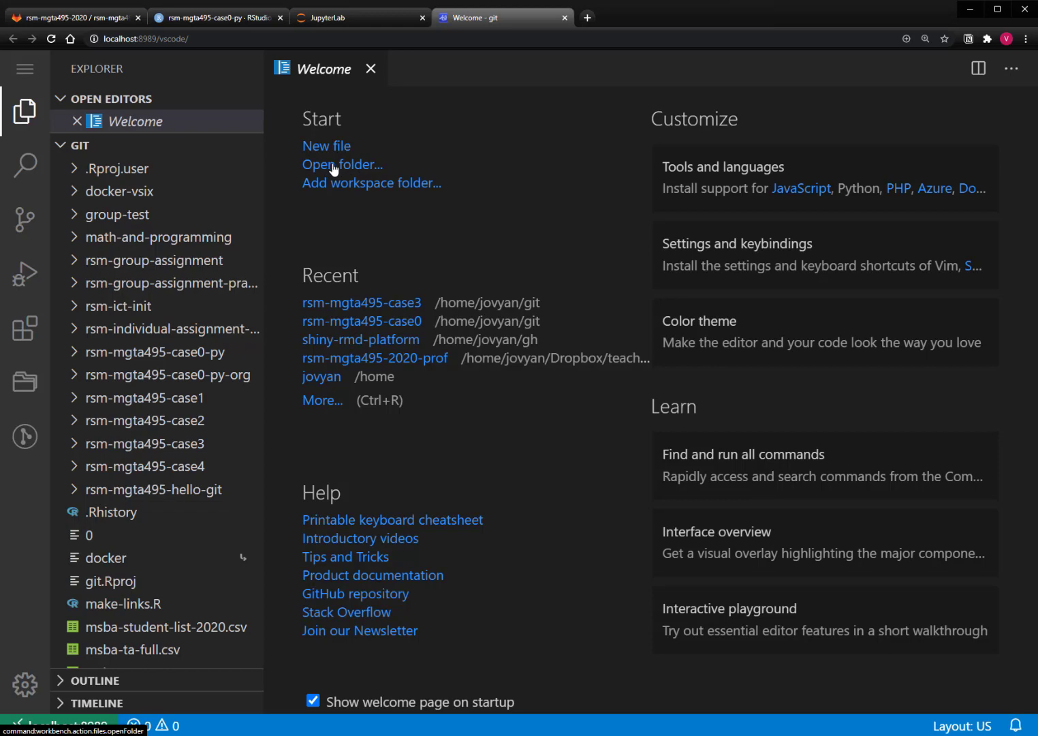
Step: Reload the disconnected window and open the rsm-mgta495-case0-py repository folder
click(342, 164)
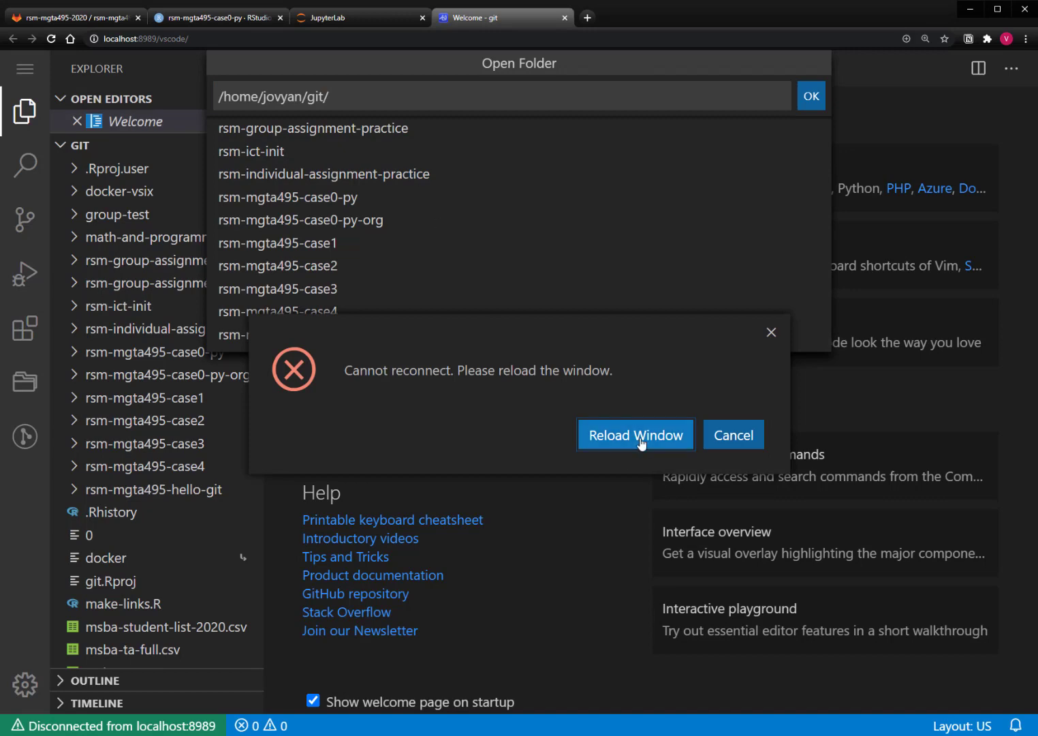
click(635, 435)
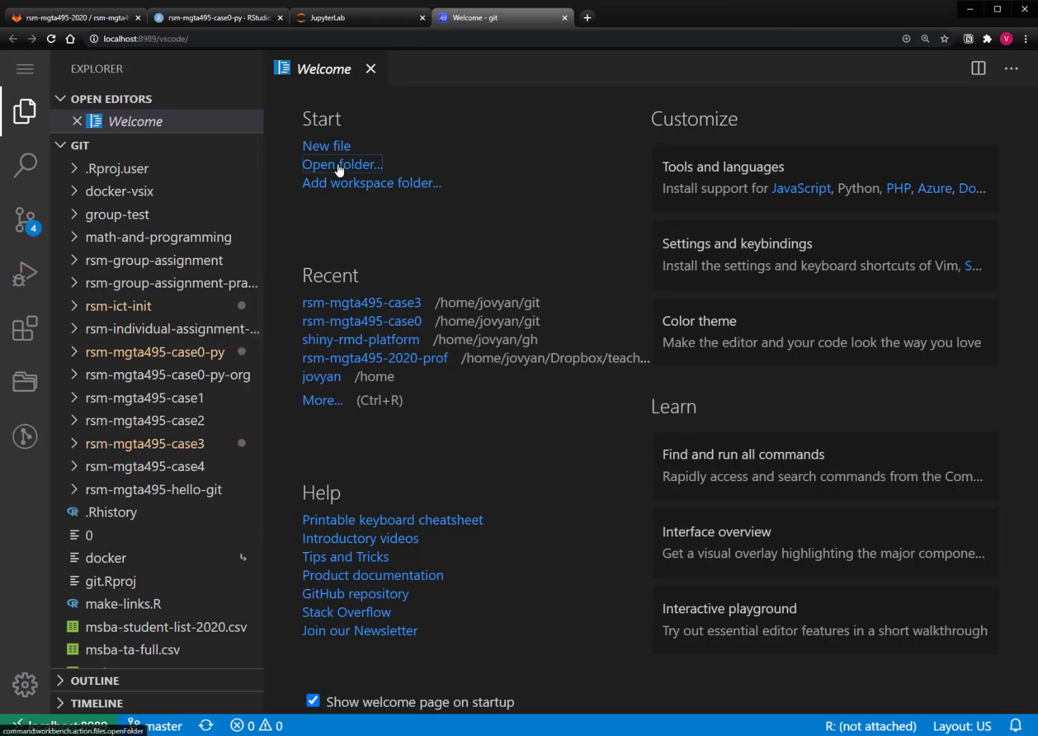
click(342, 164)
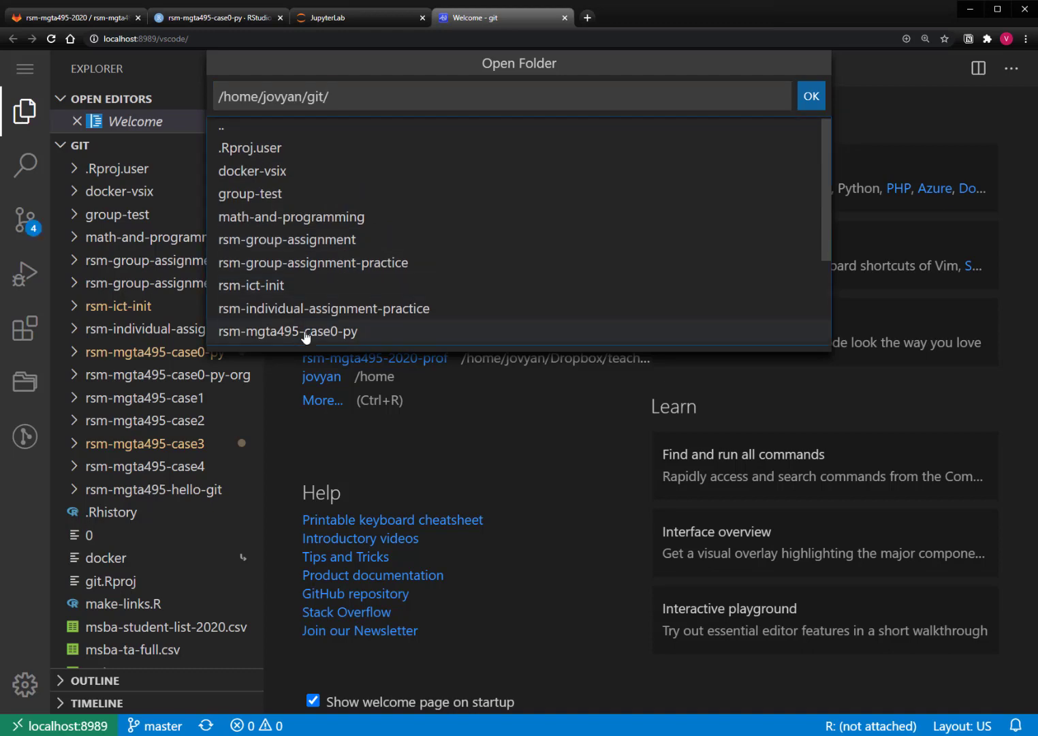
click(289, 331)
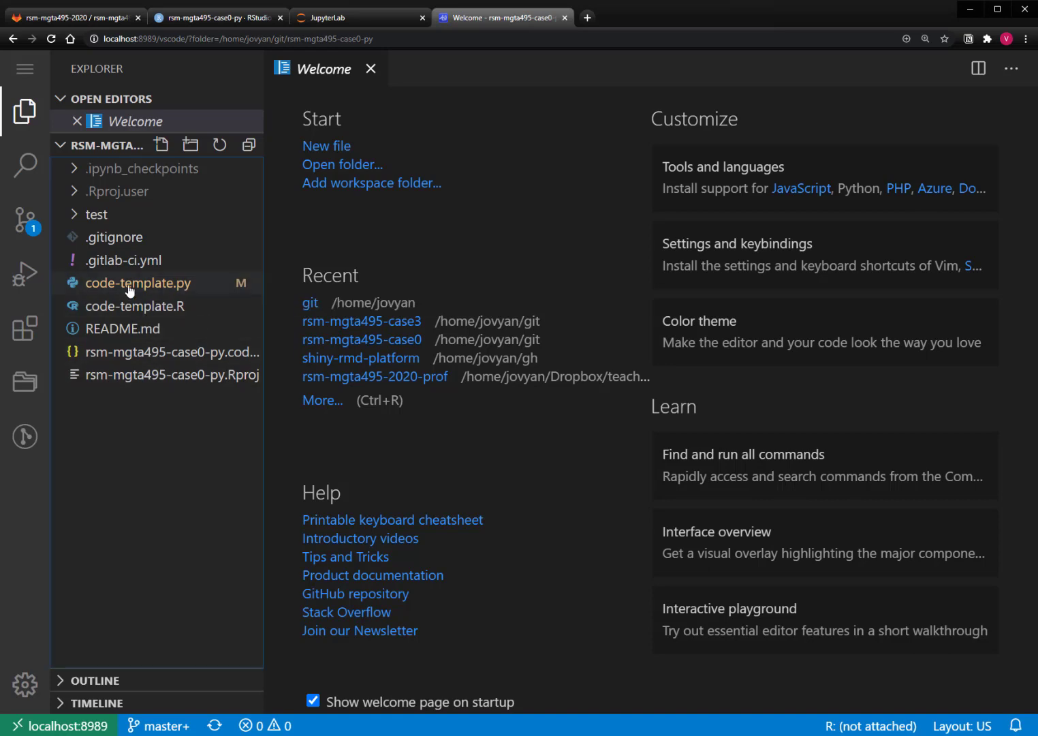
Step: Open code-template.py from the Explorer to check its edits
click(139, 283)
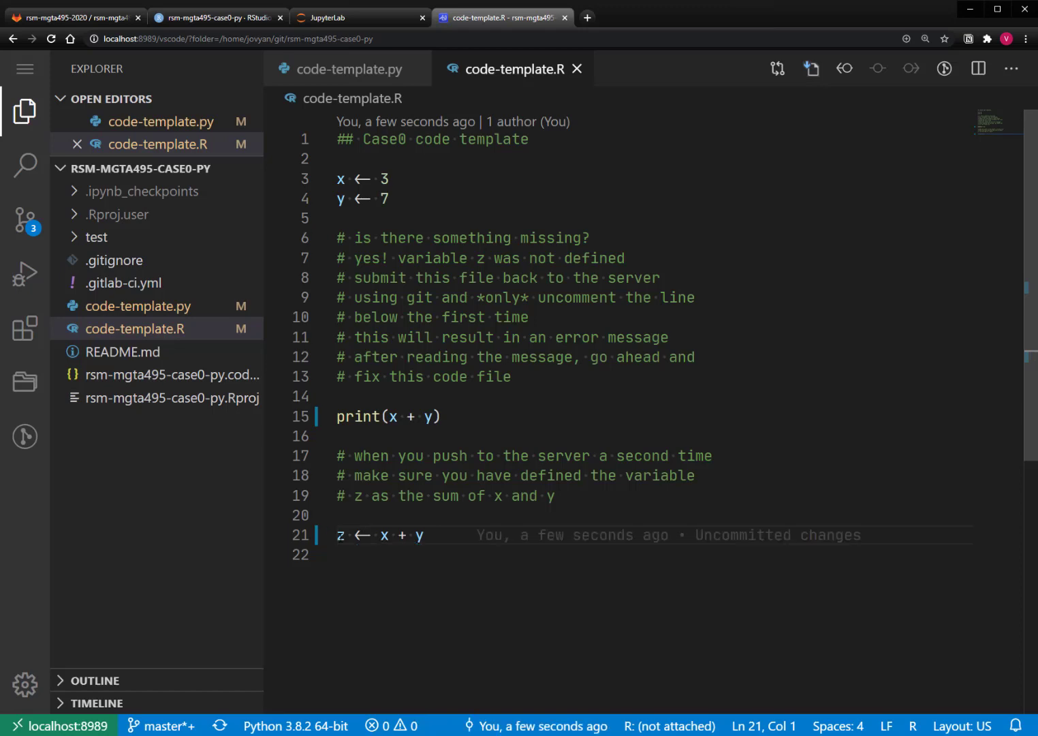
mouse_move(207, 16)
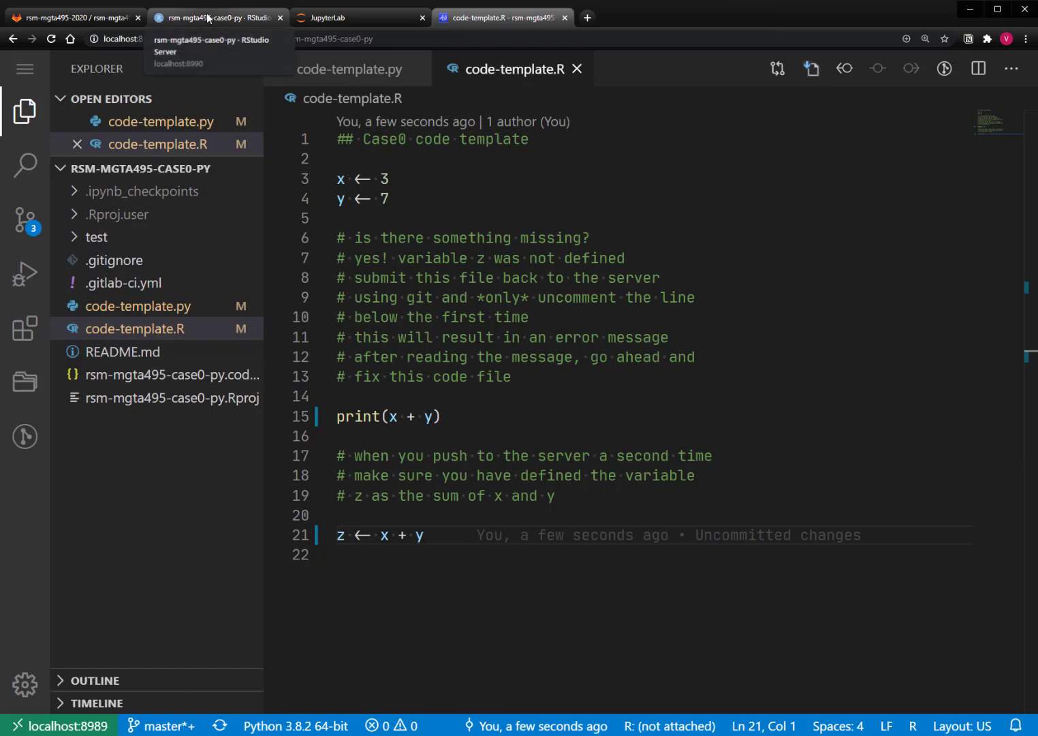
Step: In RStudio's Review Changes, stage both templates with message 'fix!' and close without committing
click(218, 17)
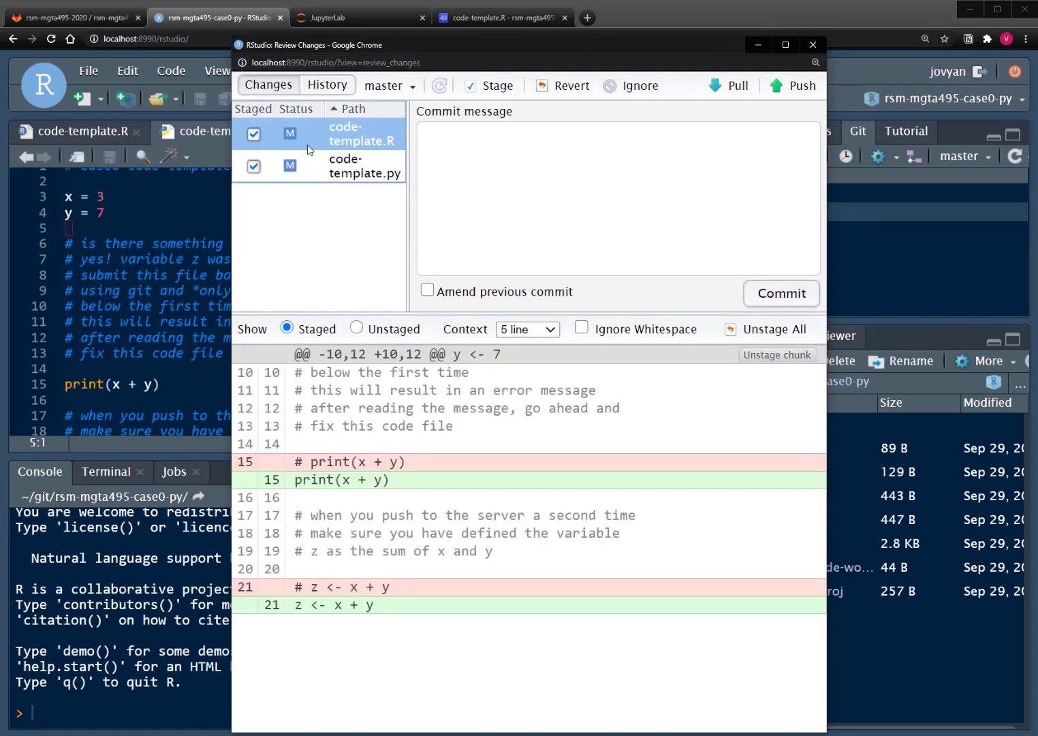
text(fixed it all)
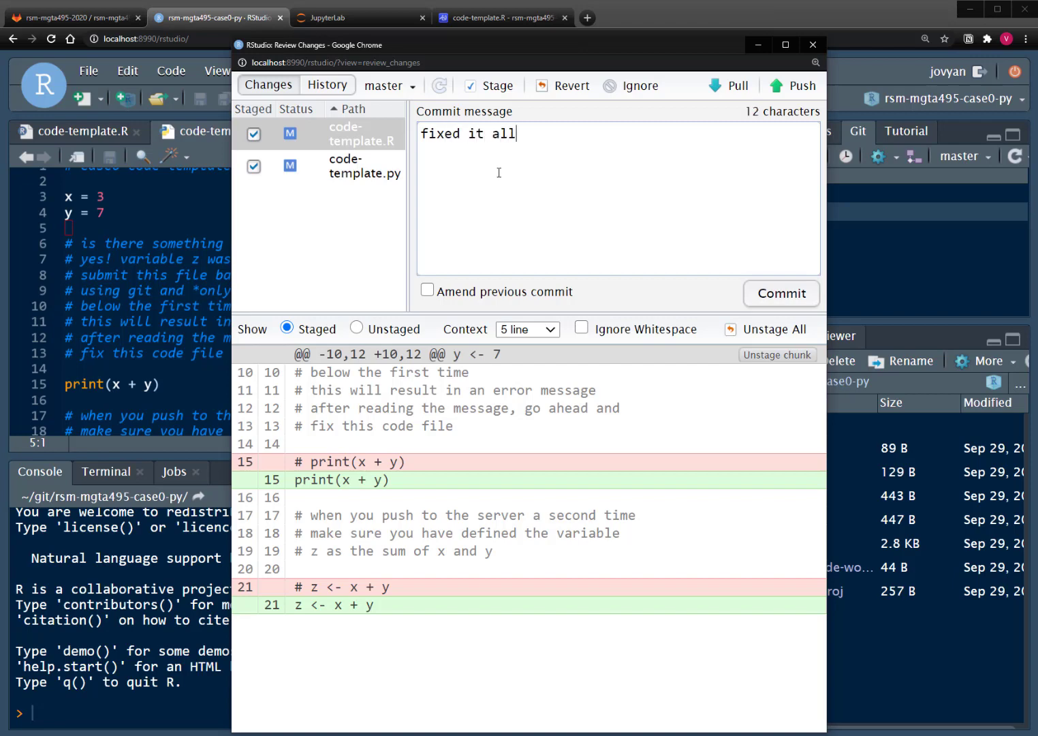
text(!)
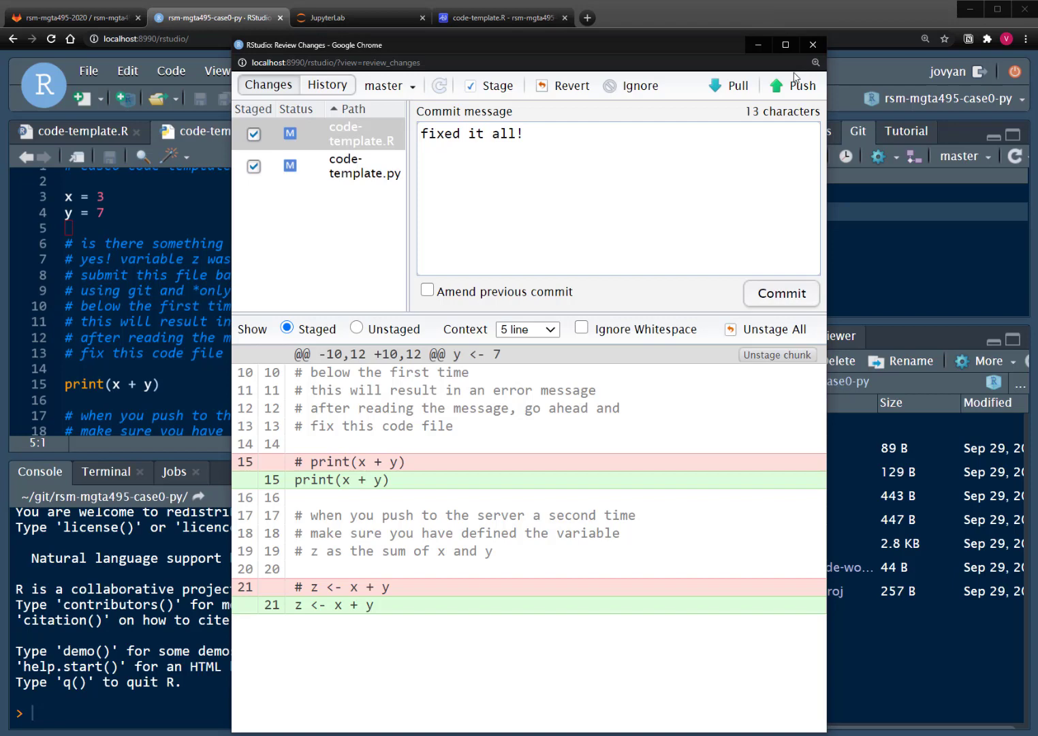
mouse_move(812, 45)
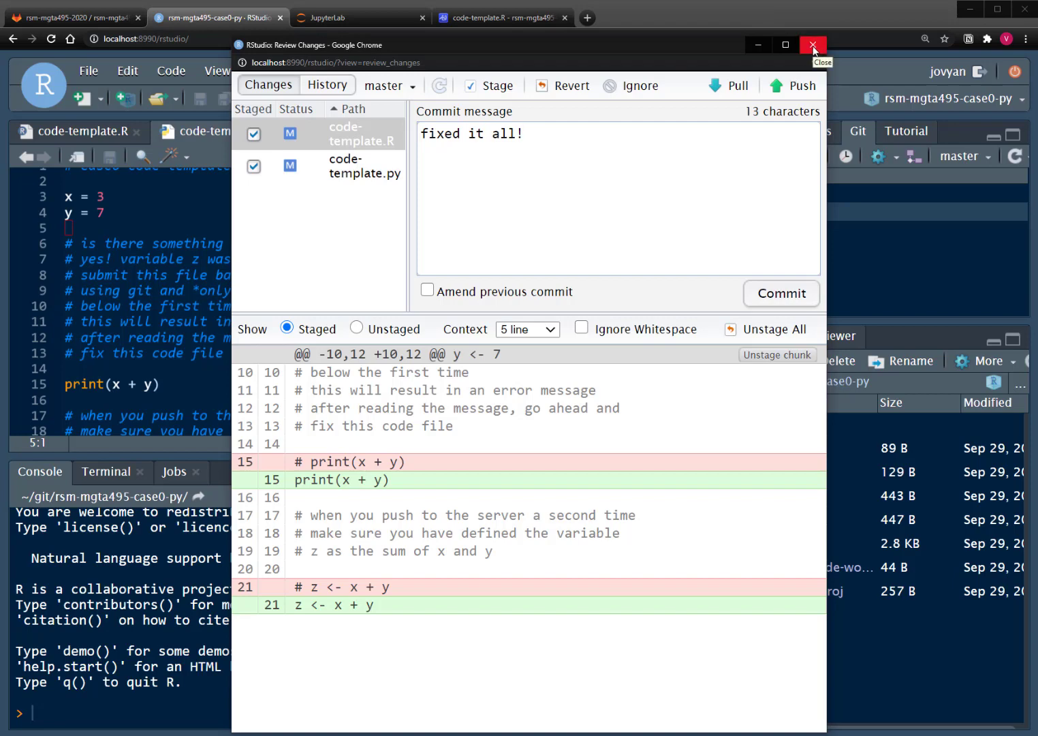
click(812, 45)
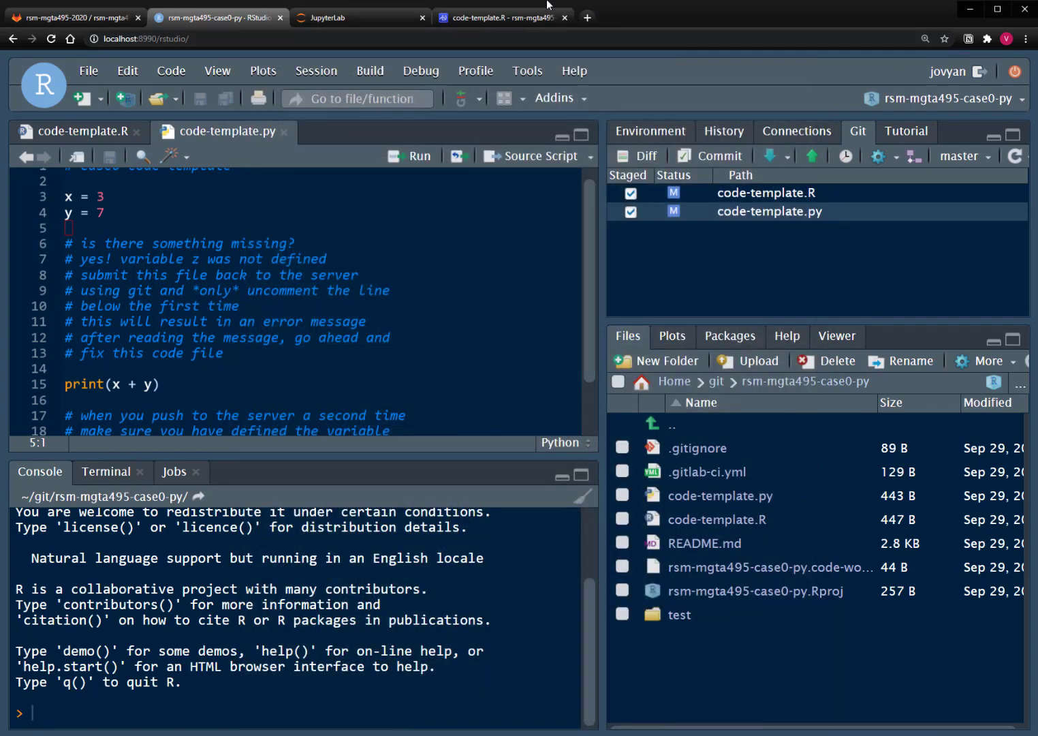
Step: Return to VS Code and view the installed extensions list
click(501, 17)
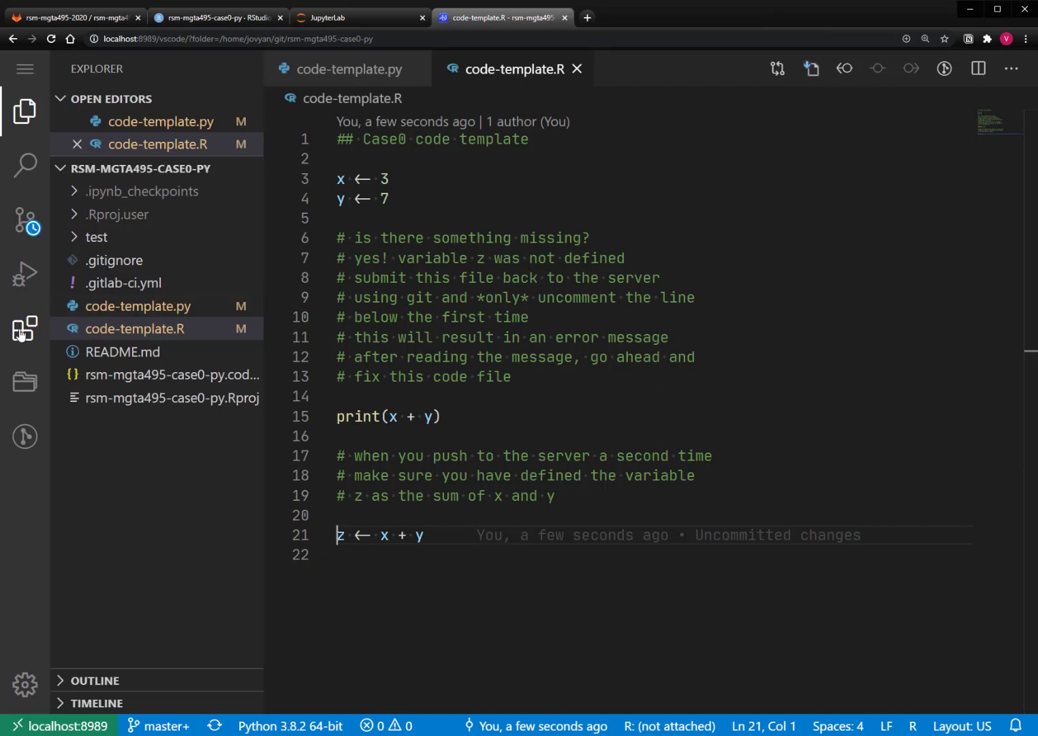
click(25, 329)
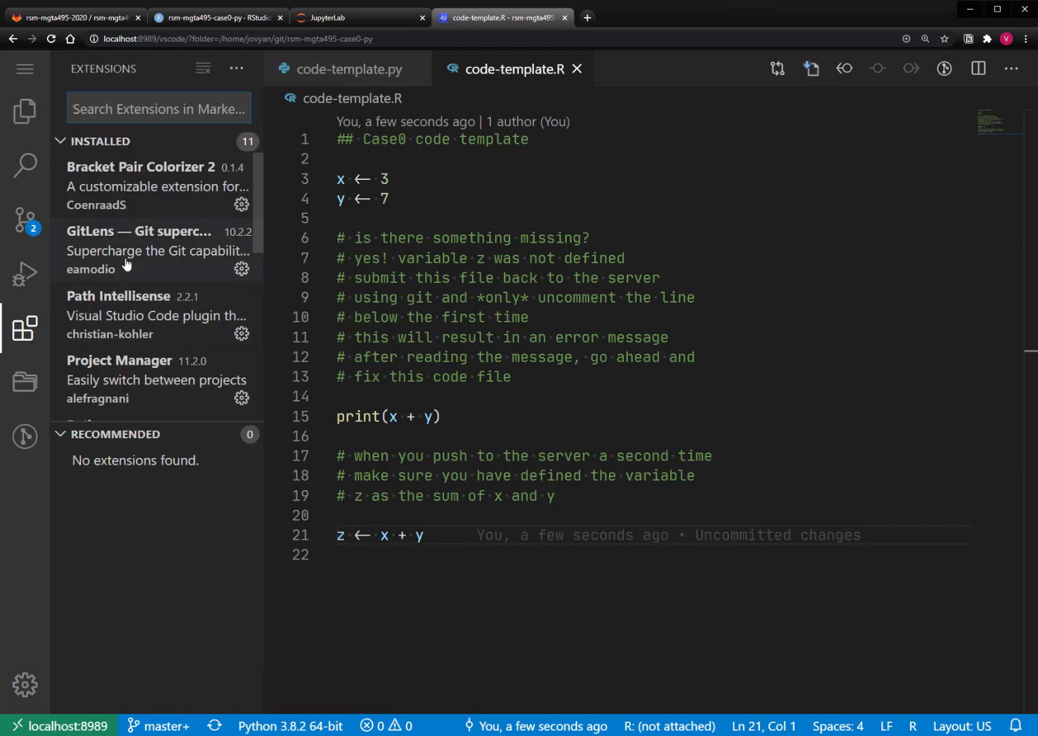
mouse_move(125, 334)
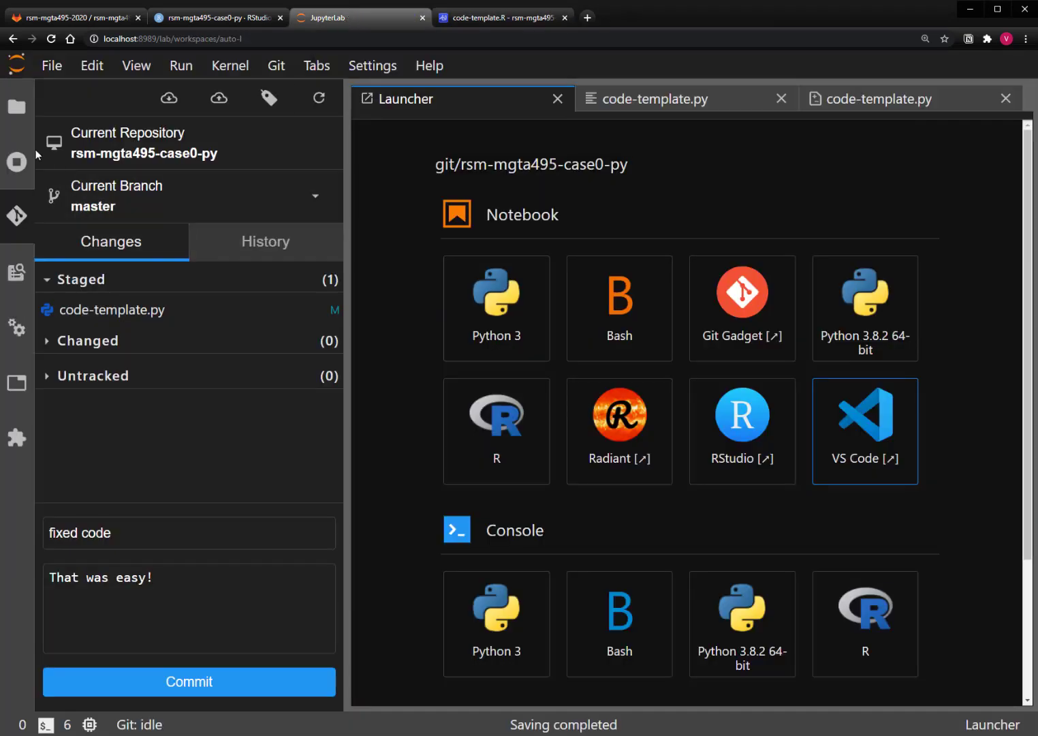
Step: Launch a new terminal from the JupyterLab Launcher, then return to VS Code
click(16, 106)
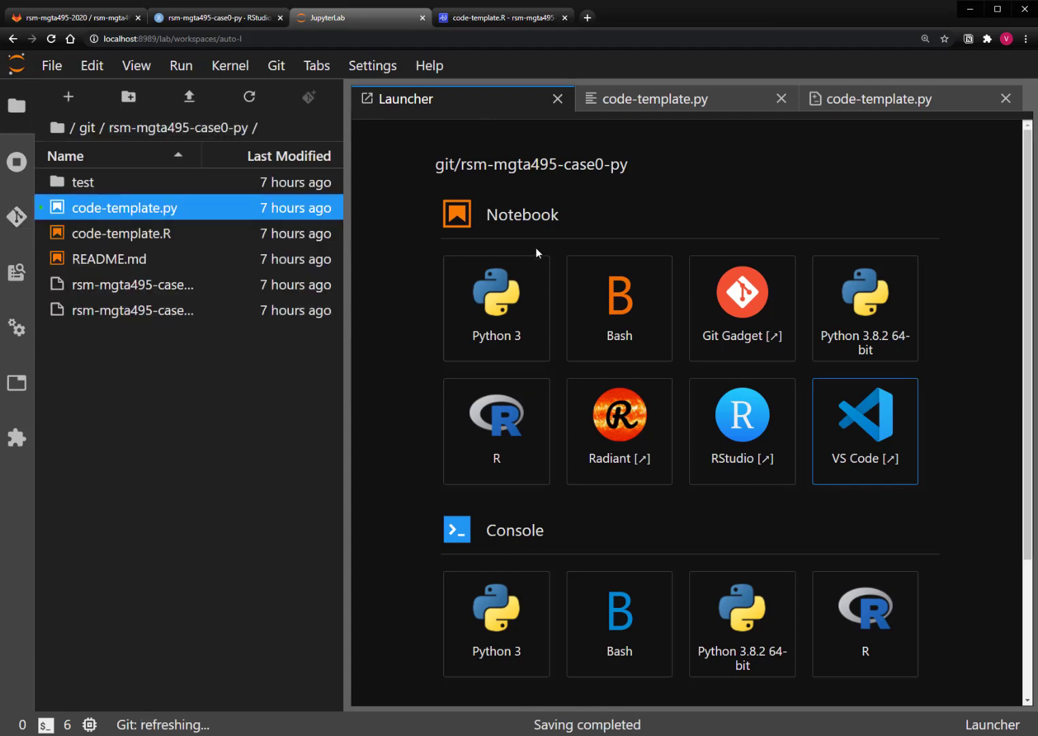
scroll(down, 3)
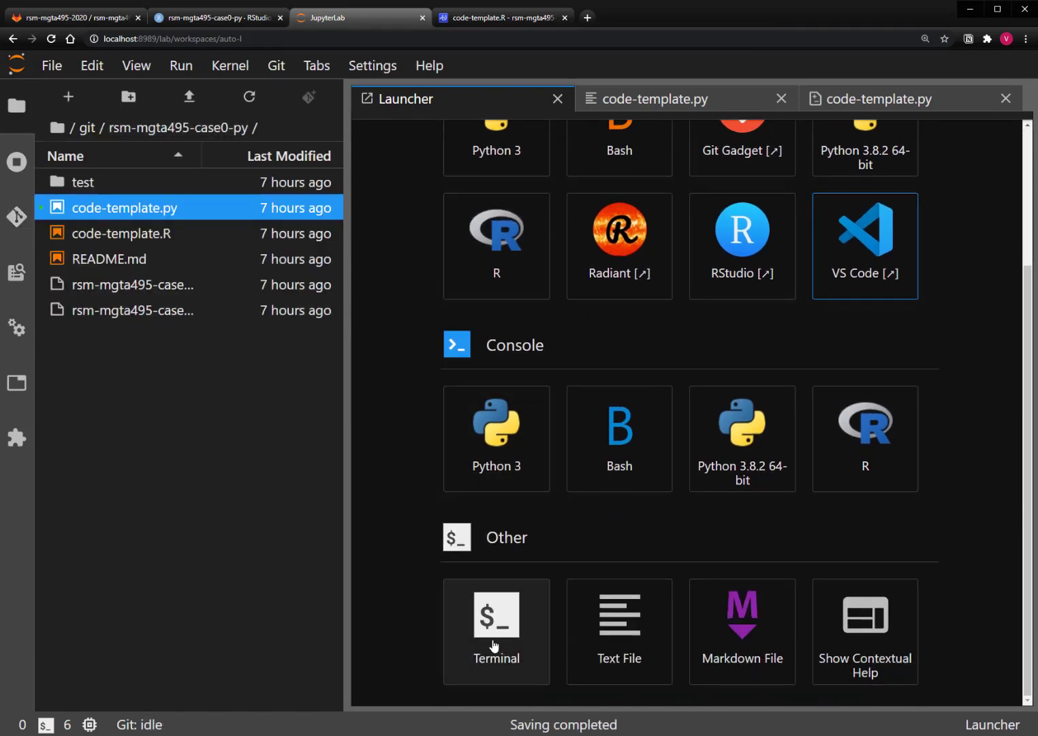
click(496, 616)
text(setup)
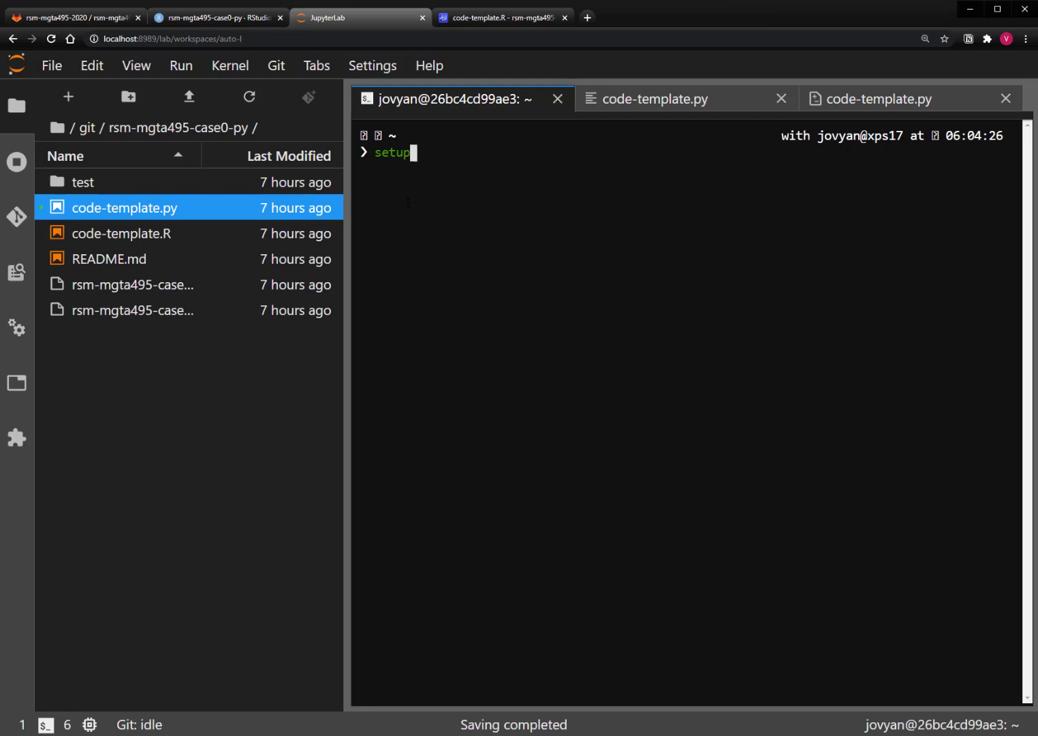
click(503, 18)
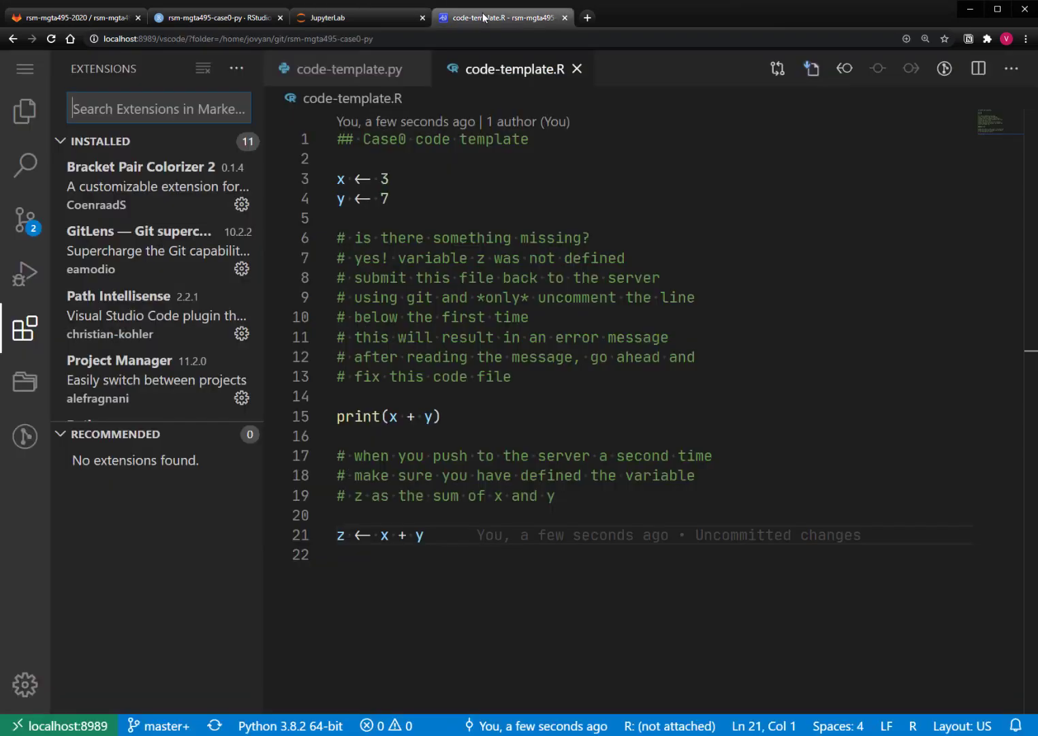
Step: Check both templates are staged in Source Control, then move via JupyterLab to RStudio
click(357, 417)
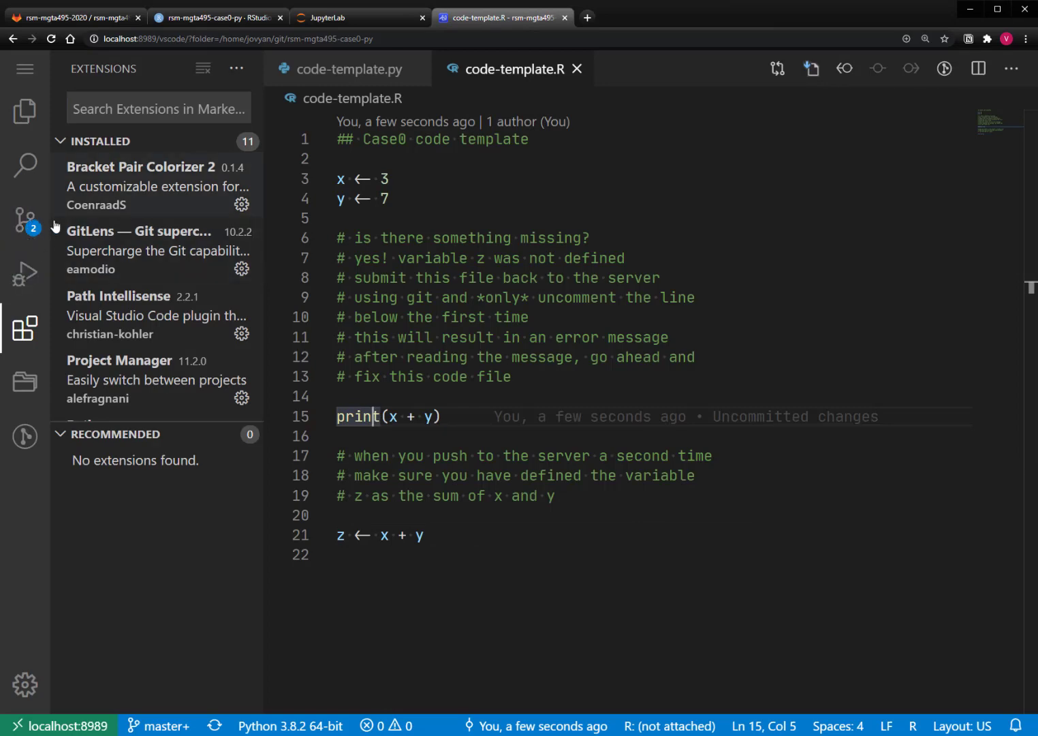
click(25, 219)
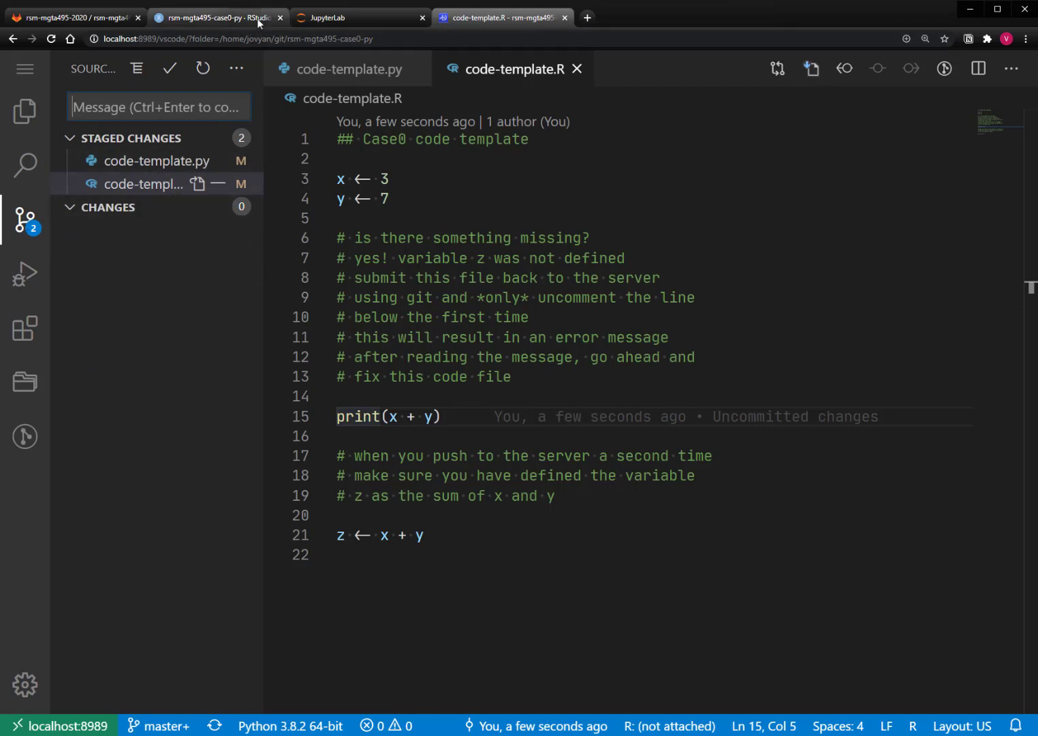
click(217, 16)
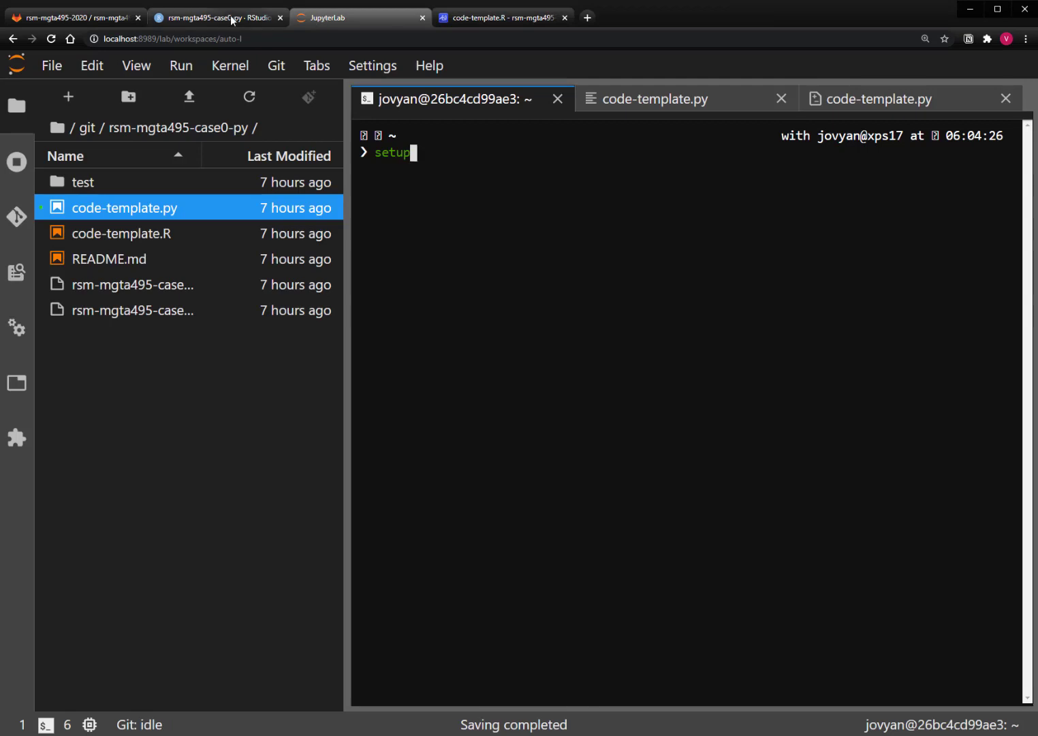
click(215, 17)
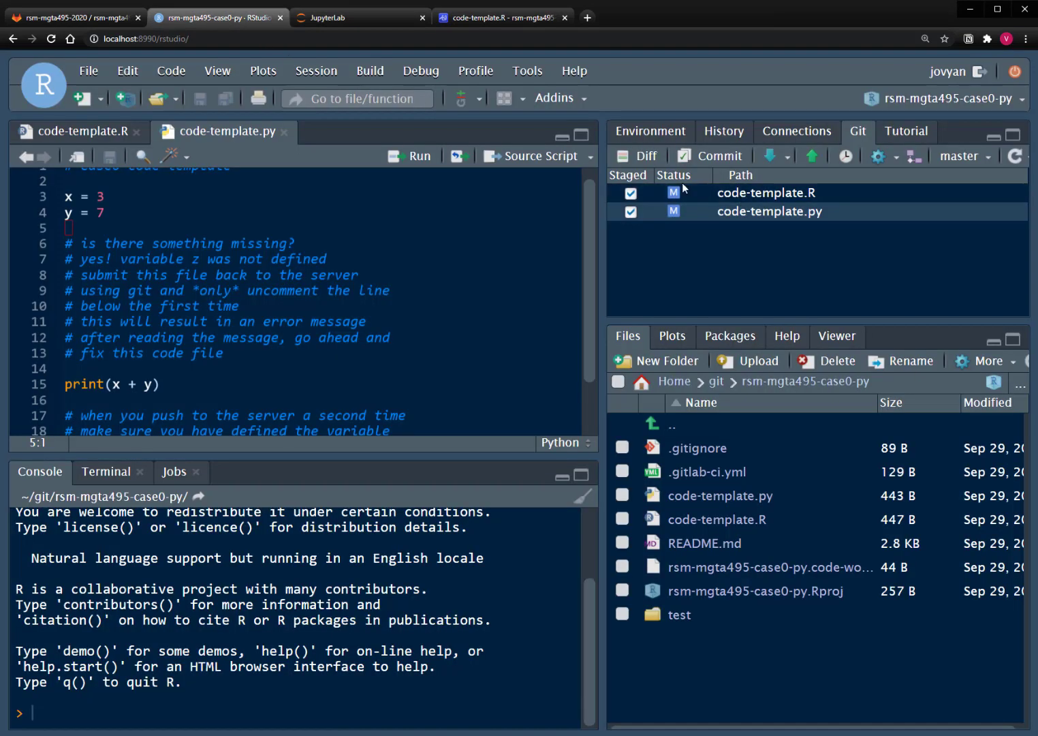
Step: Untick both templates in RStudio's Git pane and view each file's diff under VS Code's Changes
click(629, 211)
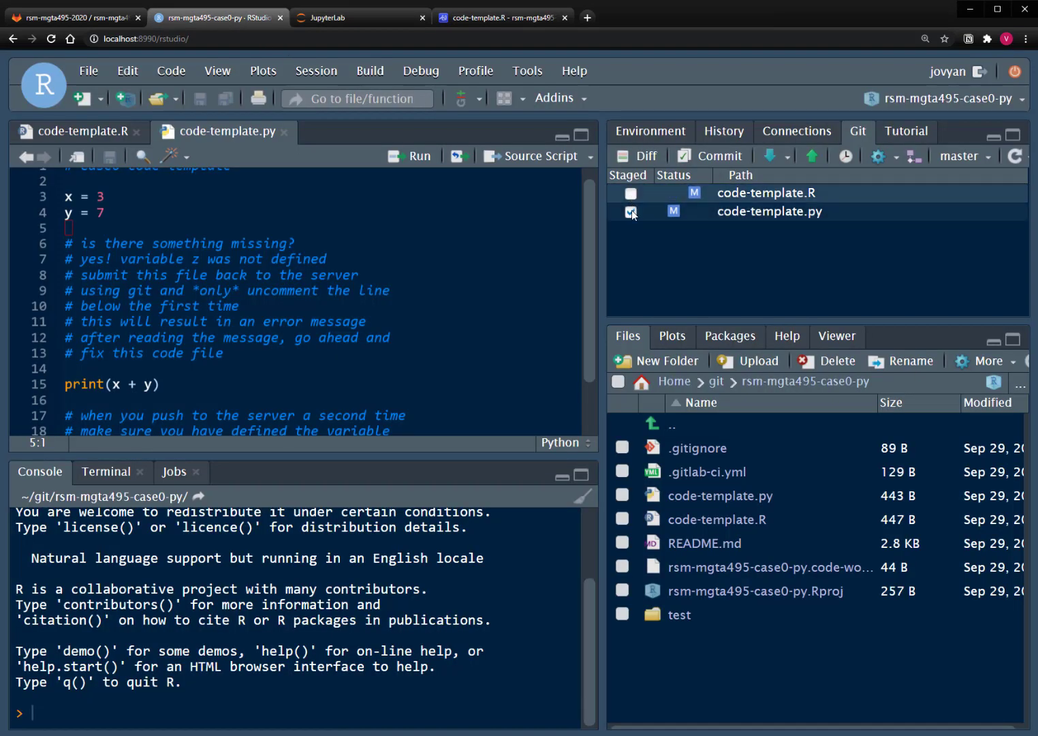
click(630, 213)
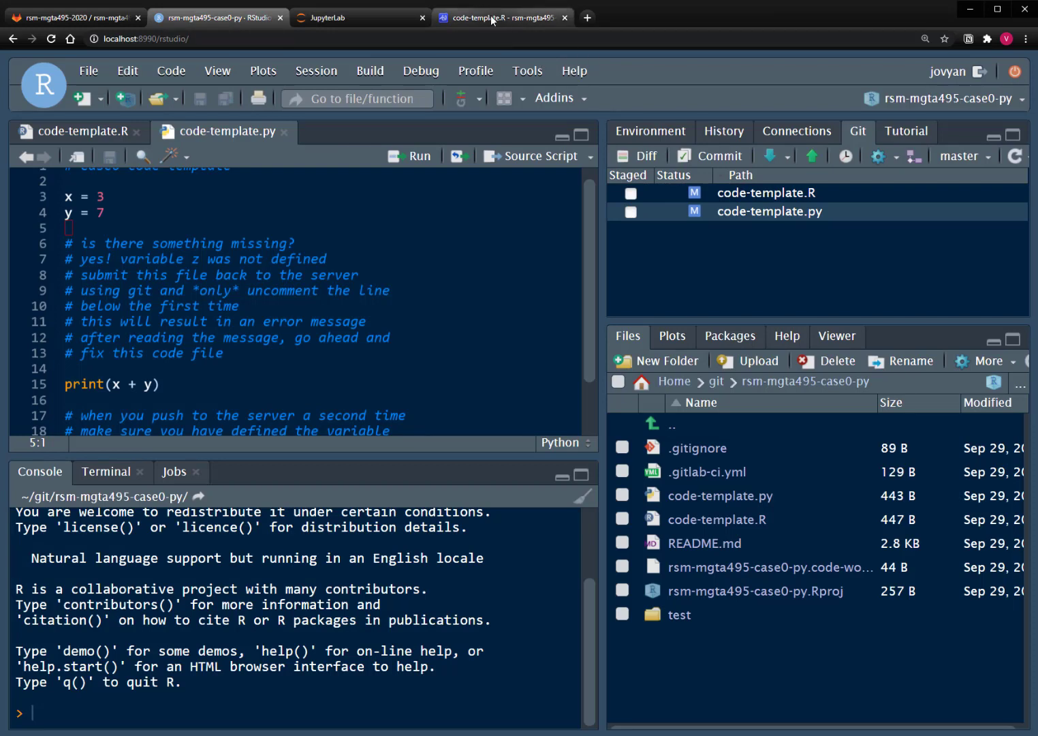
mouse_move(492, 18)
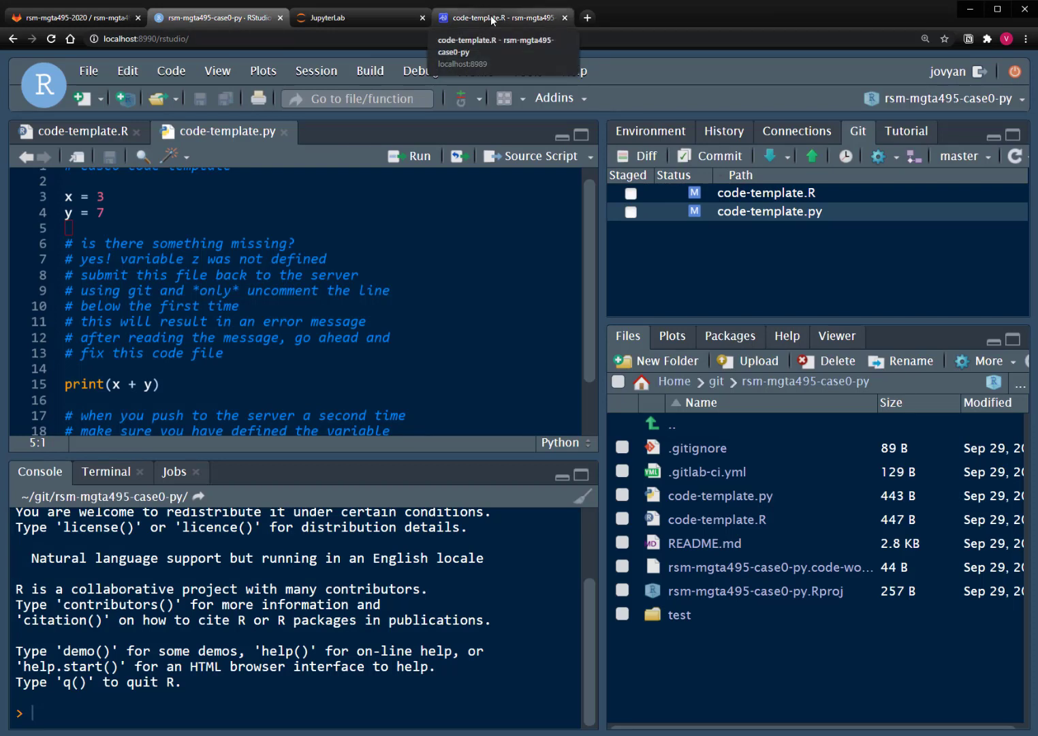
click(503, 17)
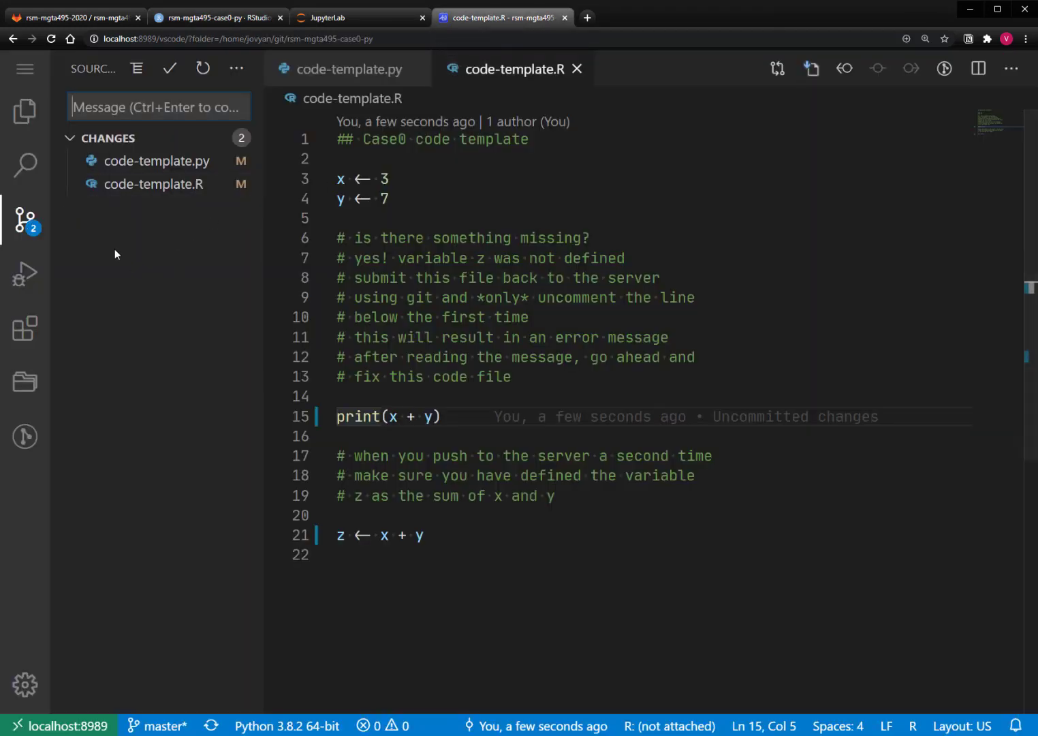
click(148, 161)
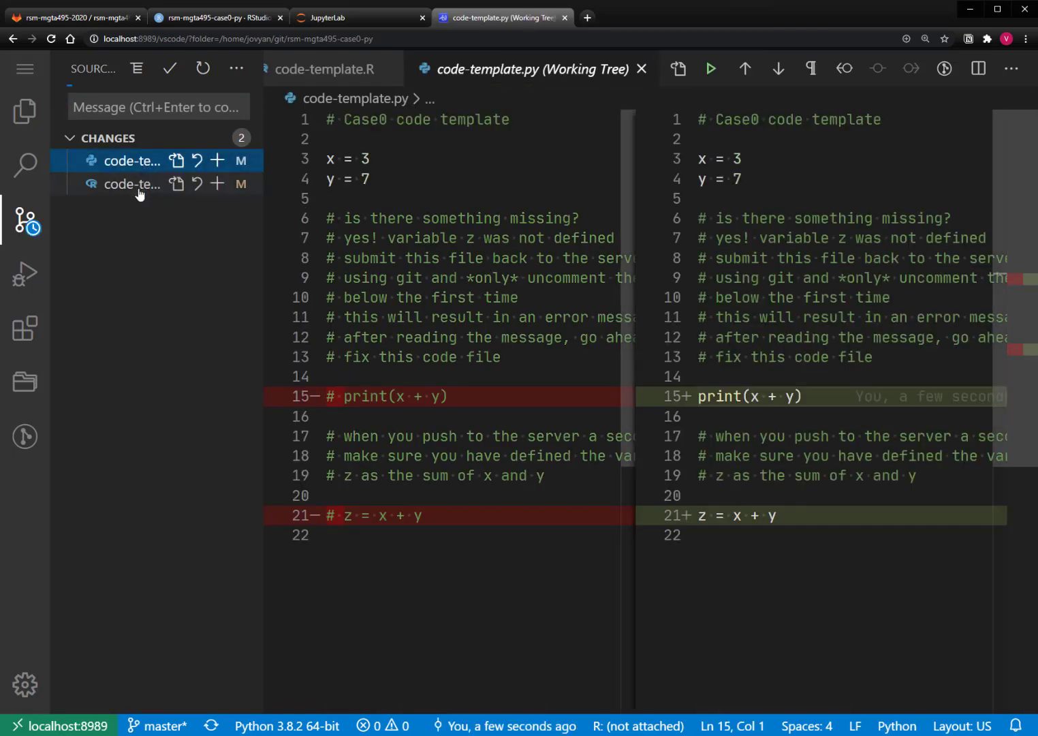
click(134, 184)
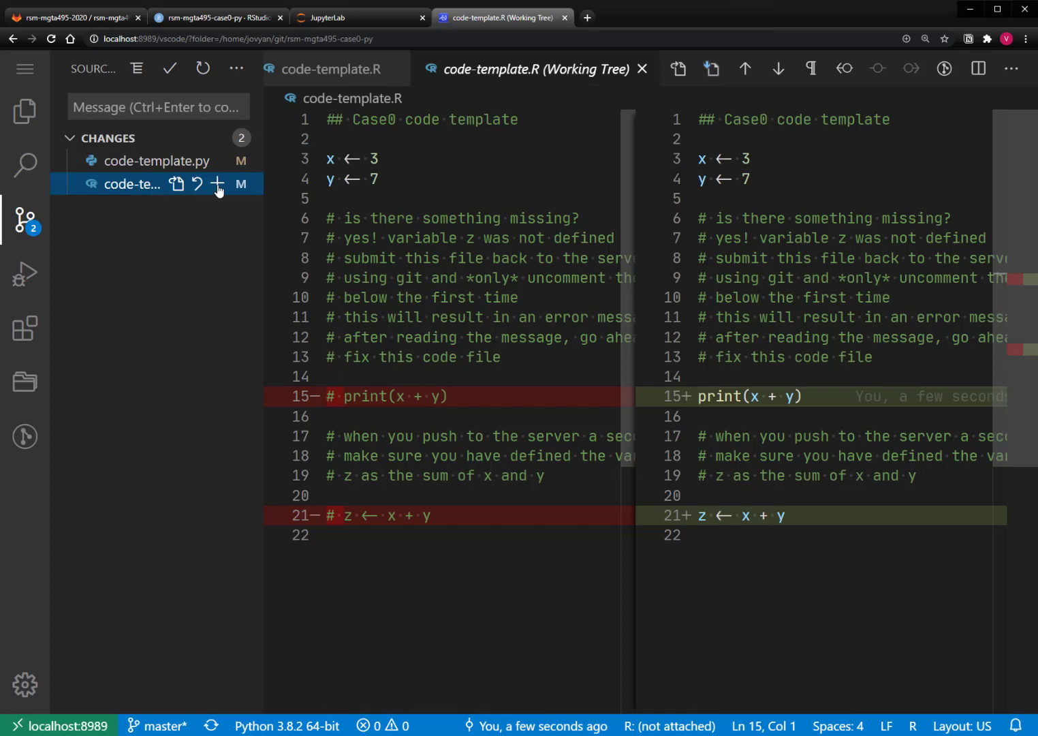
Step: Stage the R template and Commit All with the message 'Fixed it all!'
click(219, 182)
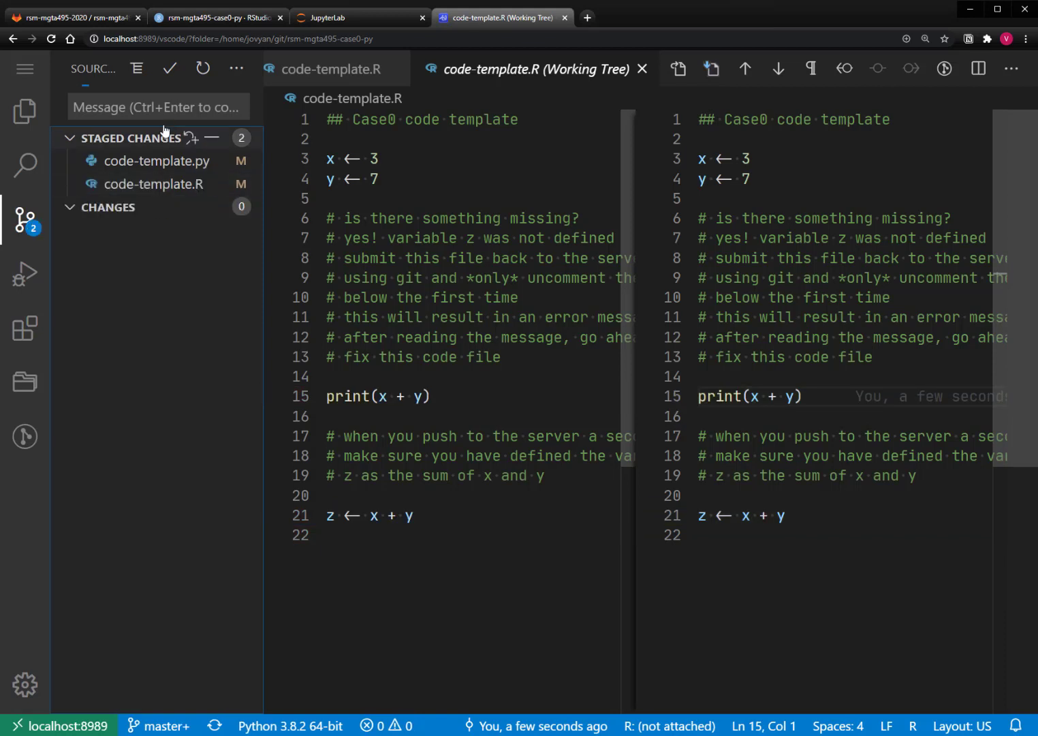
click(158, 107)
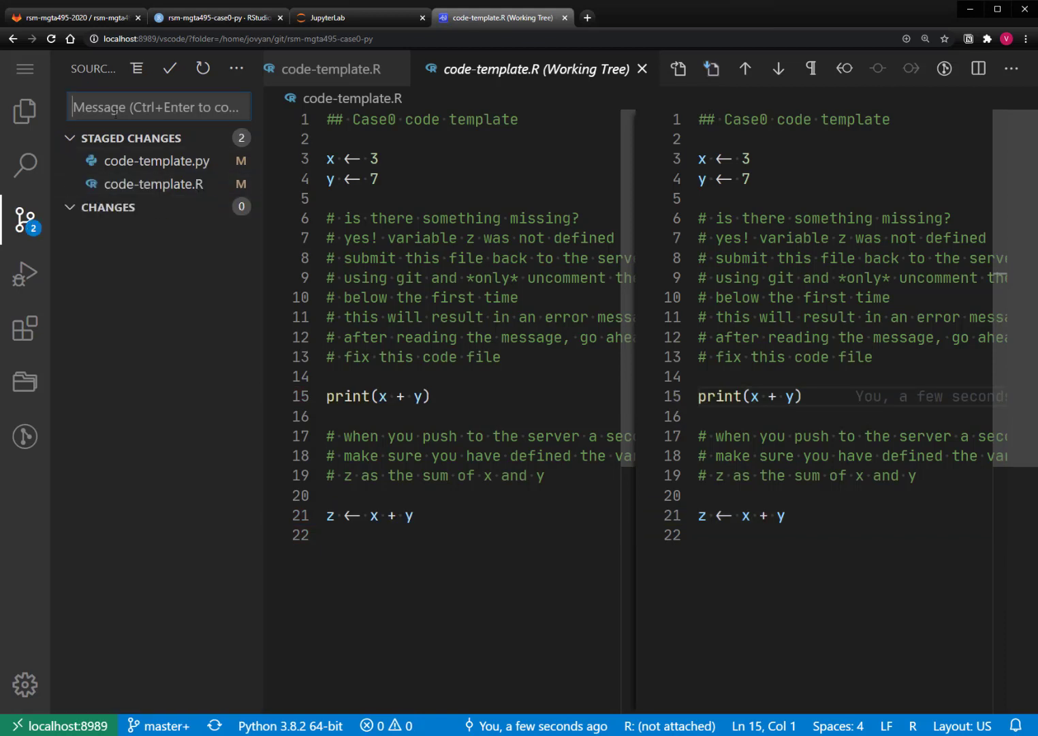
text(Fixed it all!)
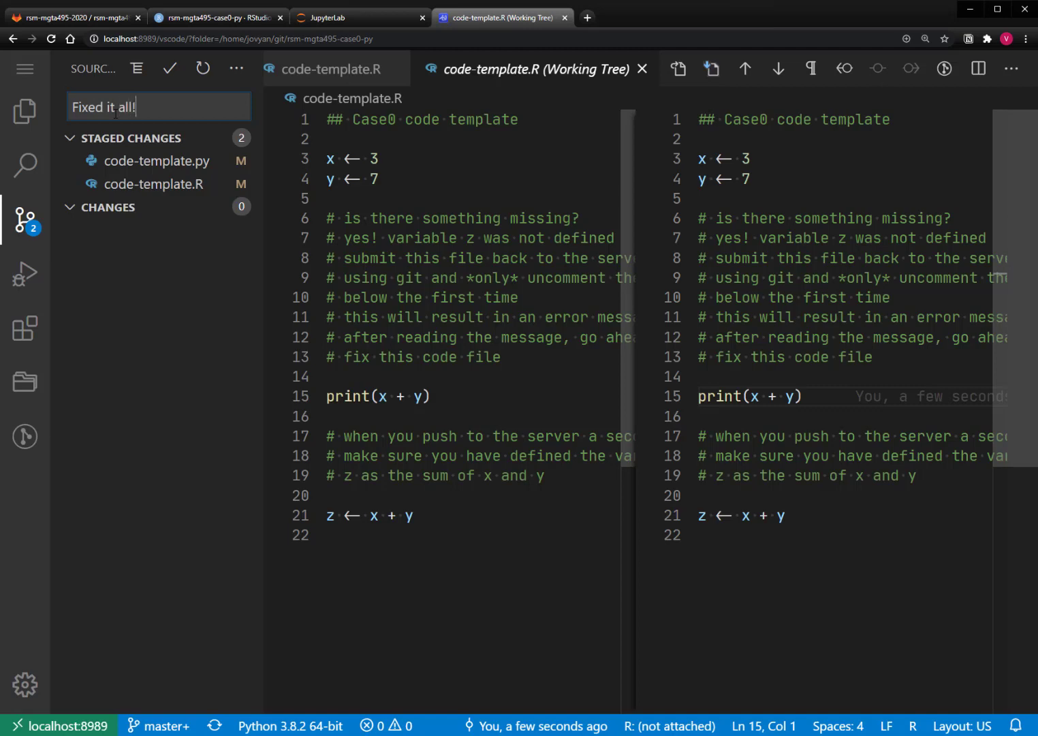
click(237, 69)
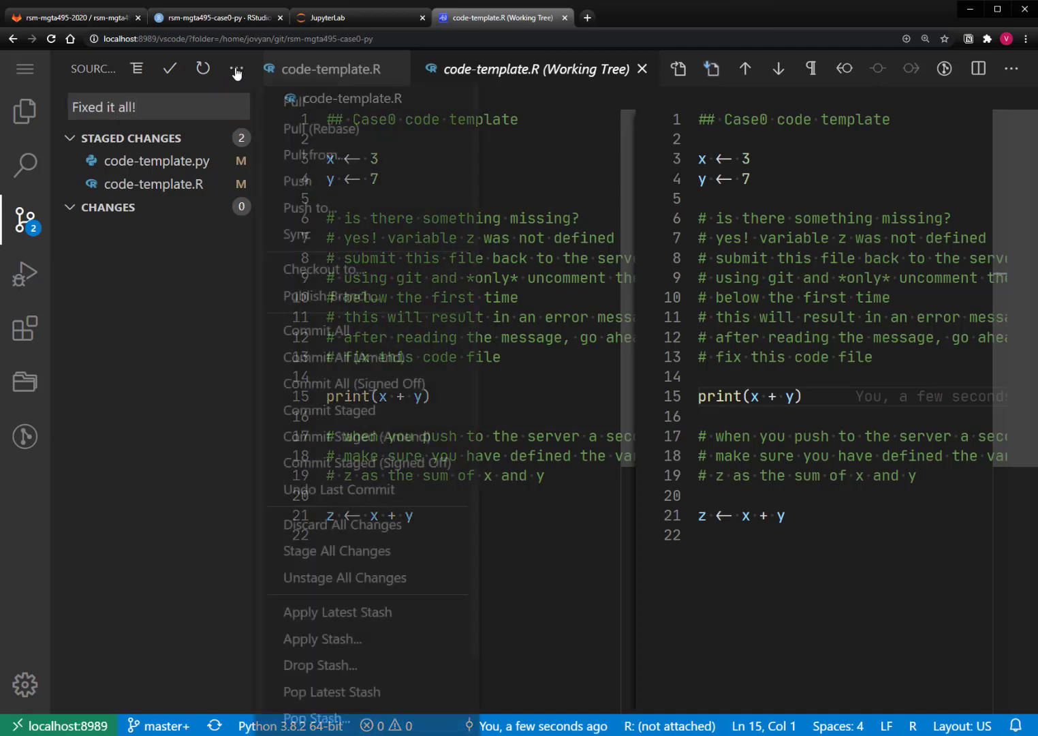
click(238, 68)
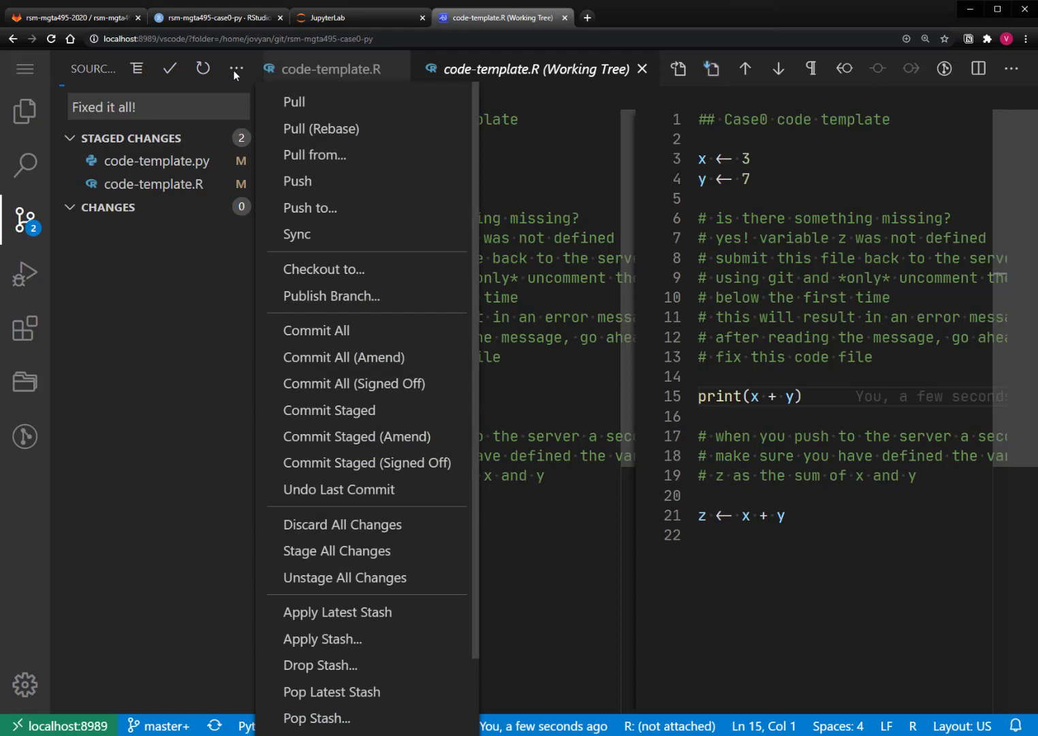
mouse_move(315, 154)
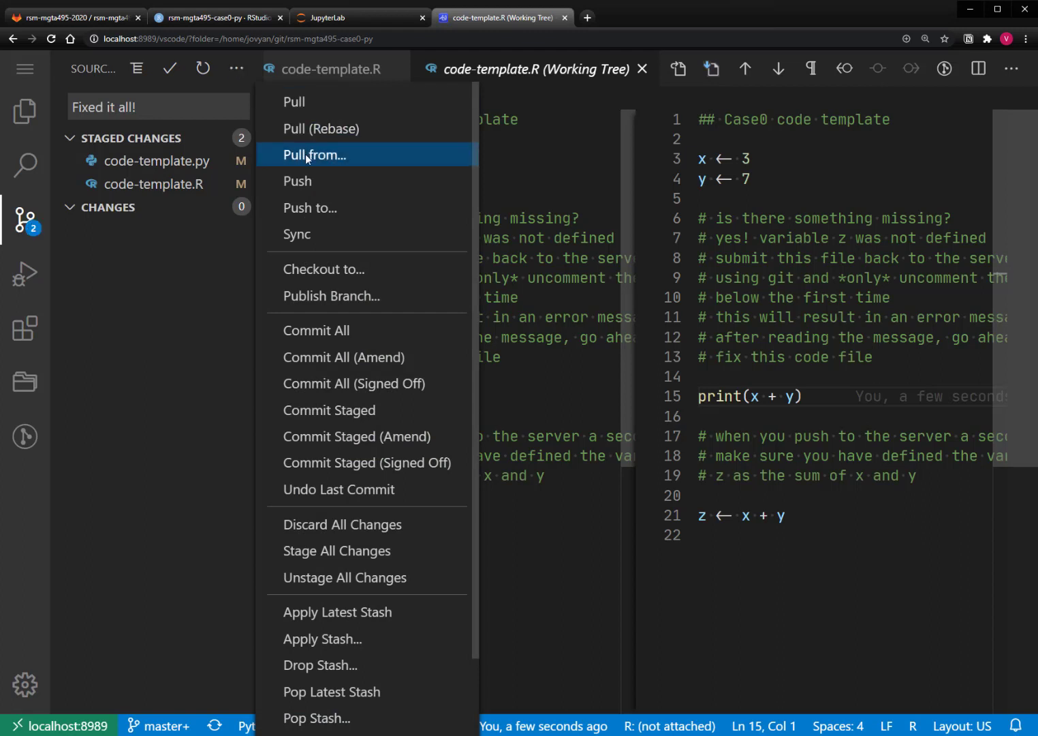
mouse_move(310, 180)
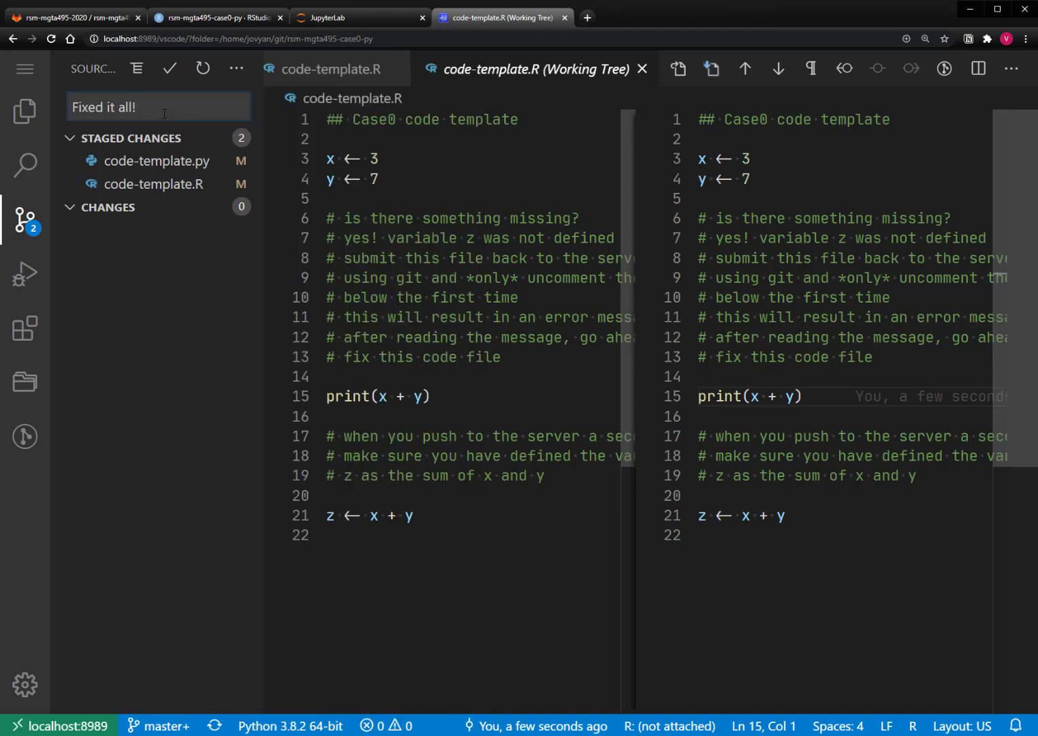
click(235, 68)
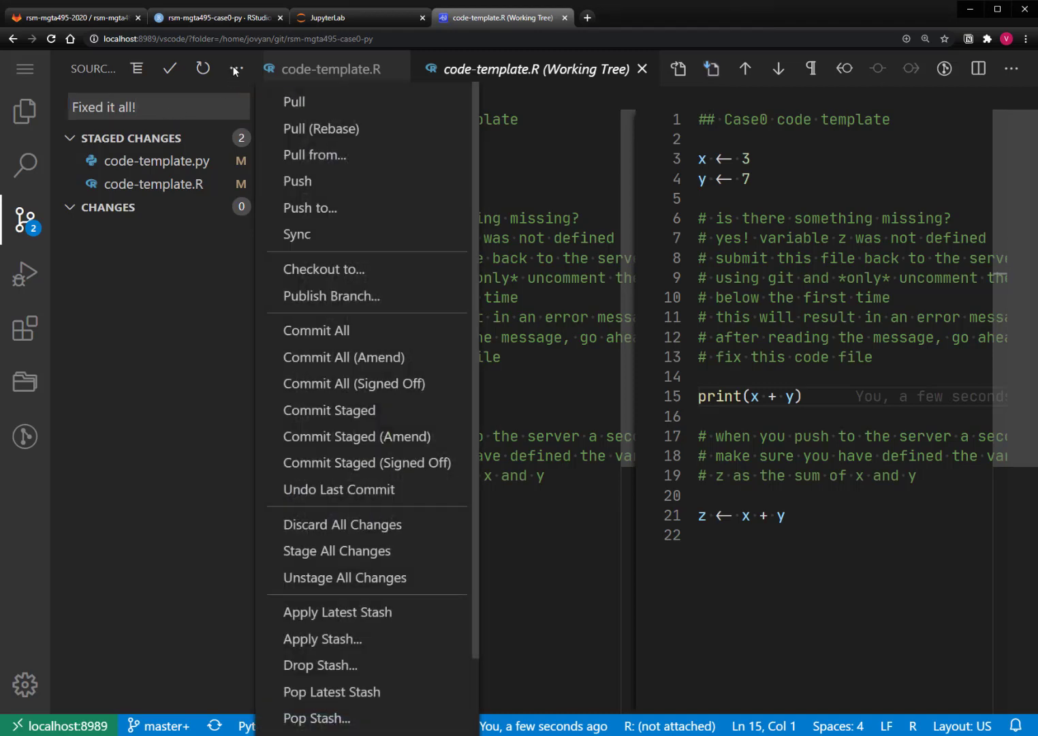
mouse_move(325, 333)
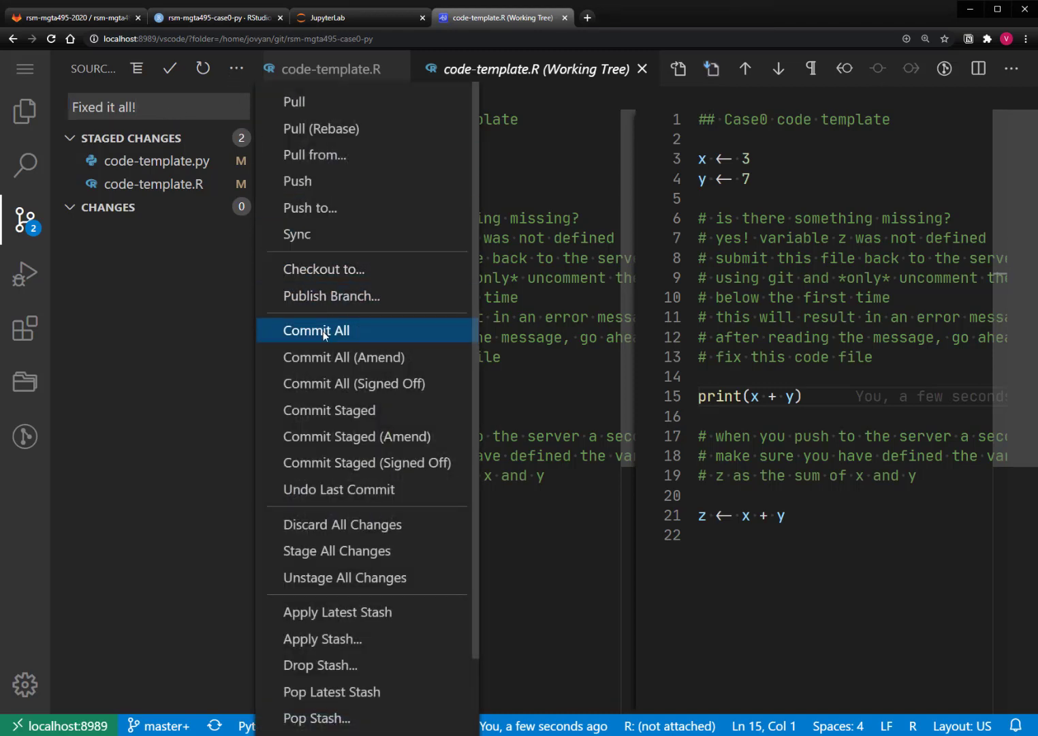
click(317, 329)
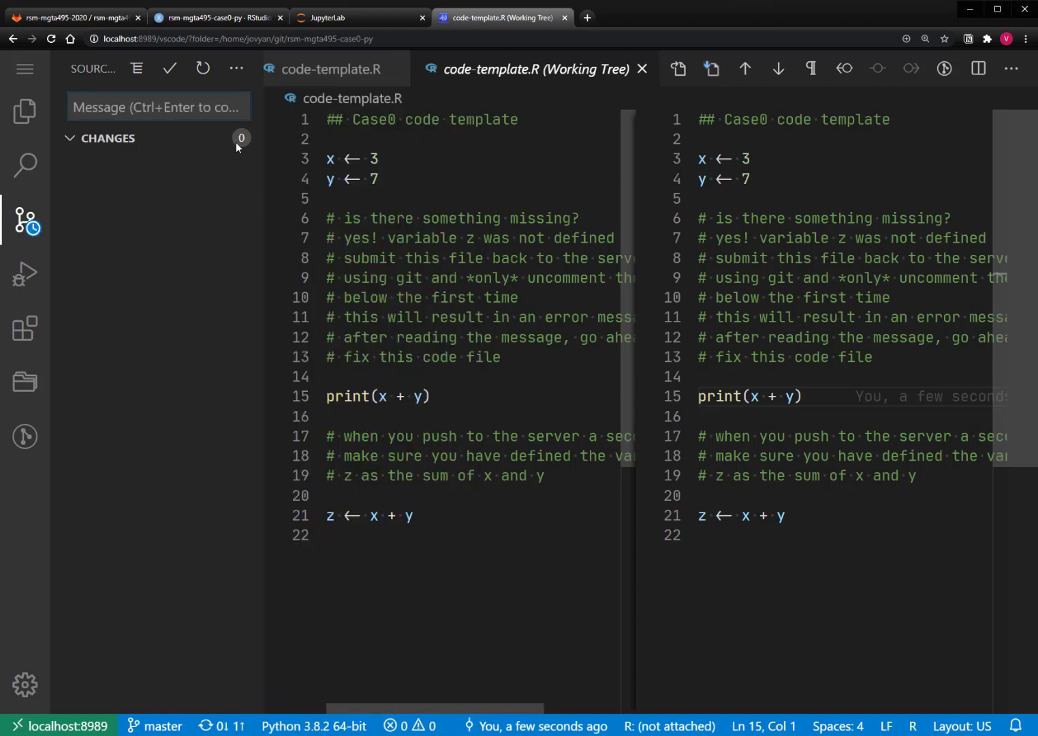
mouse_move(238, 68)
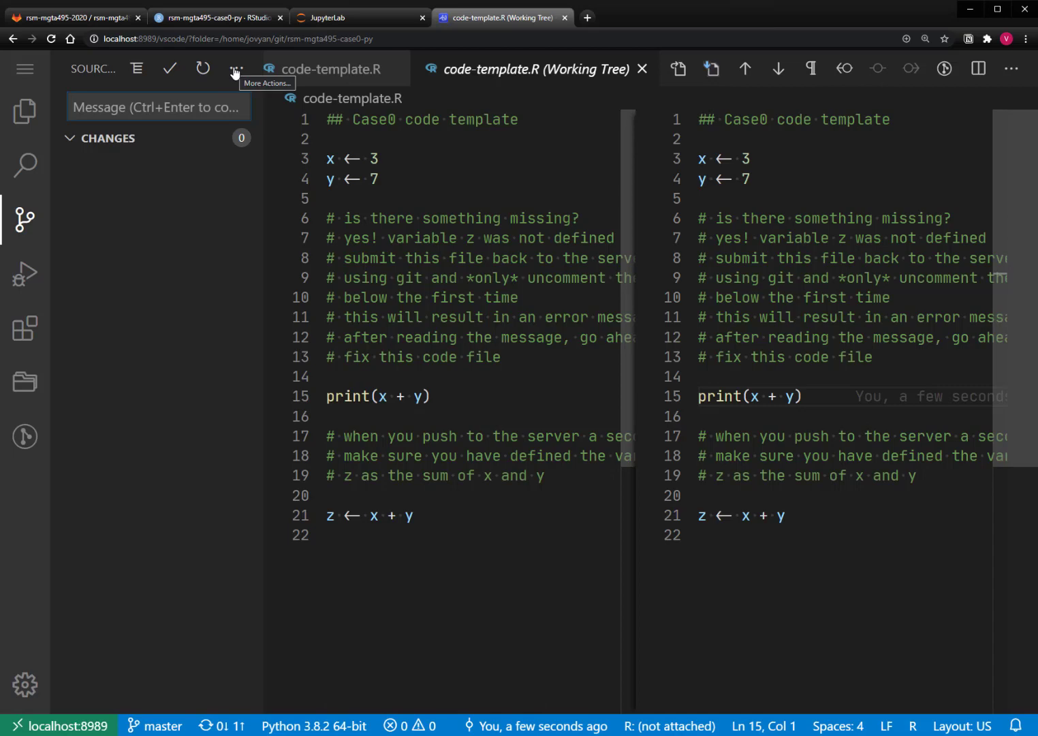
Step: Push the 'Fixed it all!' commit to the remote from the Source Control actions
click(237, 68)
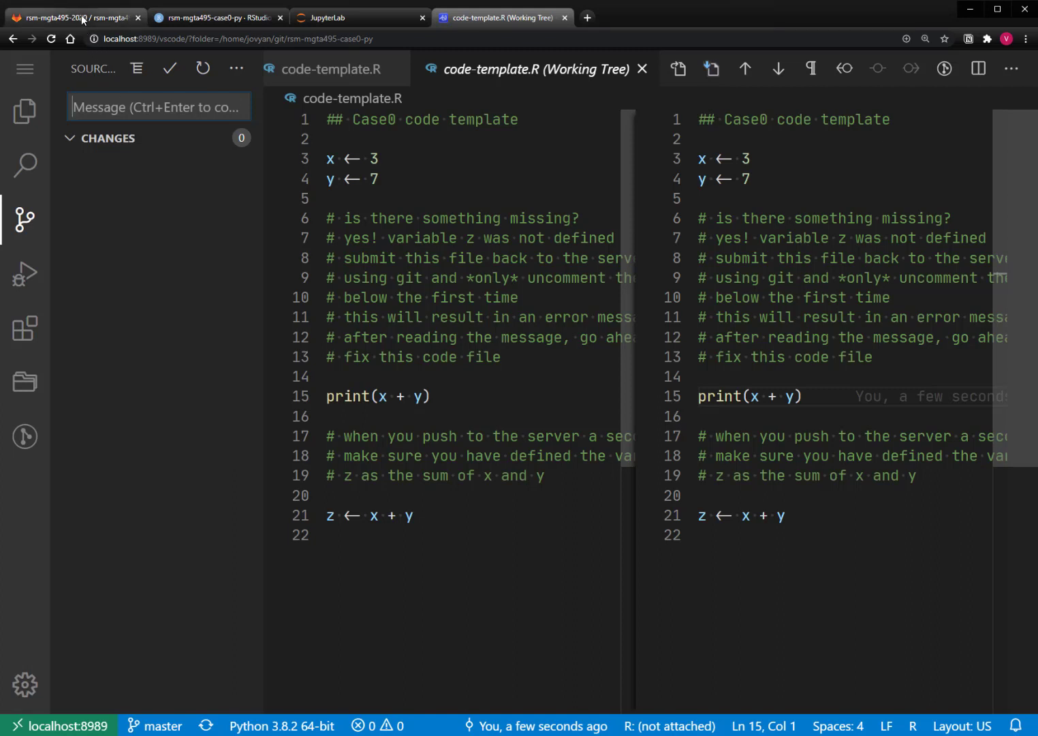
Step: Reload GitLab, inspect the 'Fixed it all!' commit's diff for both templates, then return to the commit list
click(75, 16)
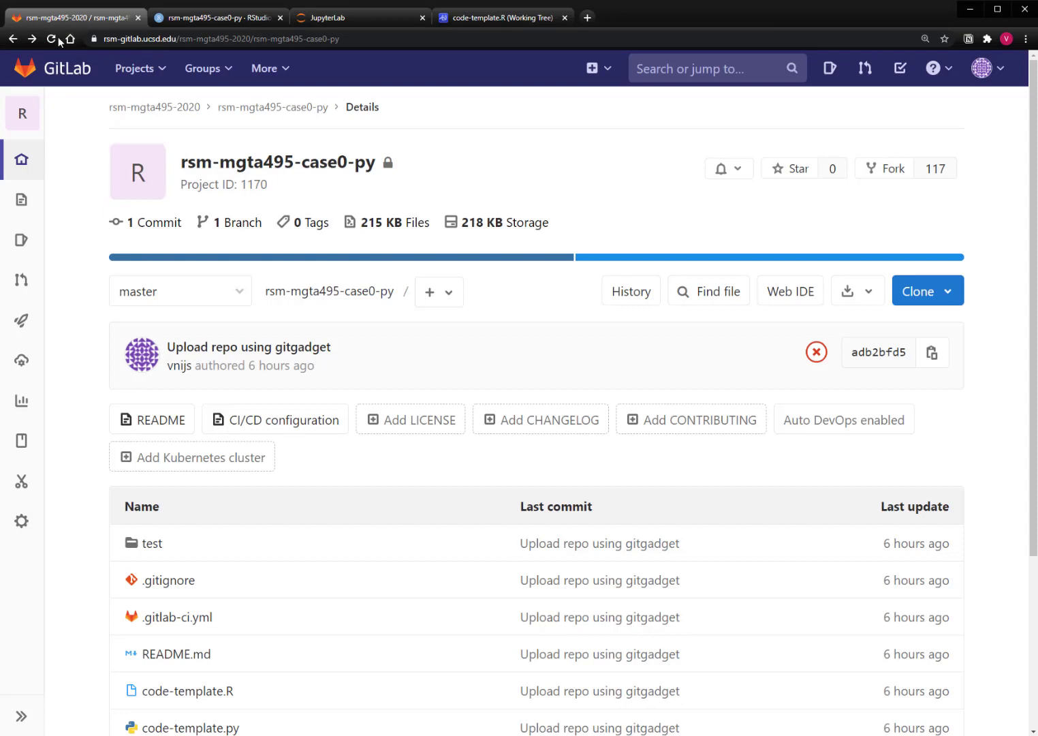
click(52, 39)
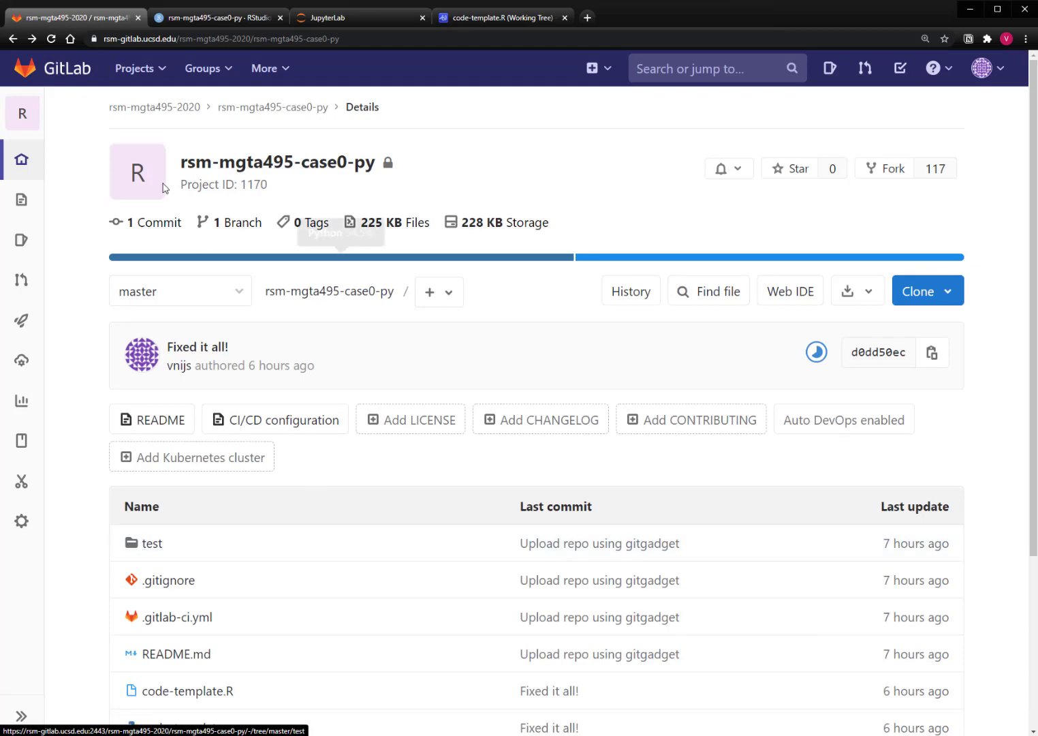
click(153, 222)
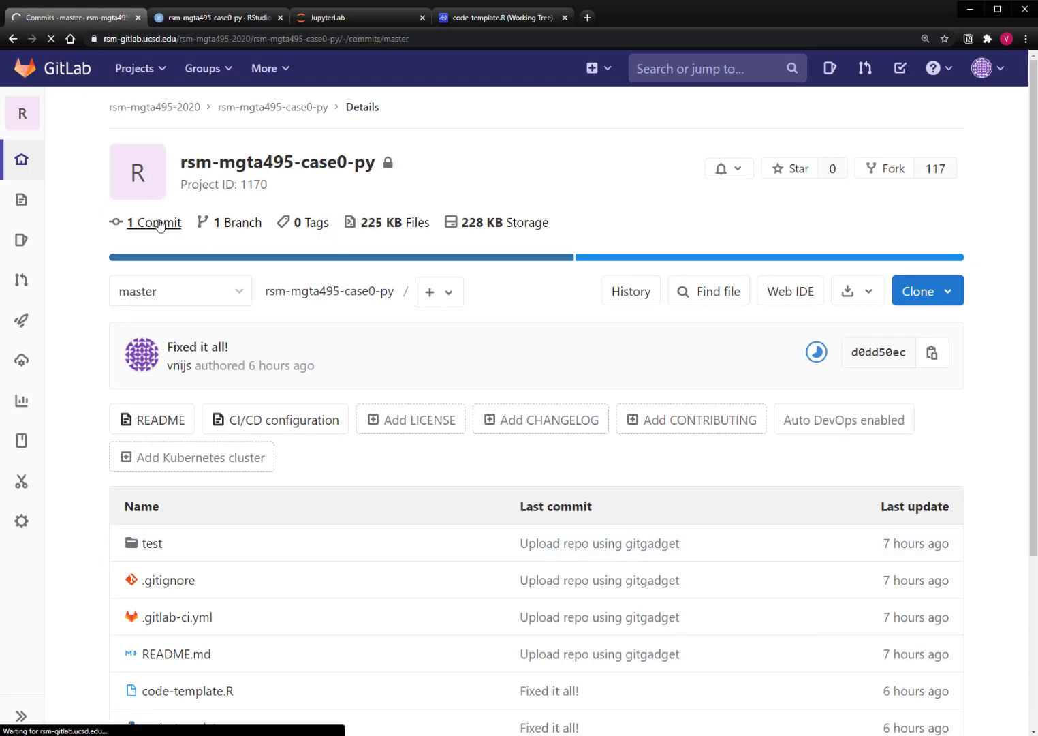
click(154, 222)
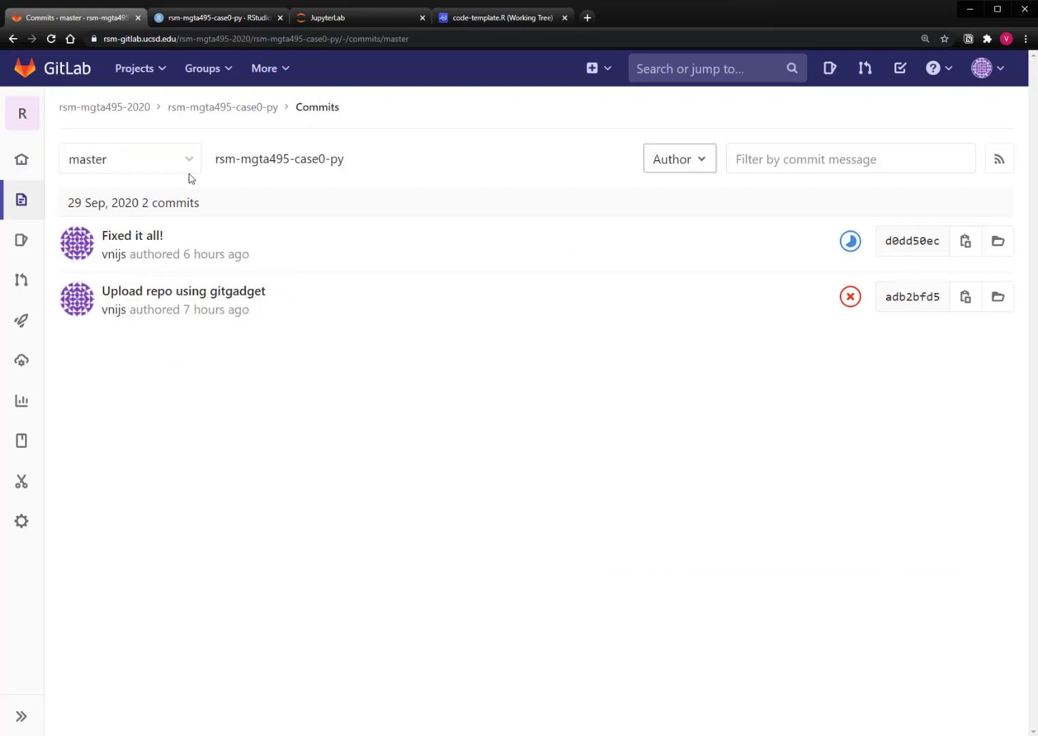
mouse_move(132, 234)
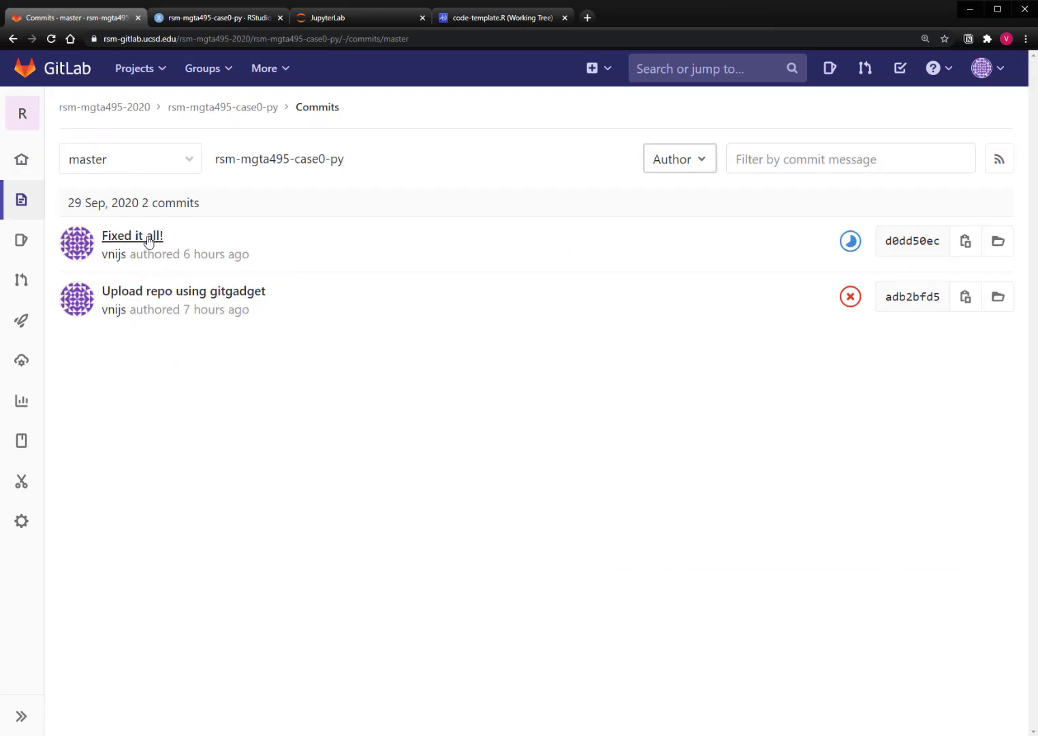
mouse_move(132, 236)
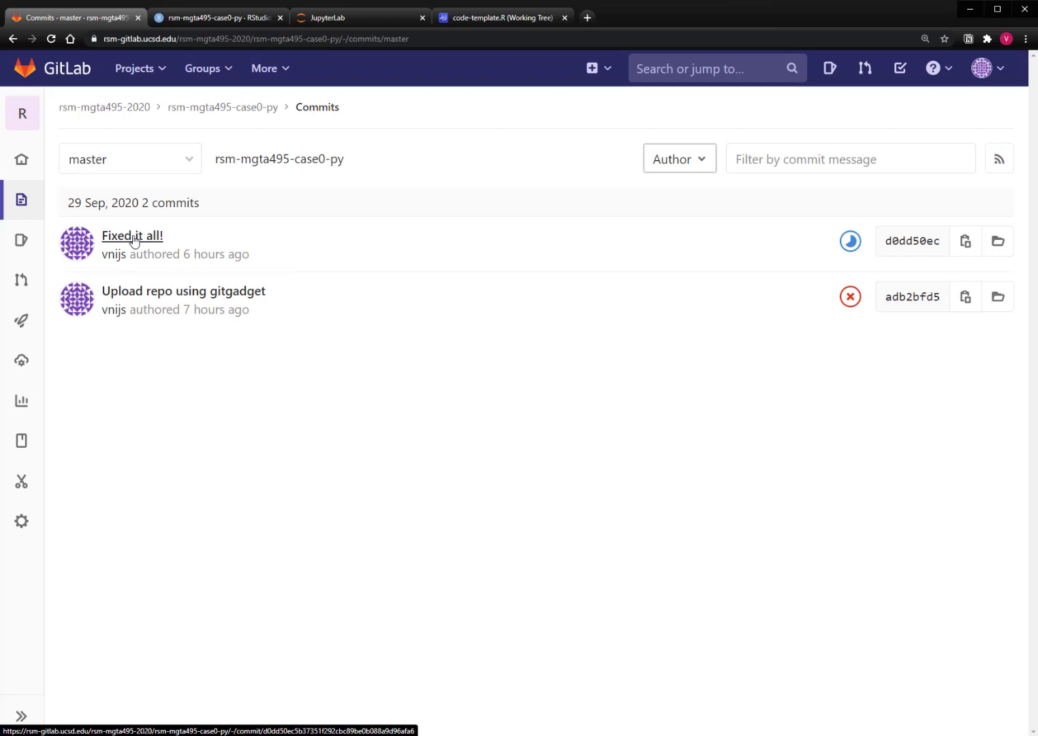
click(132, 234)
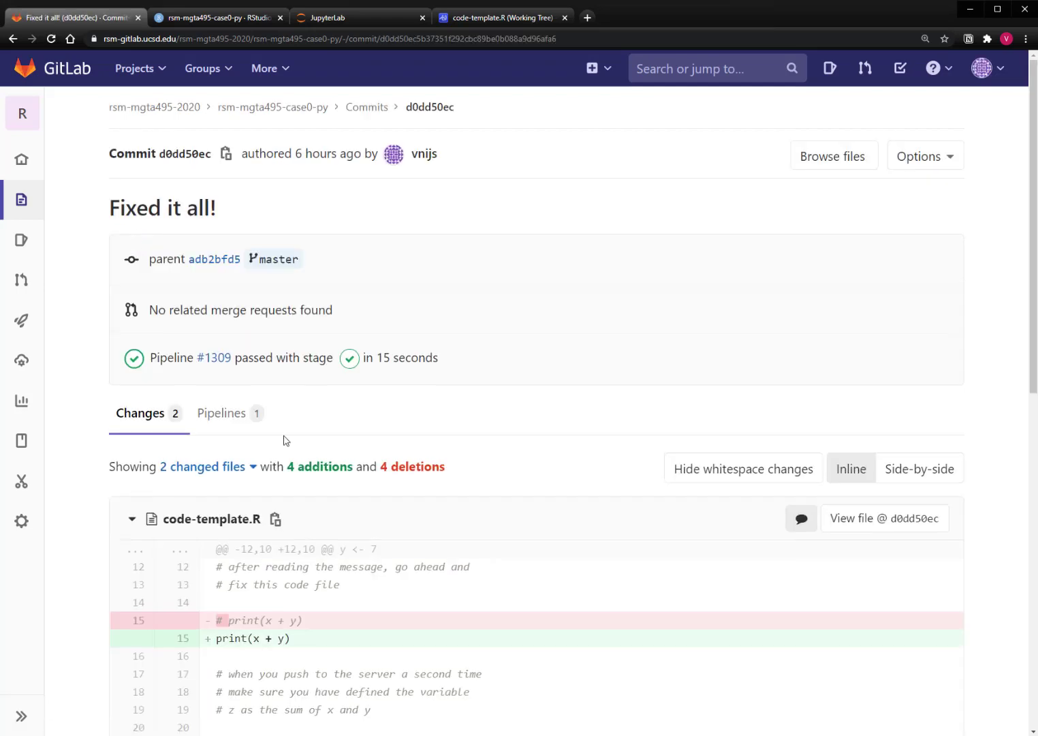
scroll(down, 3)
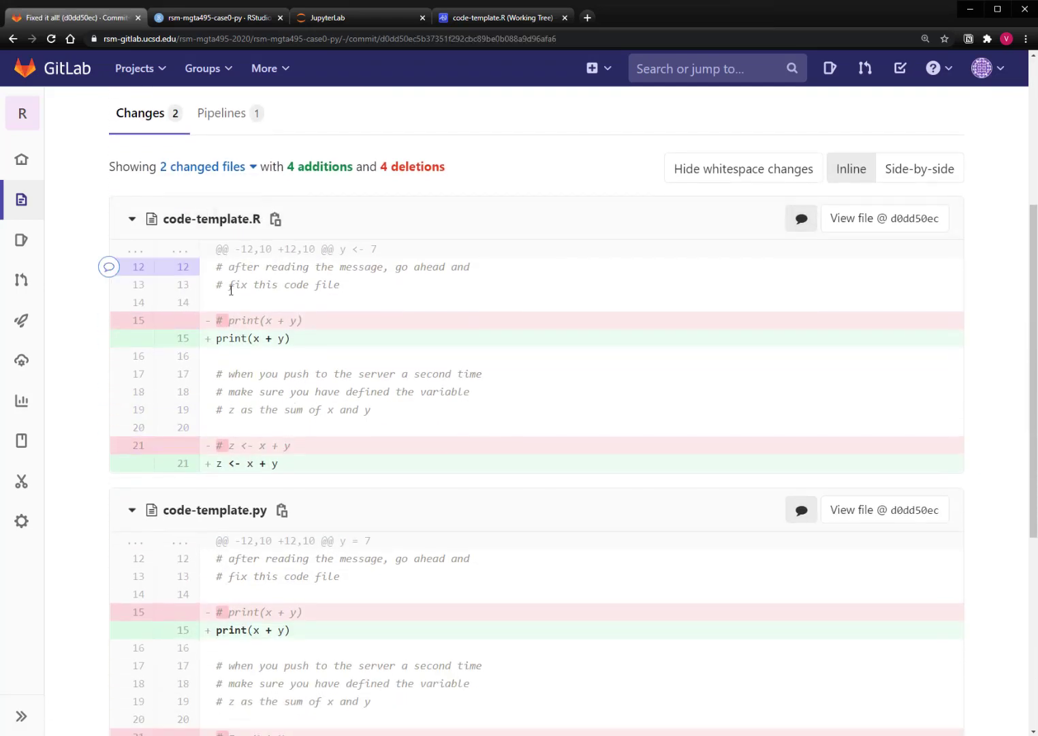
scroll(down, 3)
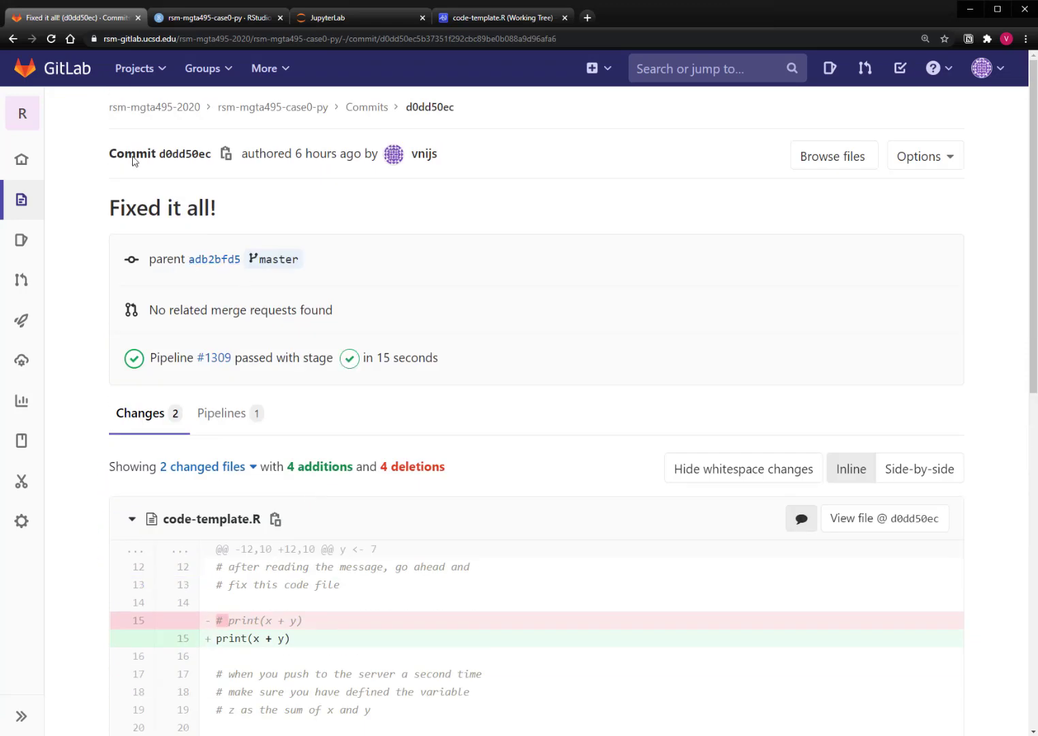
click(13, 39)
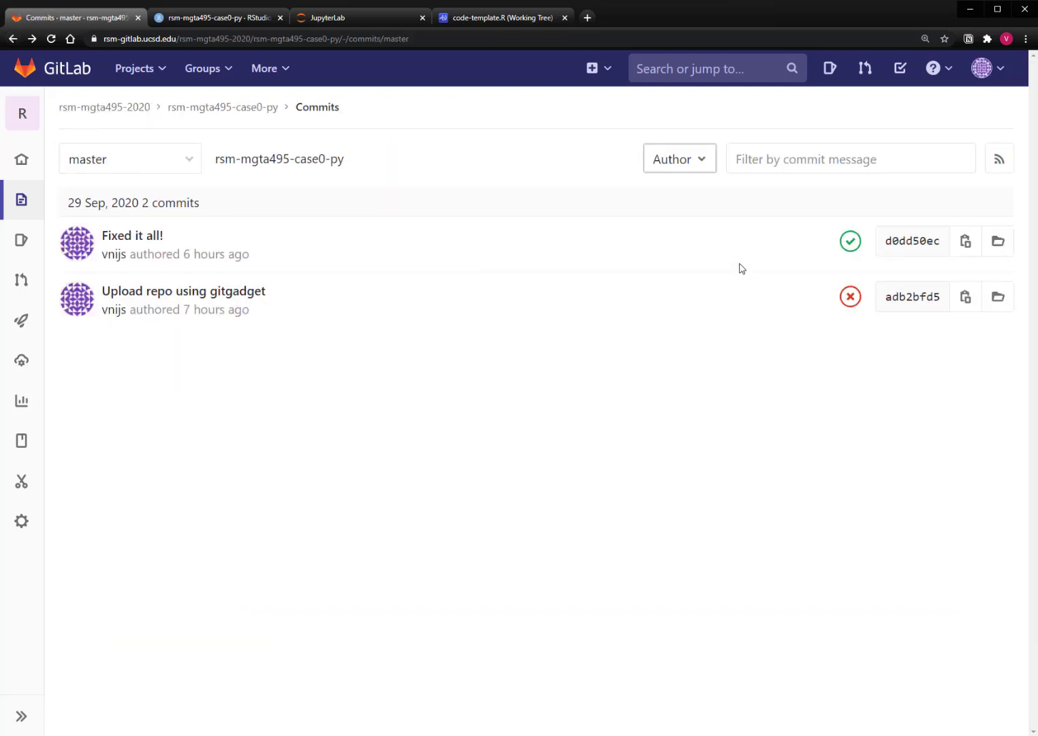
mouse_move(186, 249)
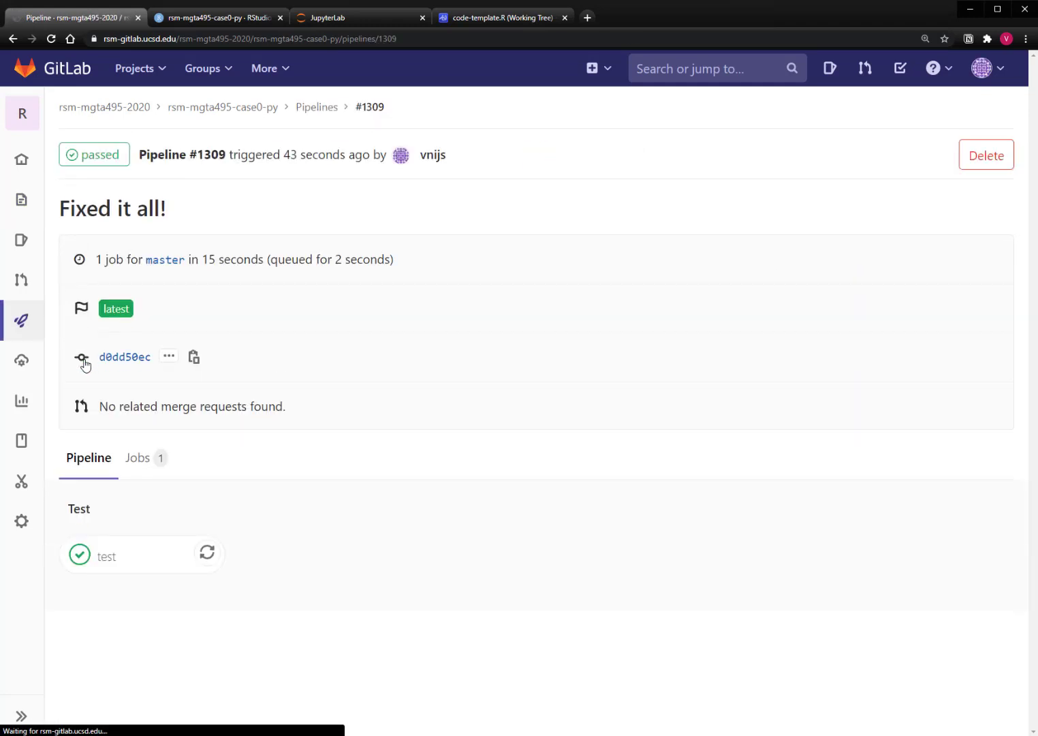
mouse_move(106, 556)
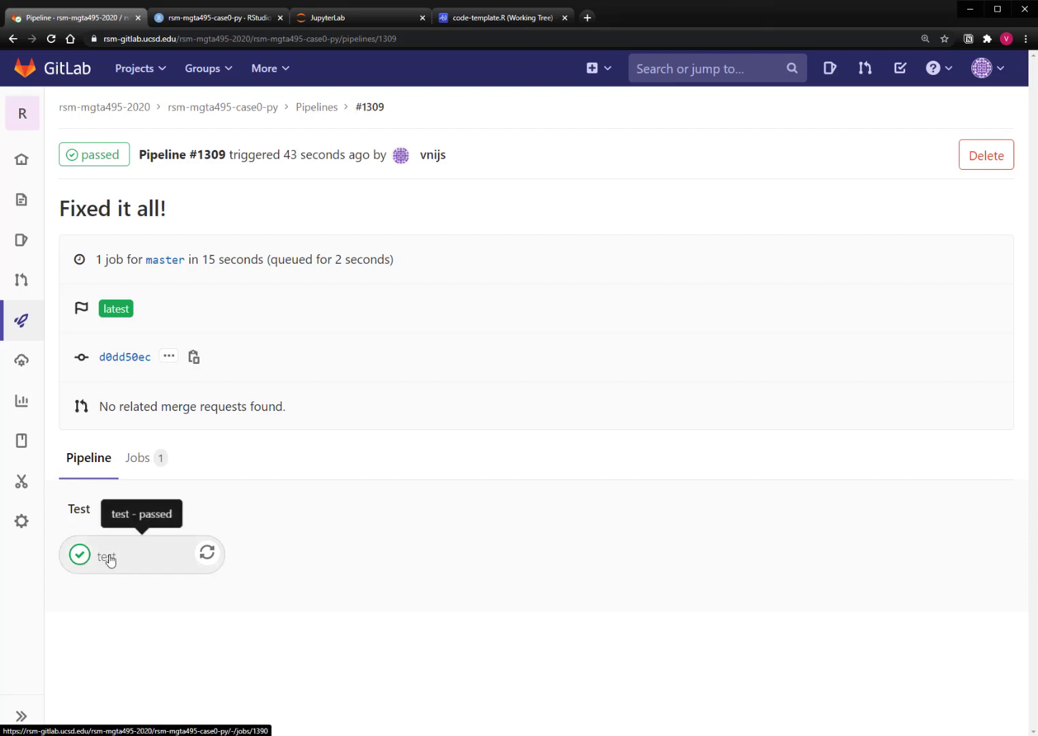
Step: View the passed test job of pipeline #1309 for the 'Fixed it all!' commit
click(106, 553)
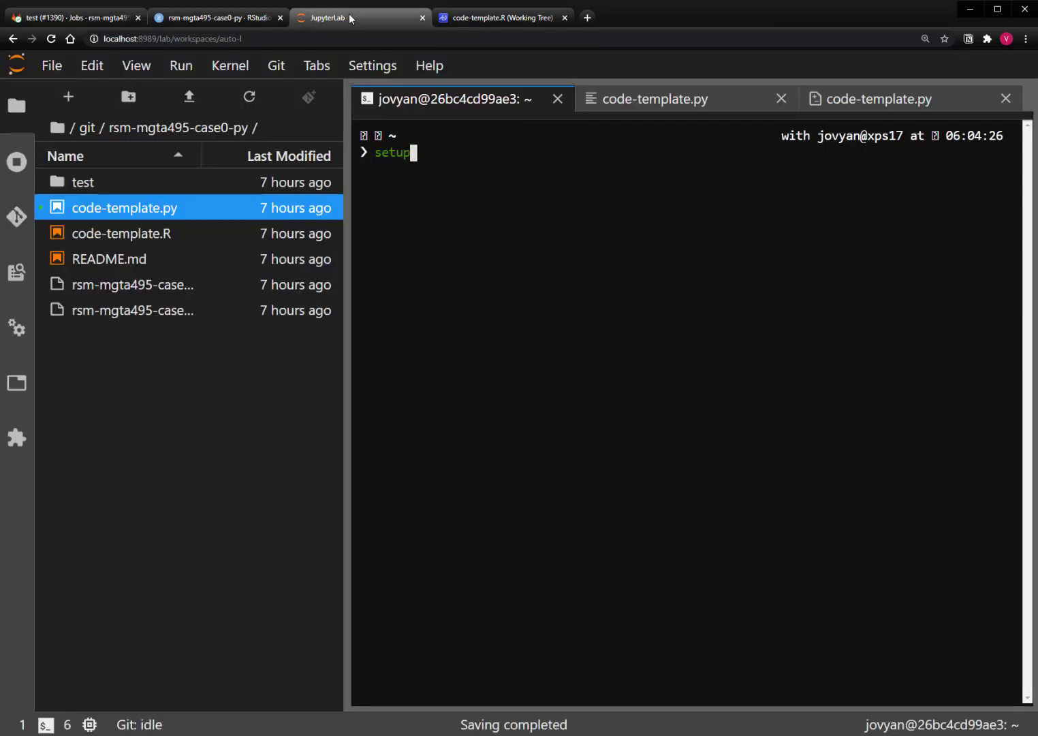
Step: Refresh the Git panel so it shows no staged, changed or untracked files
click(16, 216)
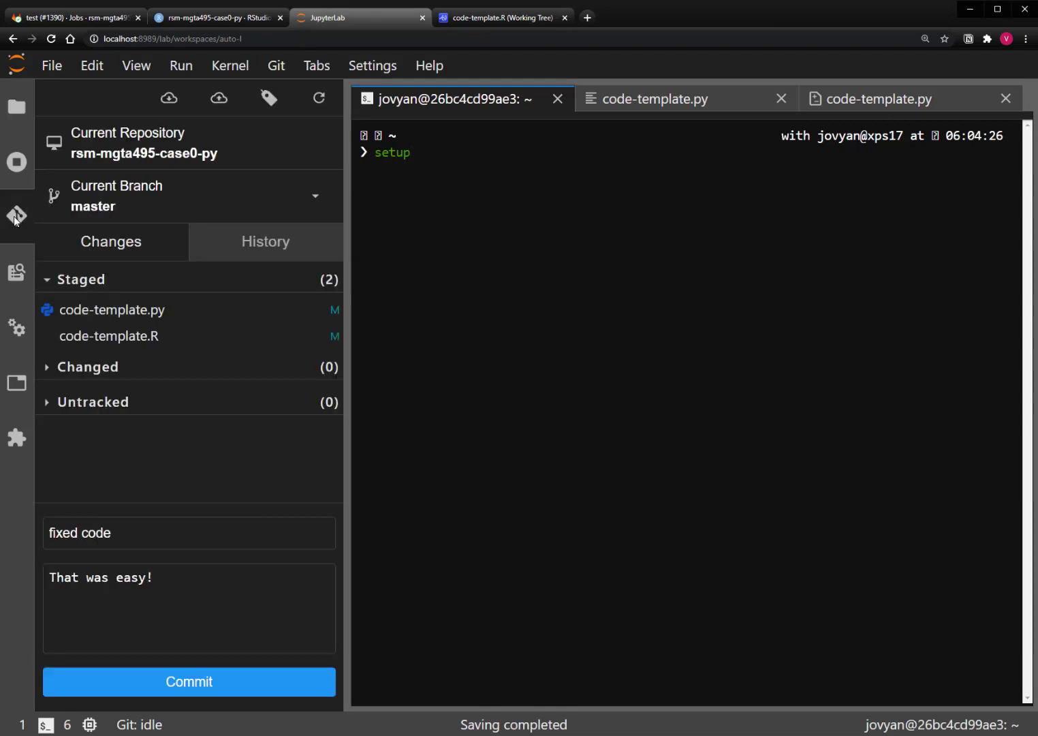
click(188, 682)
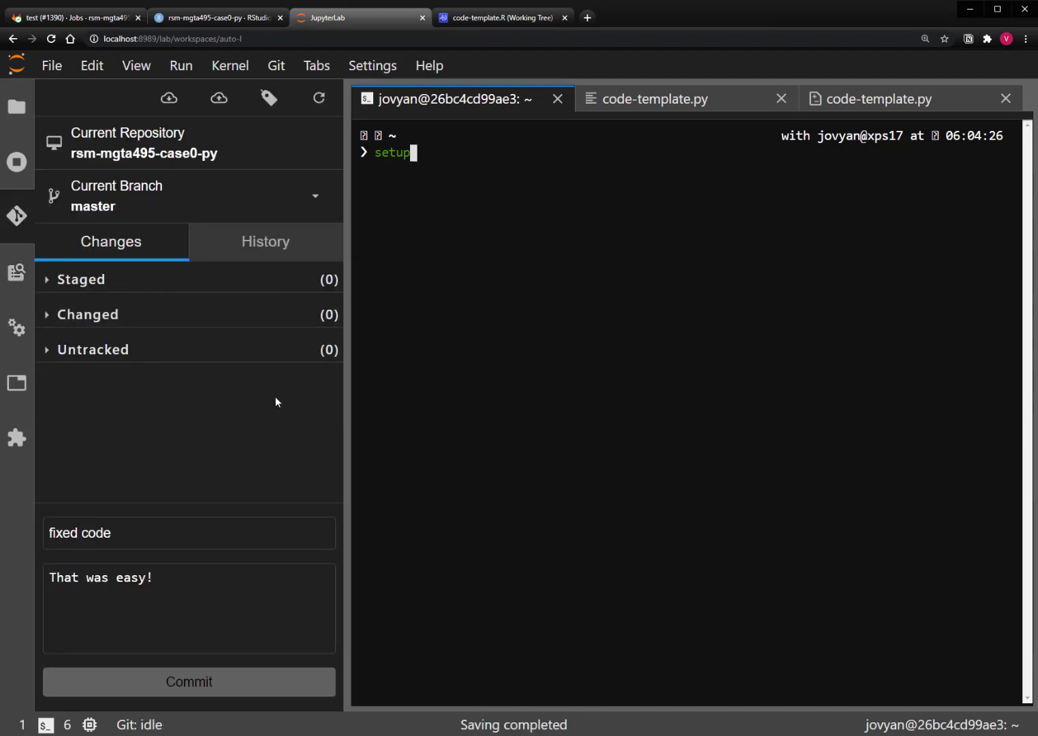
Step: Check the R template in RStudio and VS Code, confirming zero pending changes
click(503, 17)
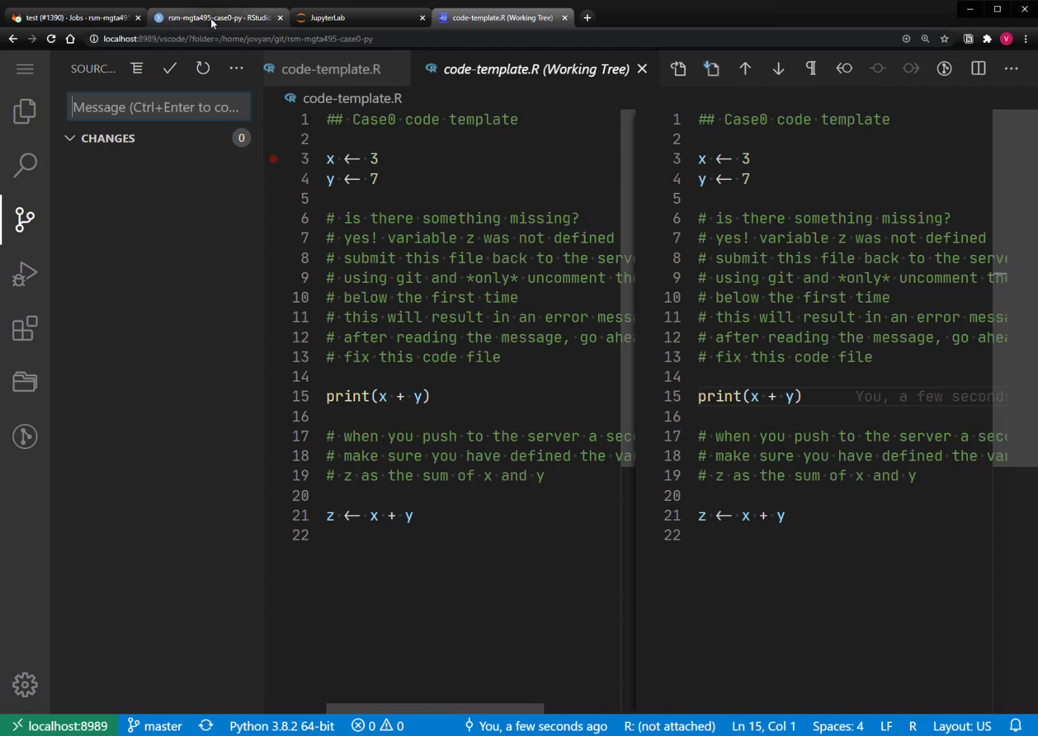
click(218, 16)
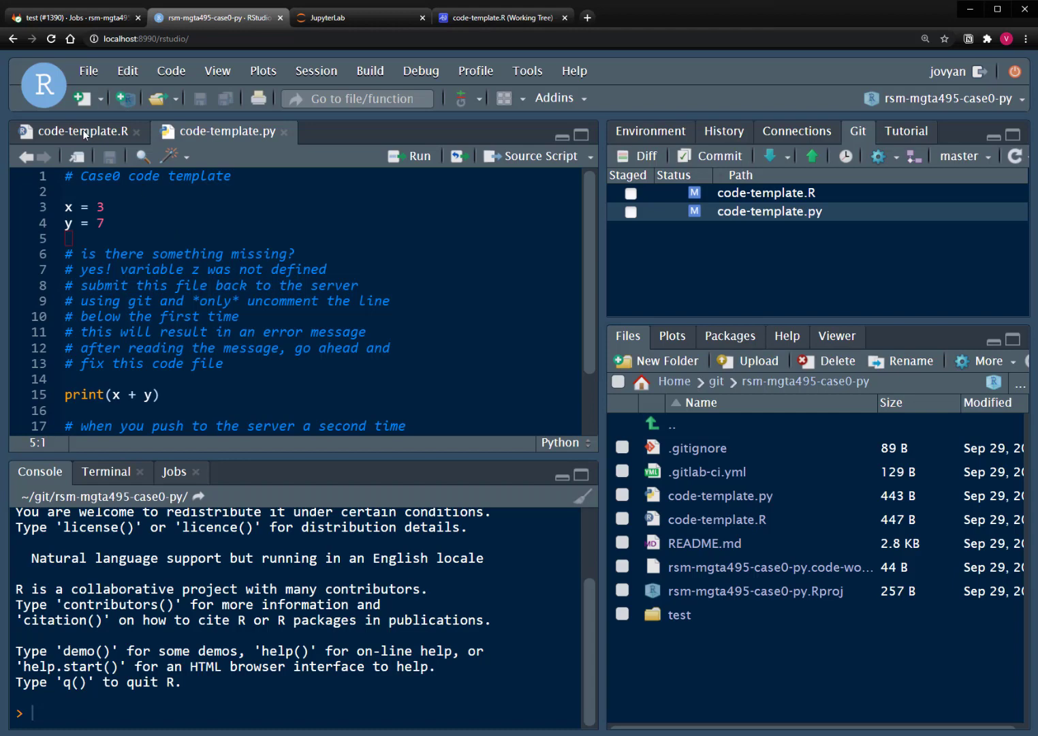
click(75, 131)
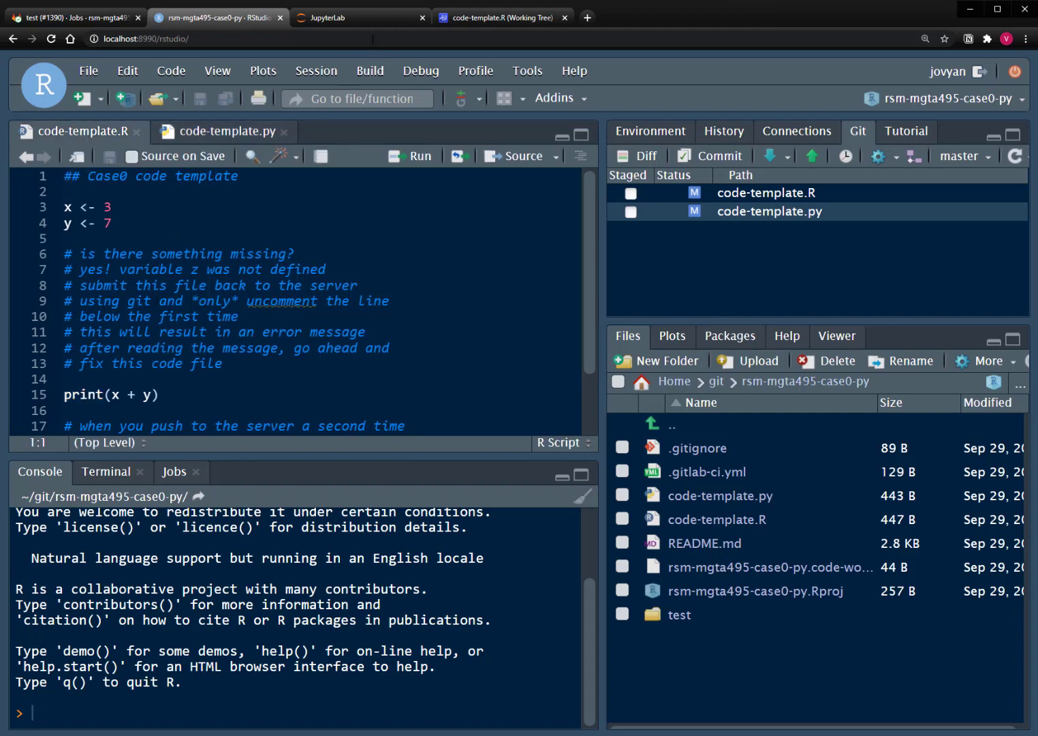
click(360, 17)
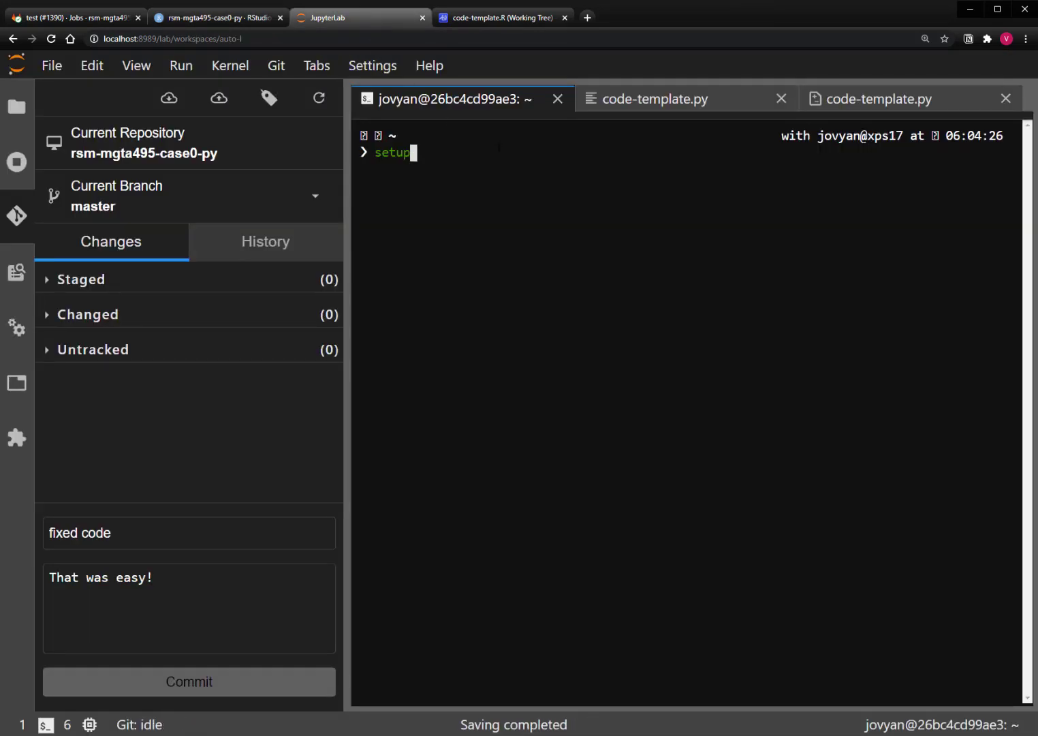
click(651, 99)
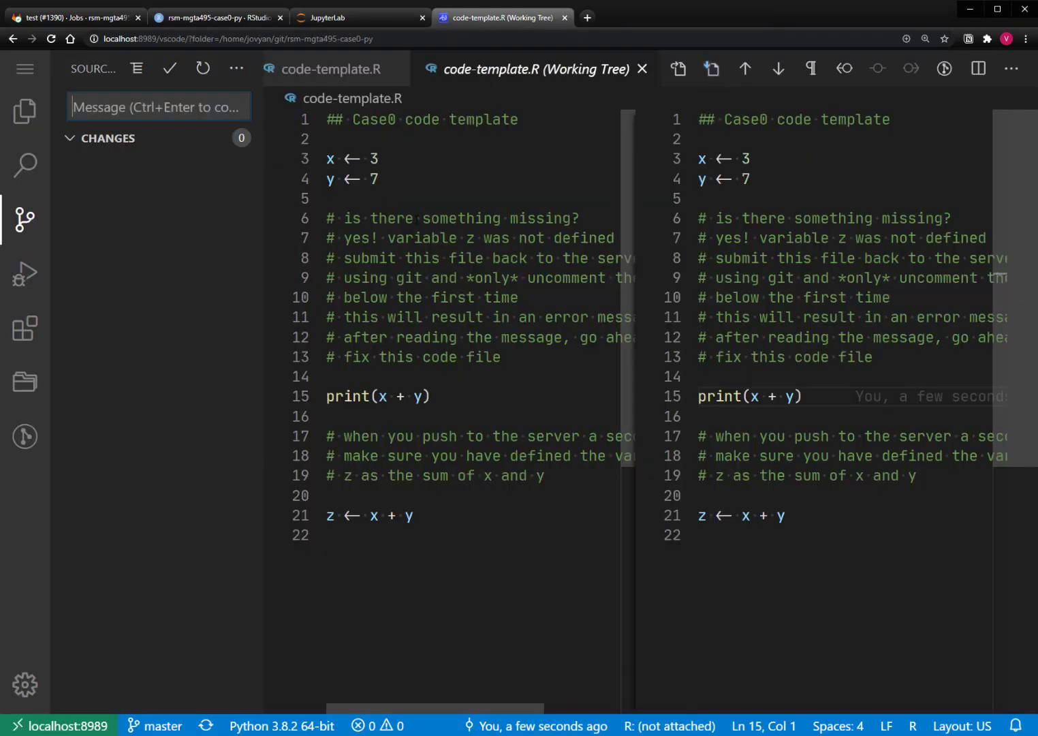
mouse_move(94, 162)
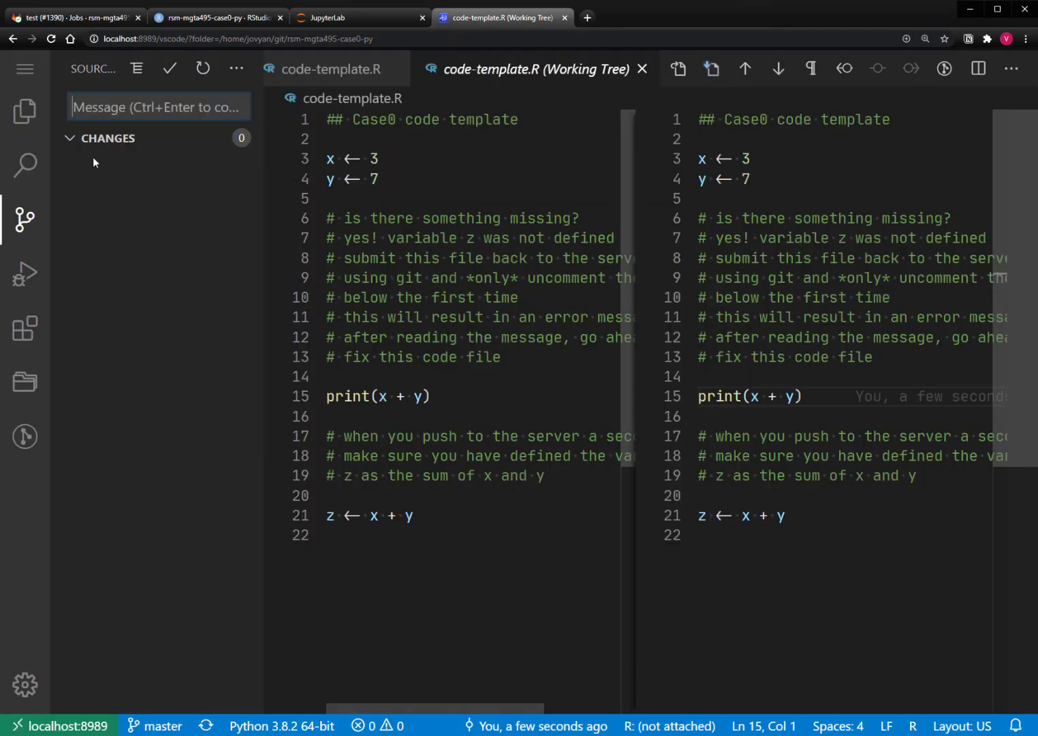
Step: Run x = 3 from code-template.py in Python Interactive and move to the y = 7 line
click(25, 111)
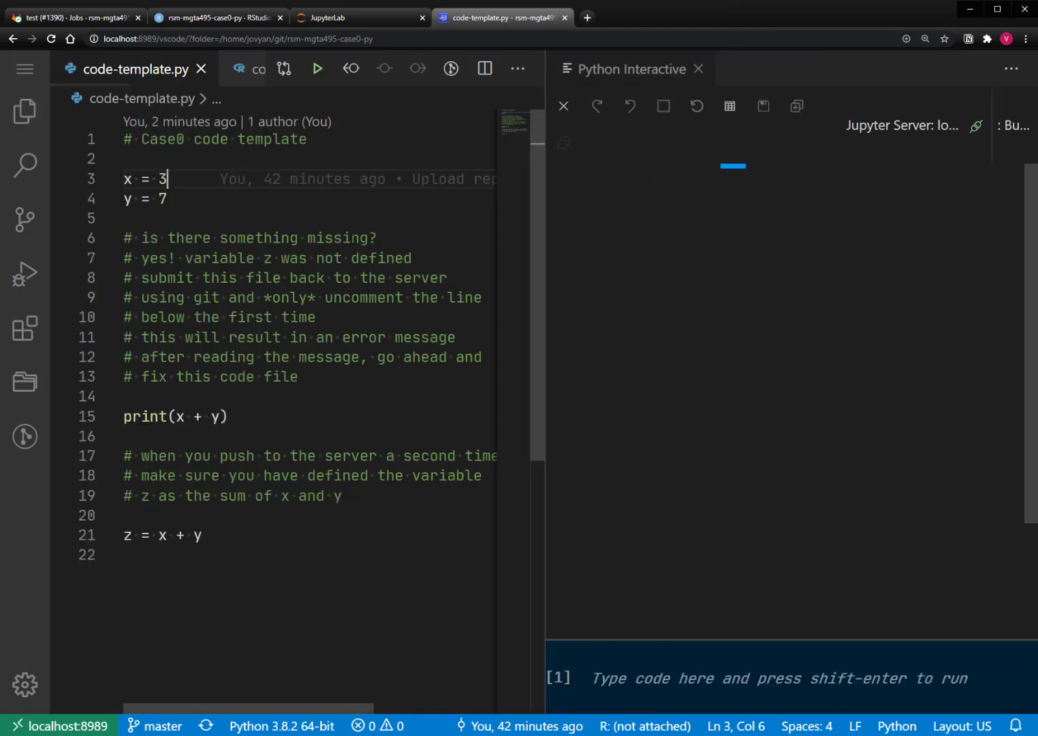
key(shift+enter)
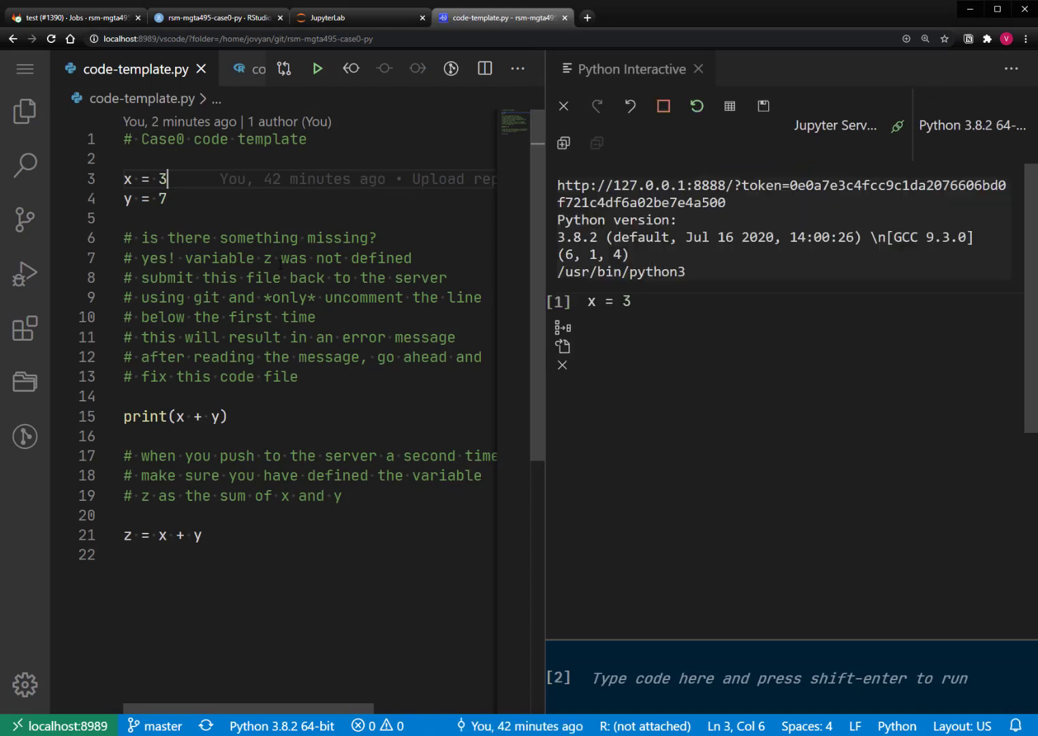
click(170, 199)
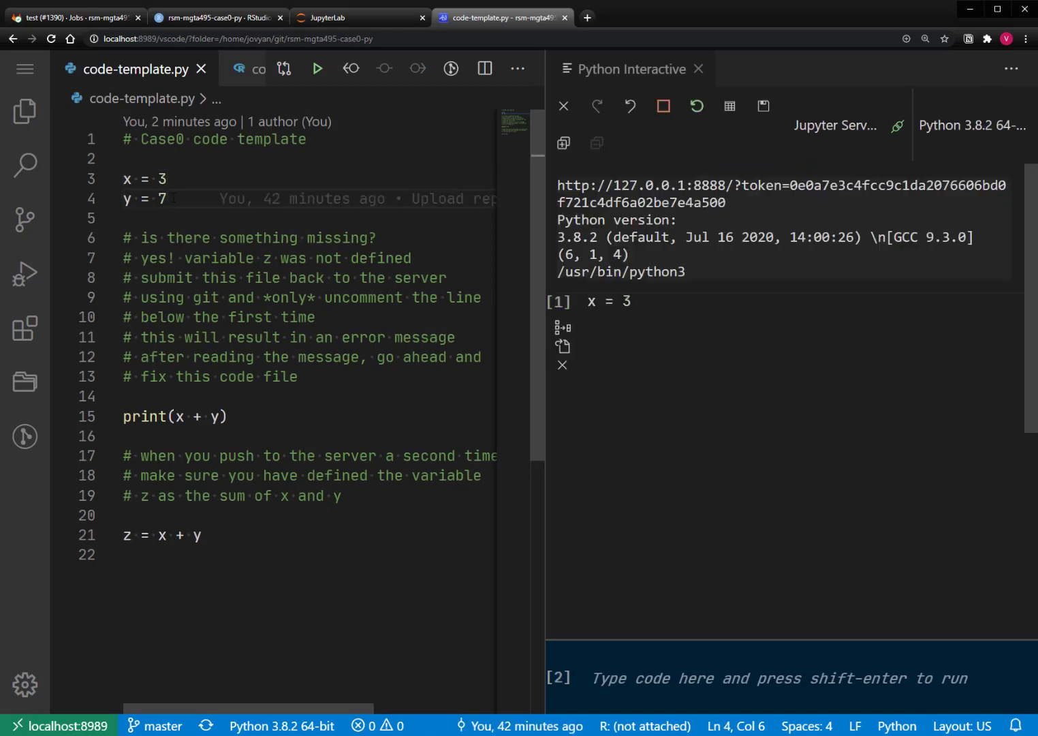